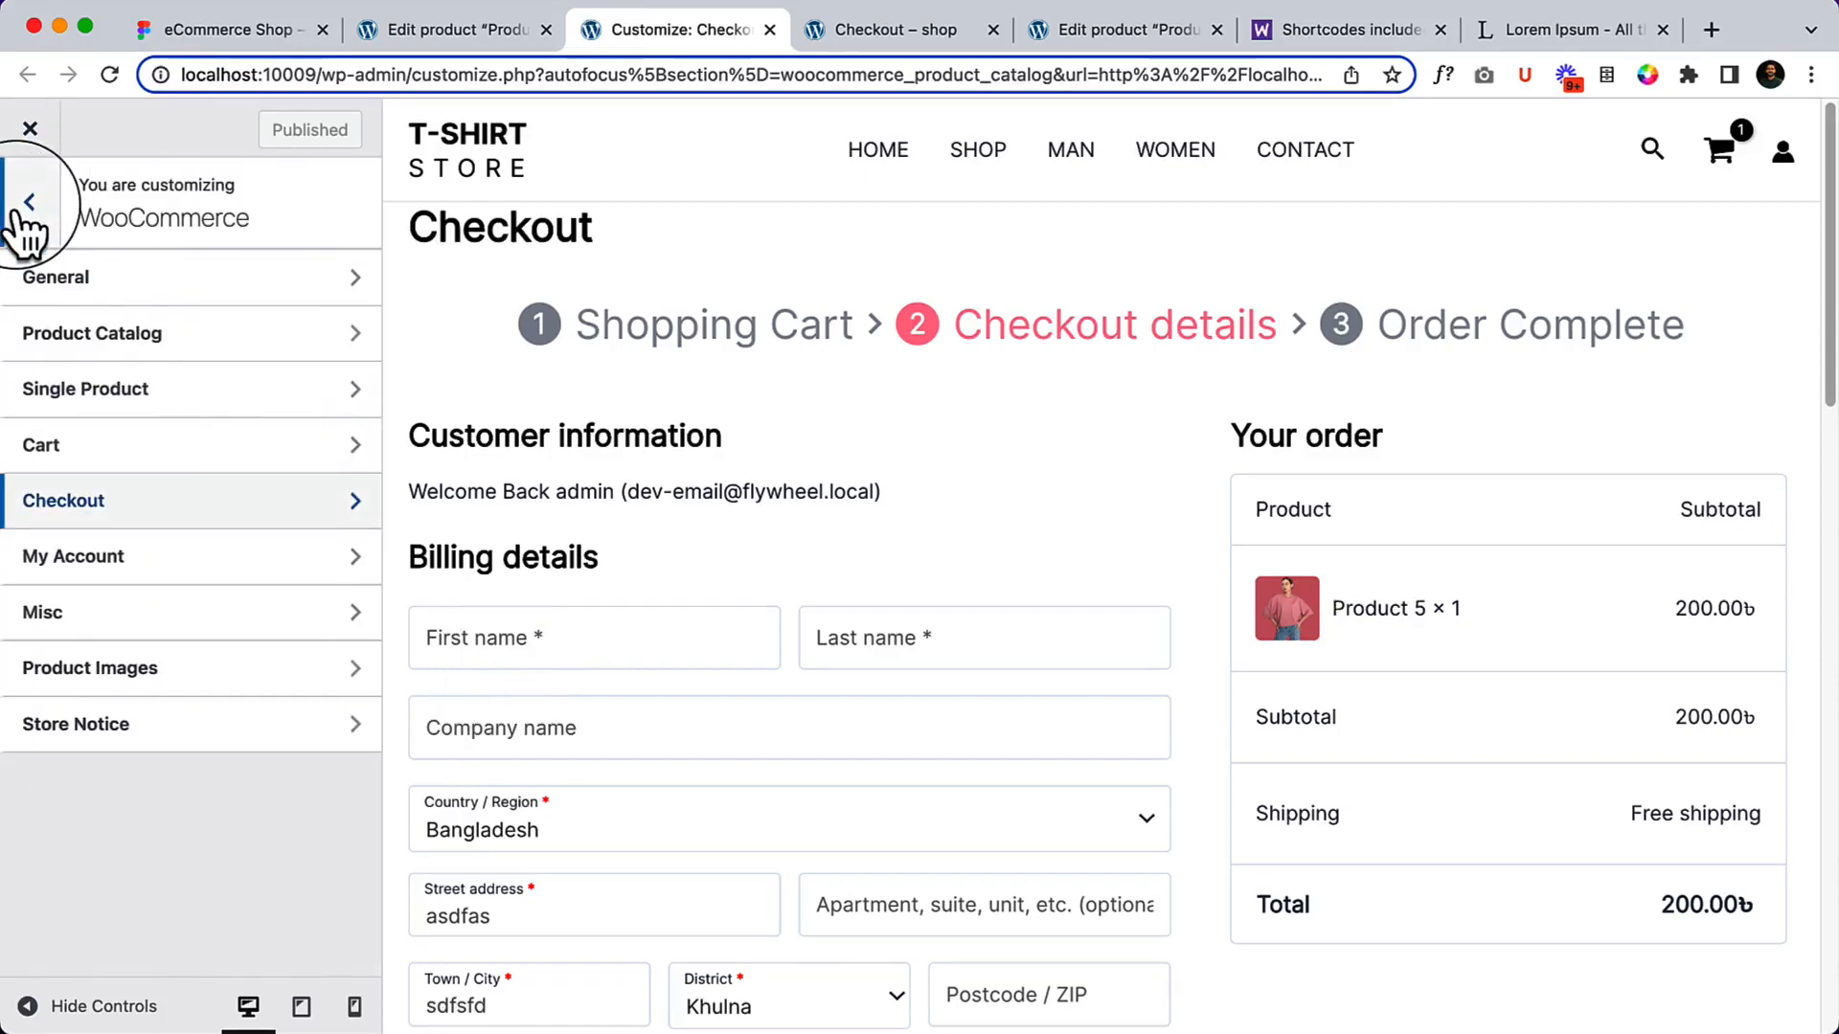
pyautogui.moveTo(188, 556)
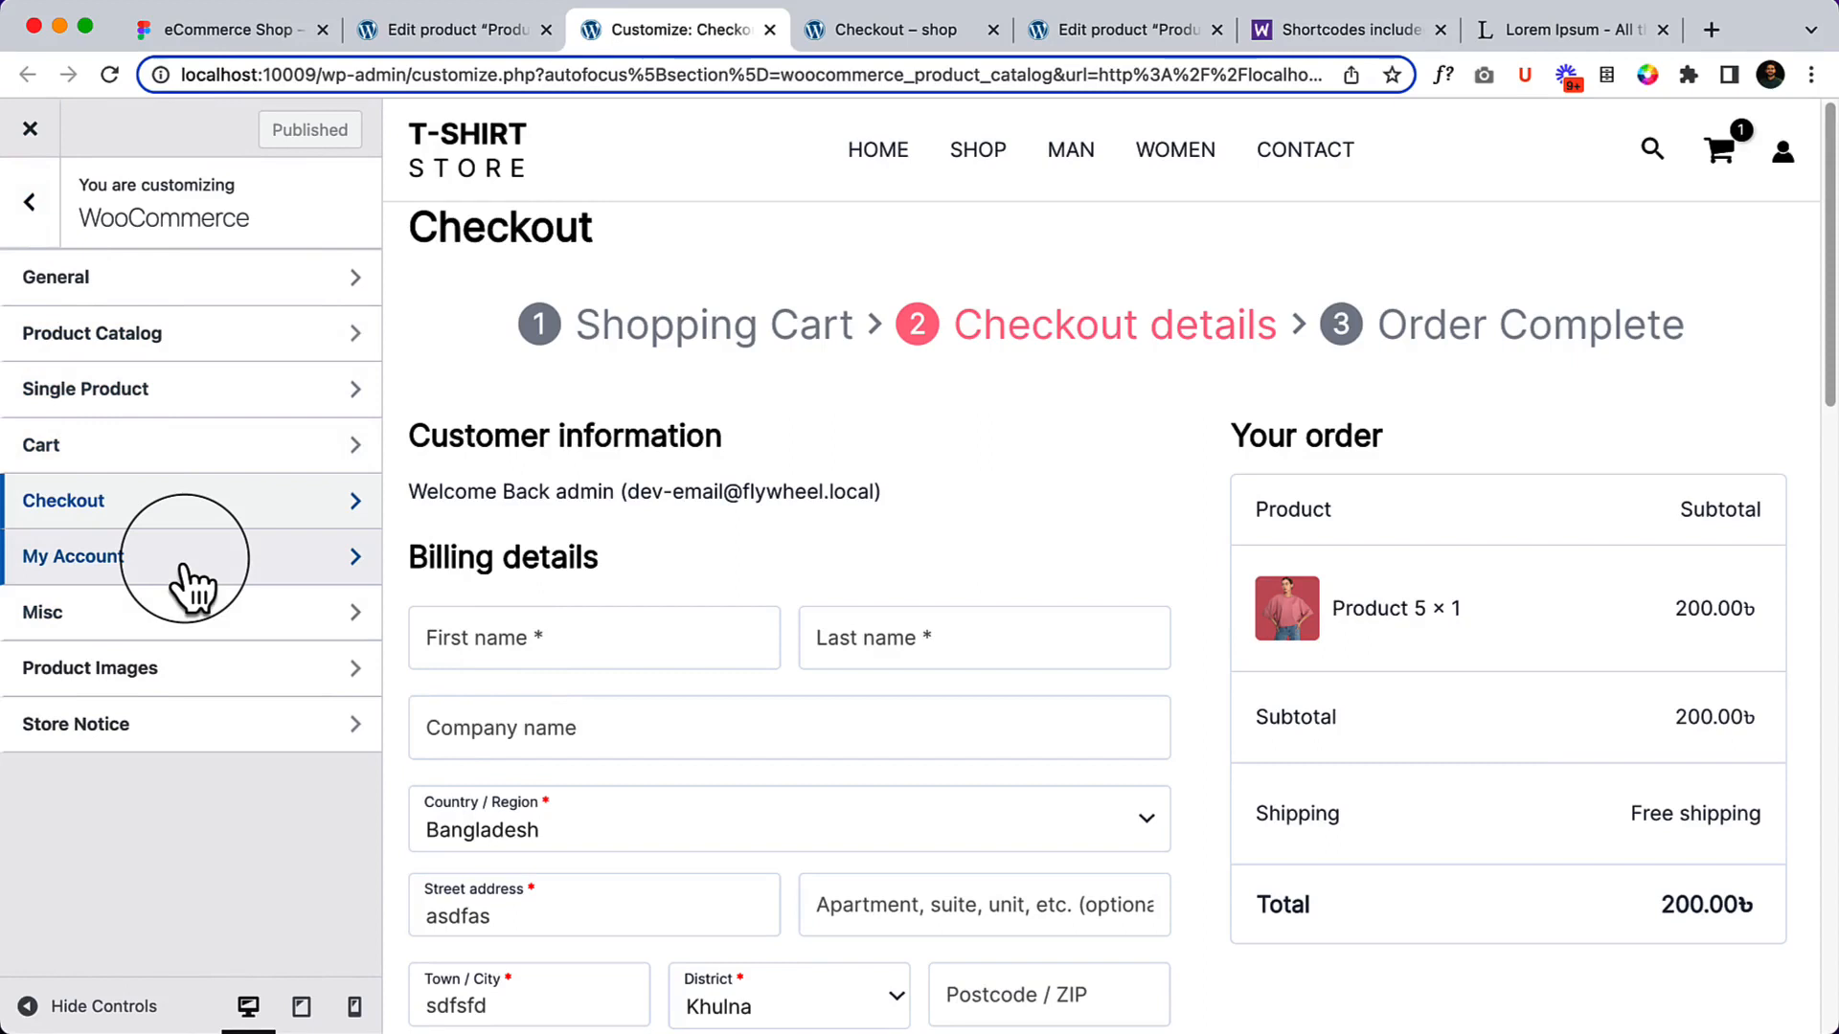
# Step: Keep the Enable Modern Layout toggle on in the WooCommerce My Account settings
pyautogui.click(71, 555)
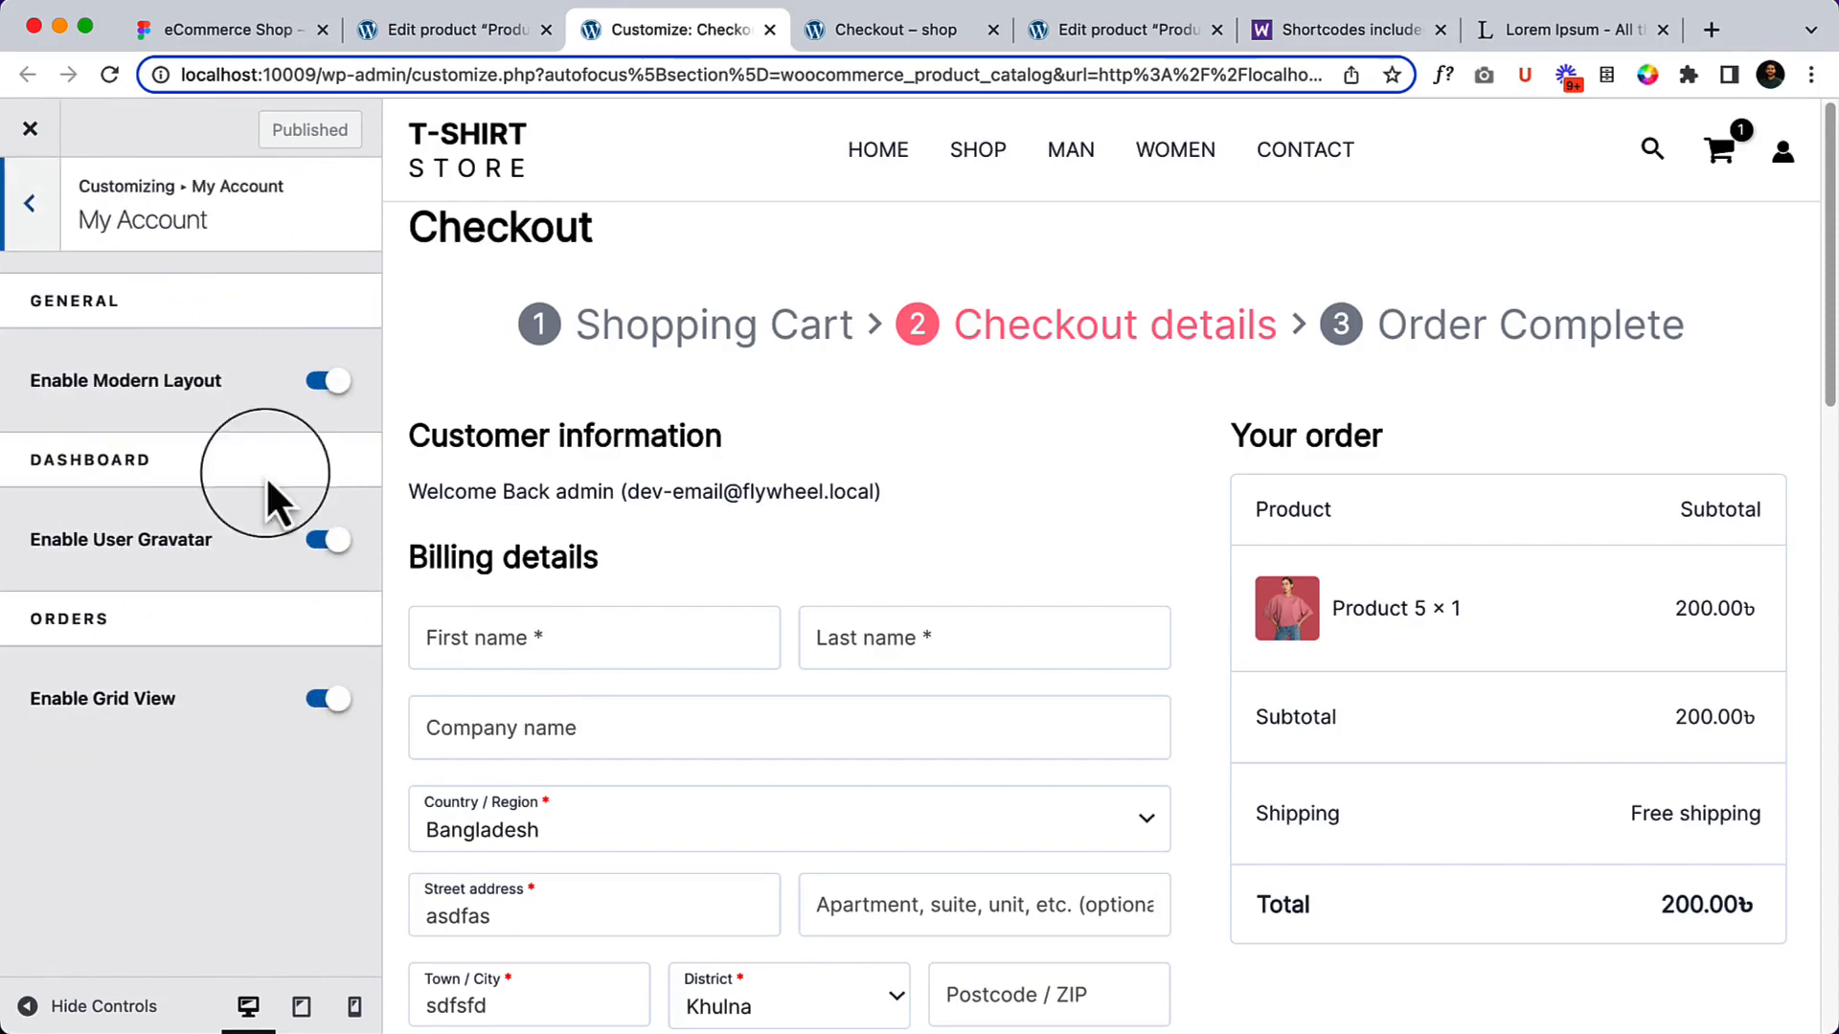
pyautogui.moveTo(193, 441)
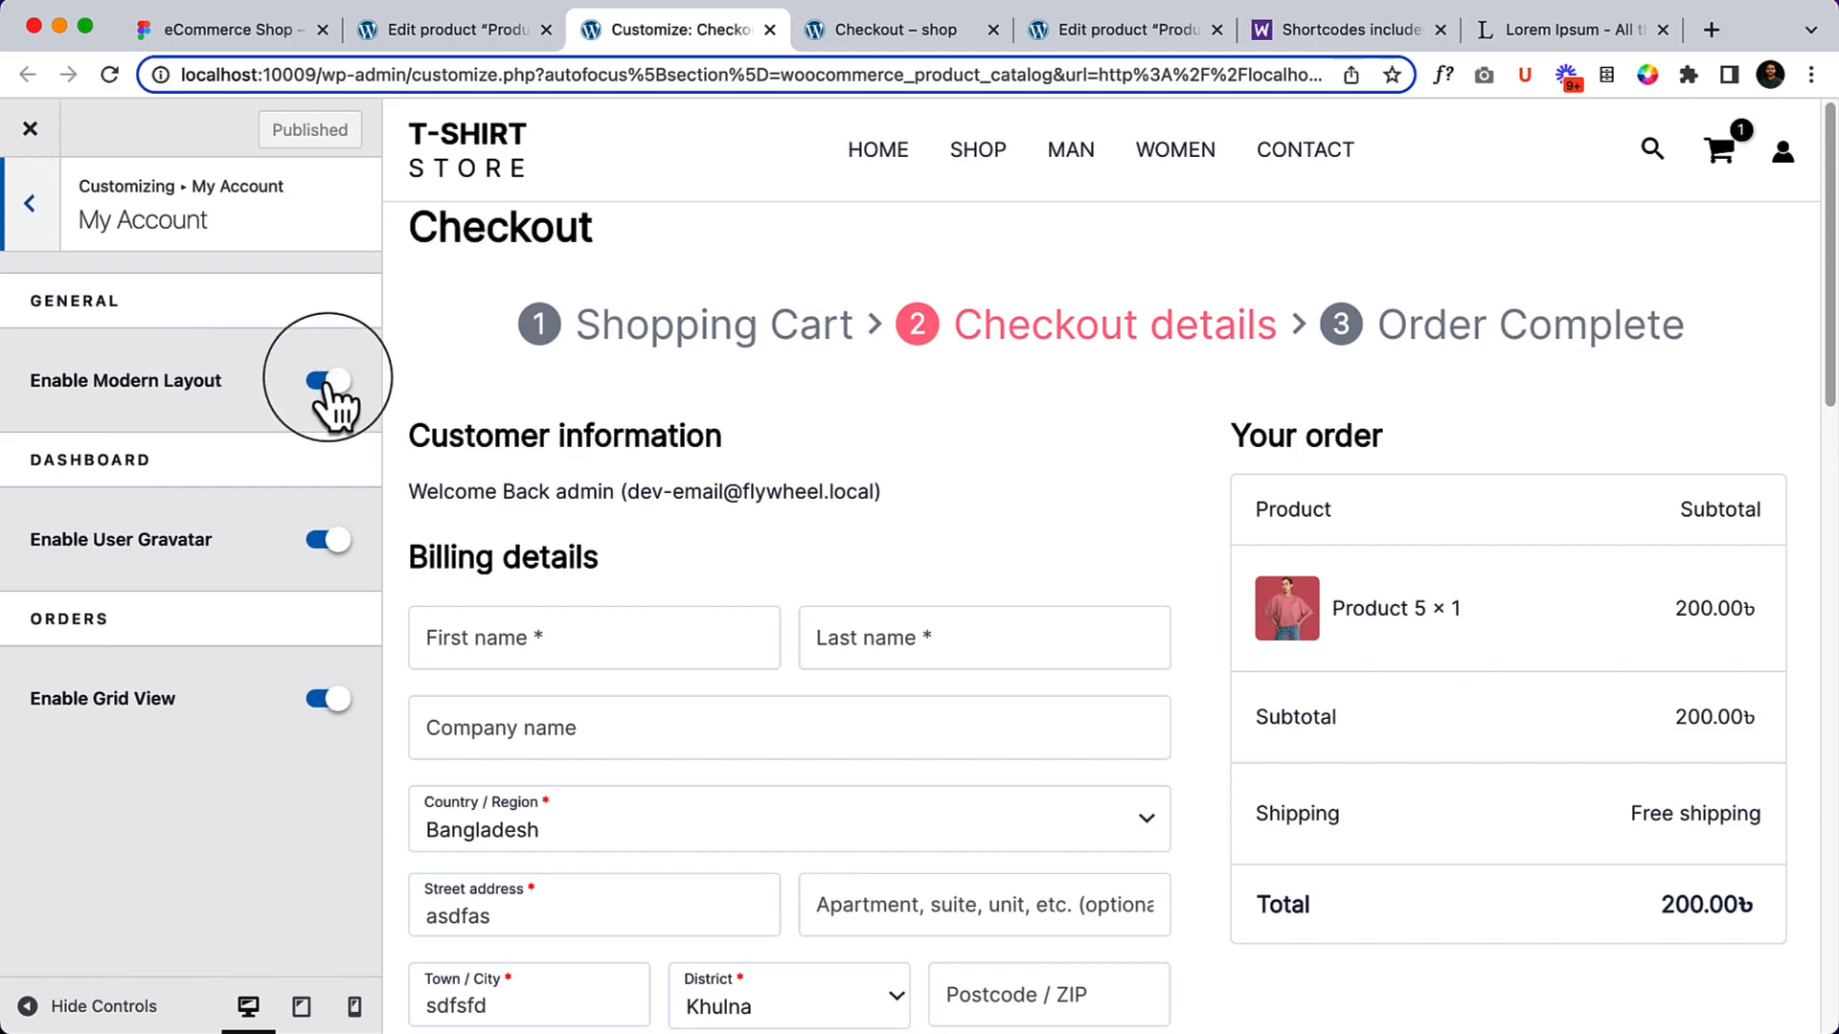
pyautogui.click(327, 379)
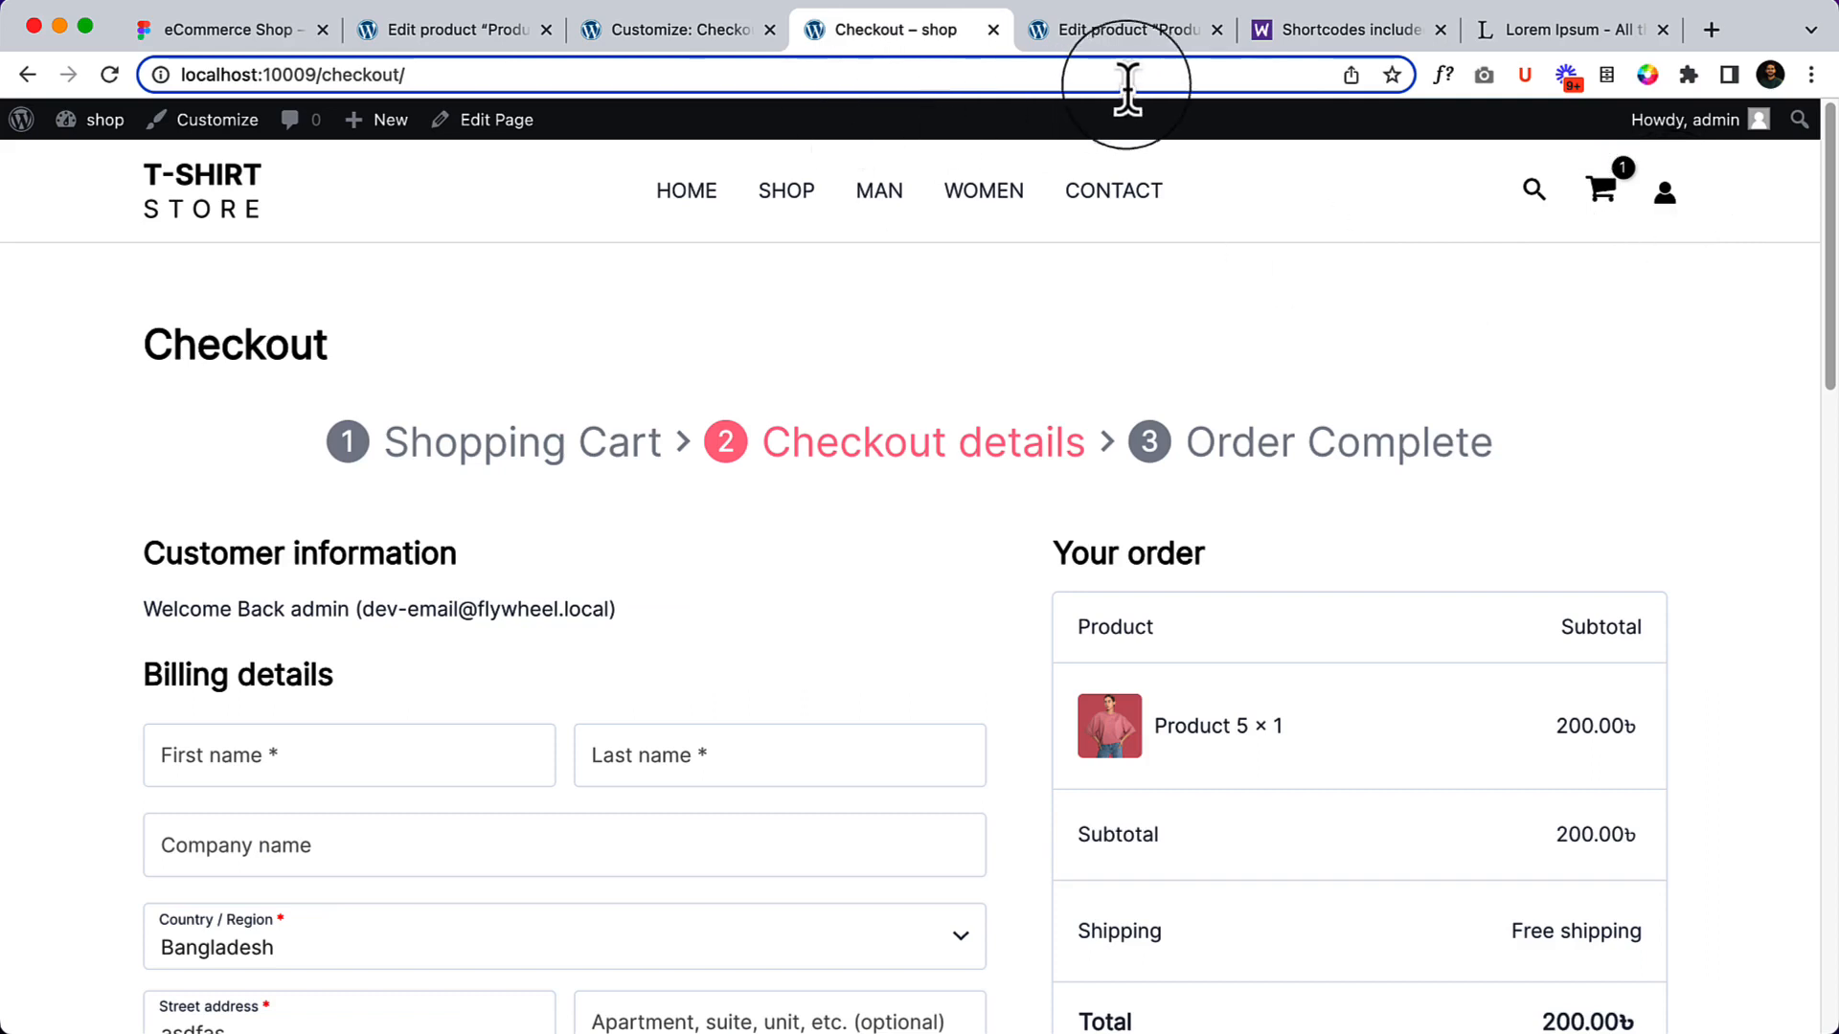
pyautogui.moveTo(216, 170)
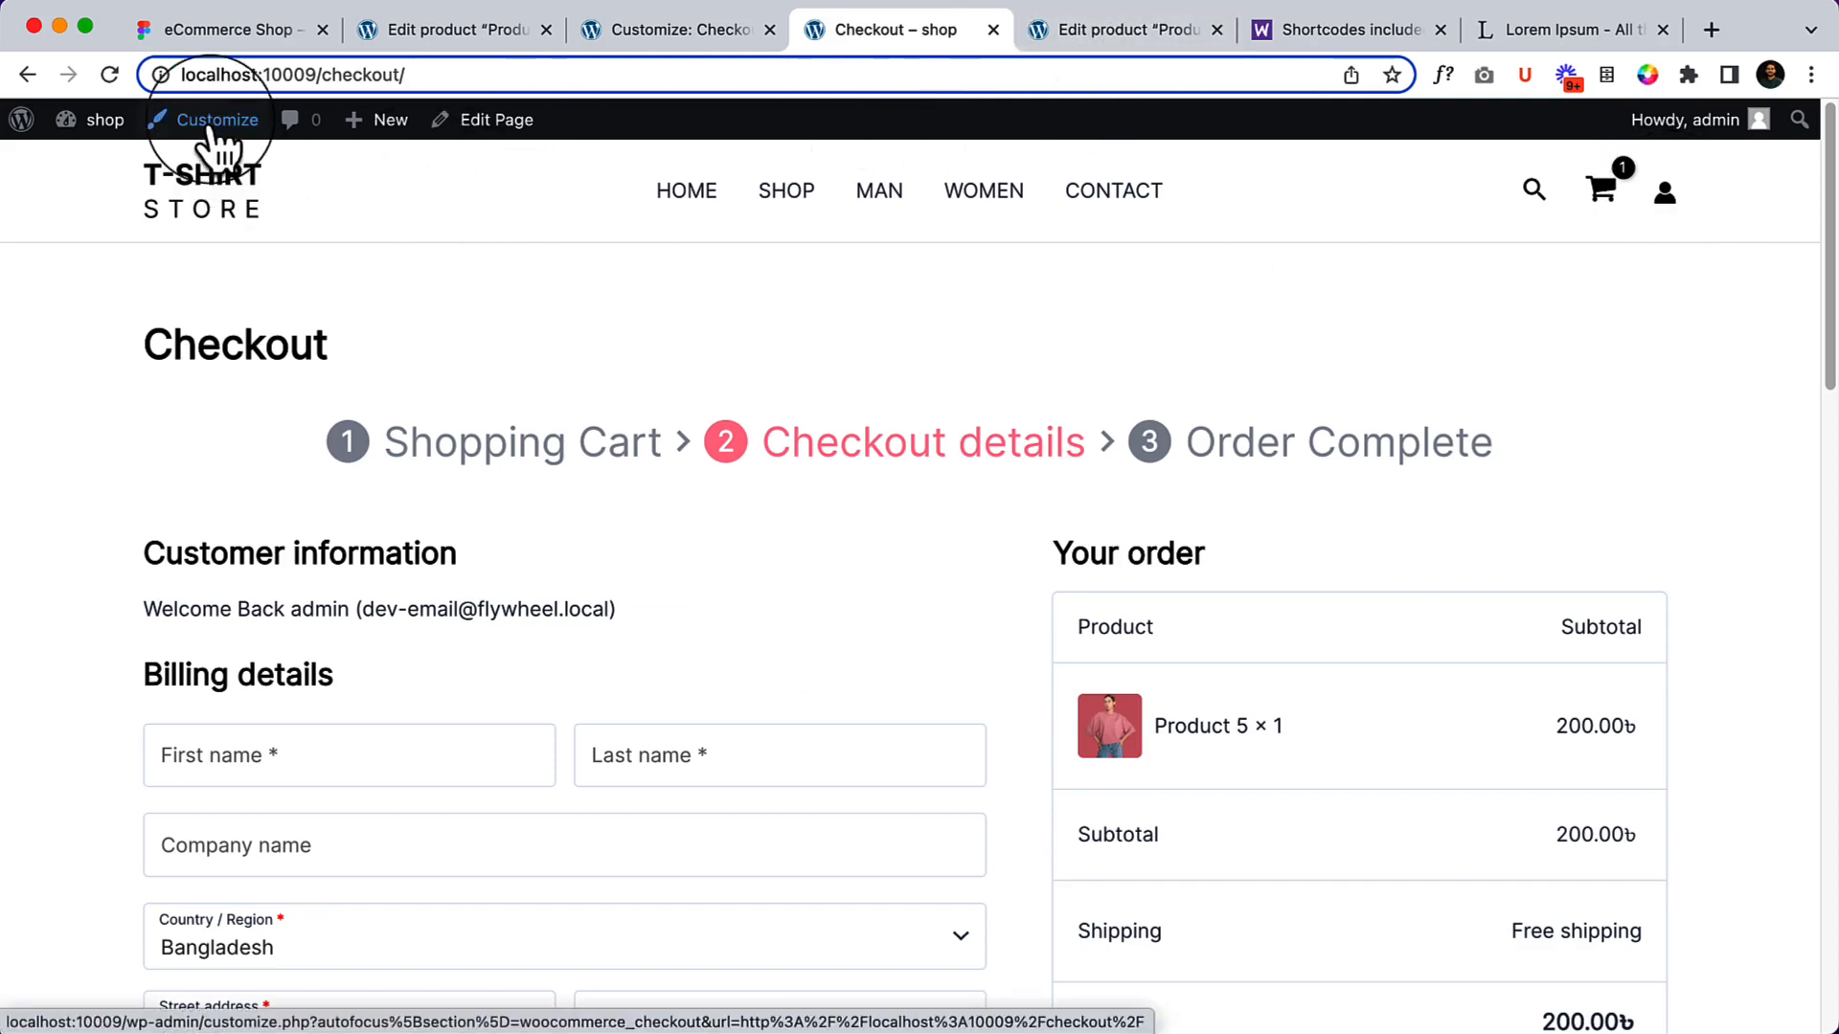
# Step: Launch the Customizer from the checkout page's admin bar and switch to its new tab
pyautogui.click(217, 119)
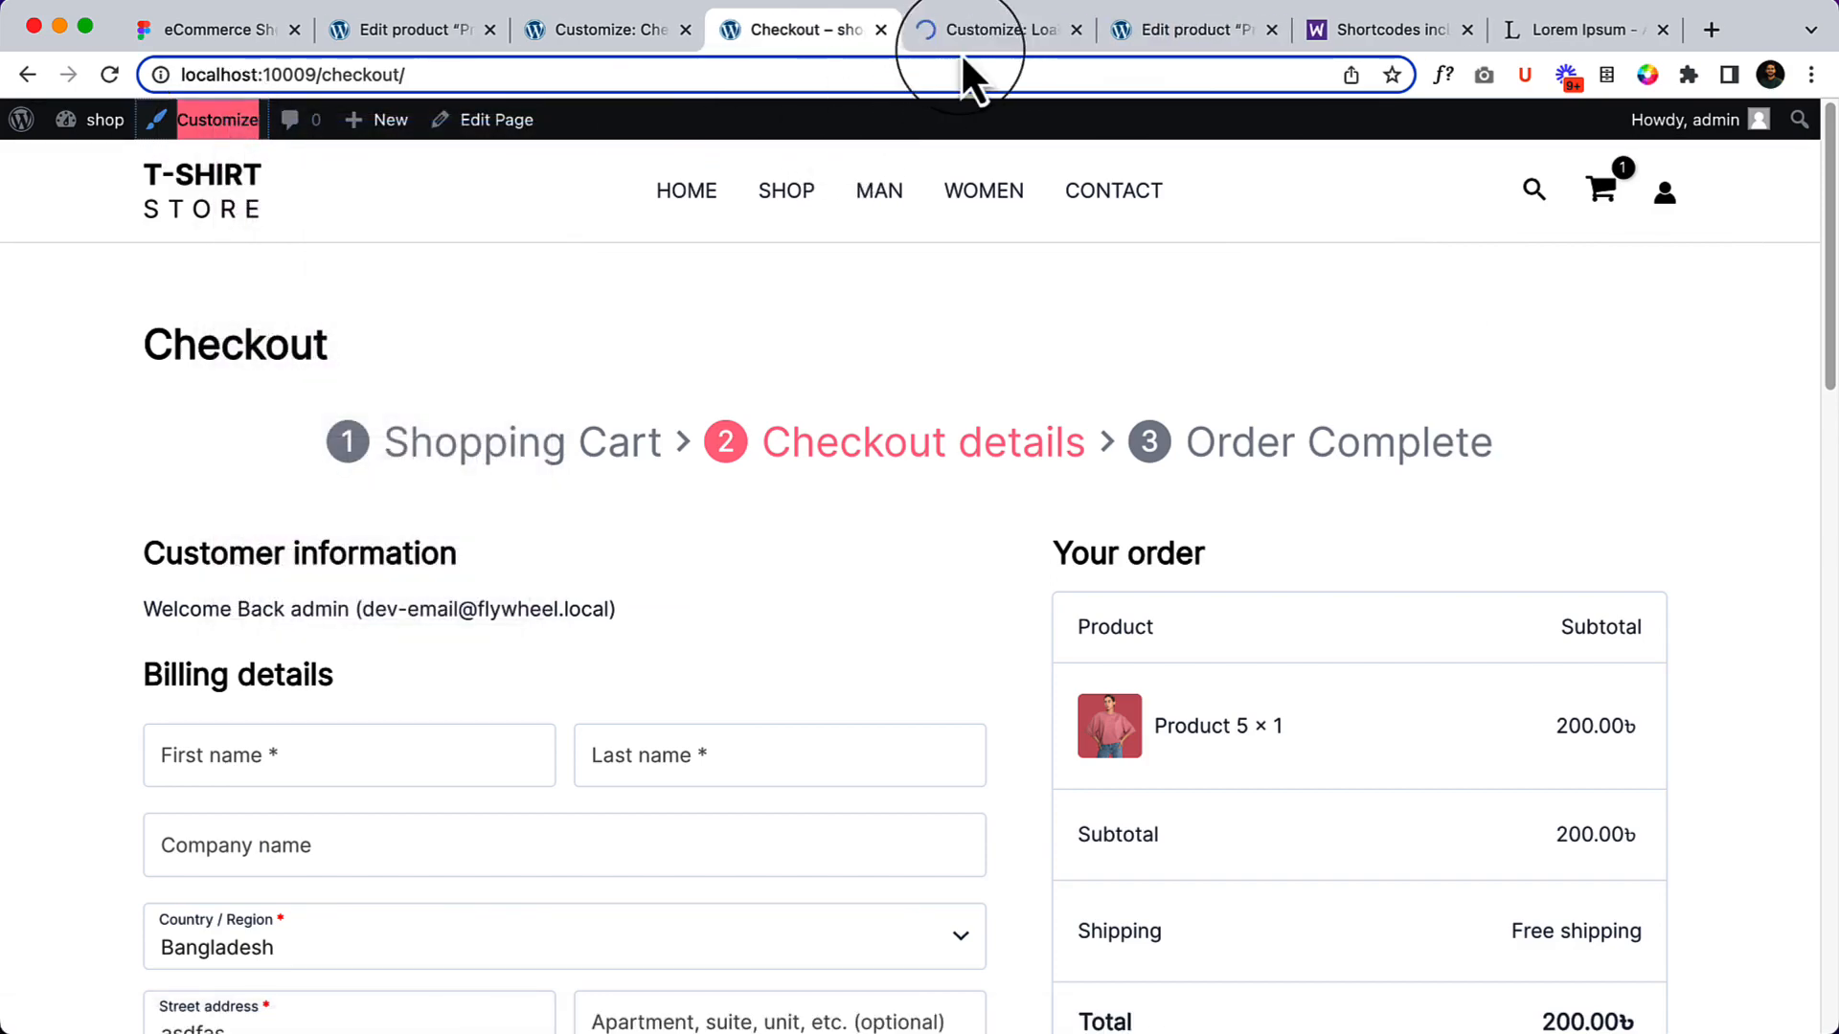
pyautogui.click(990, 28)
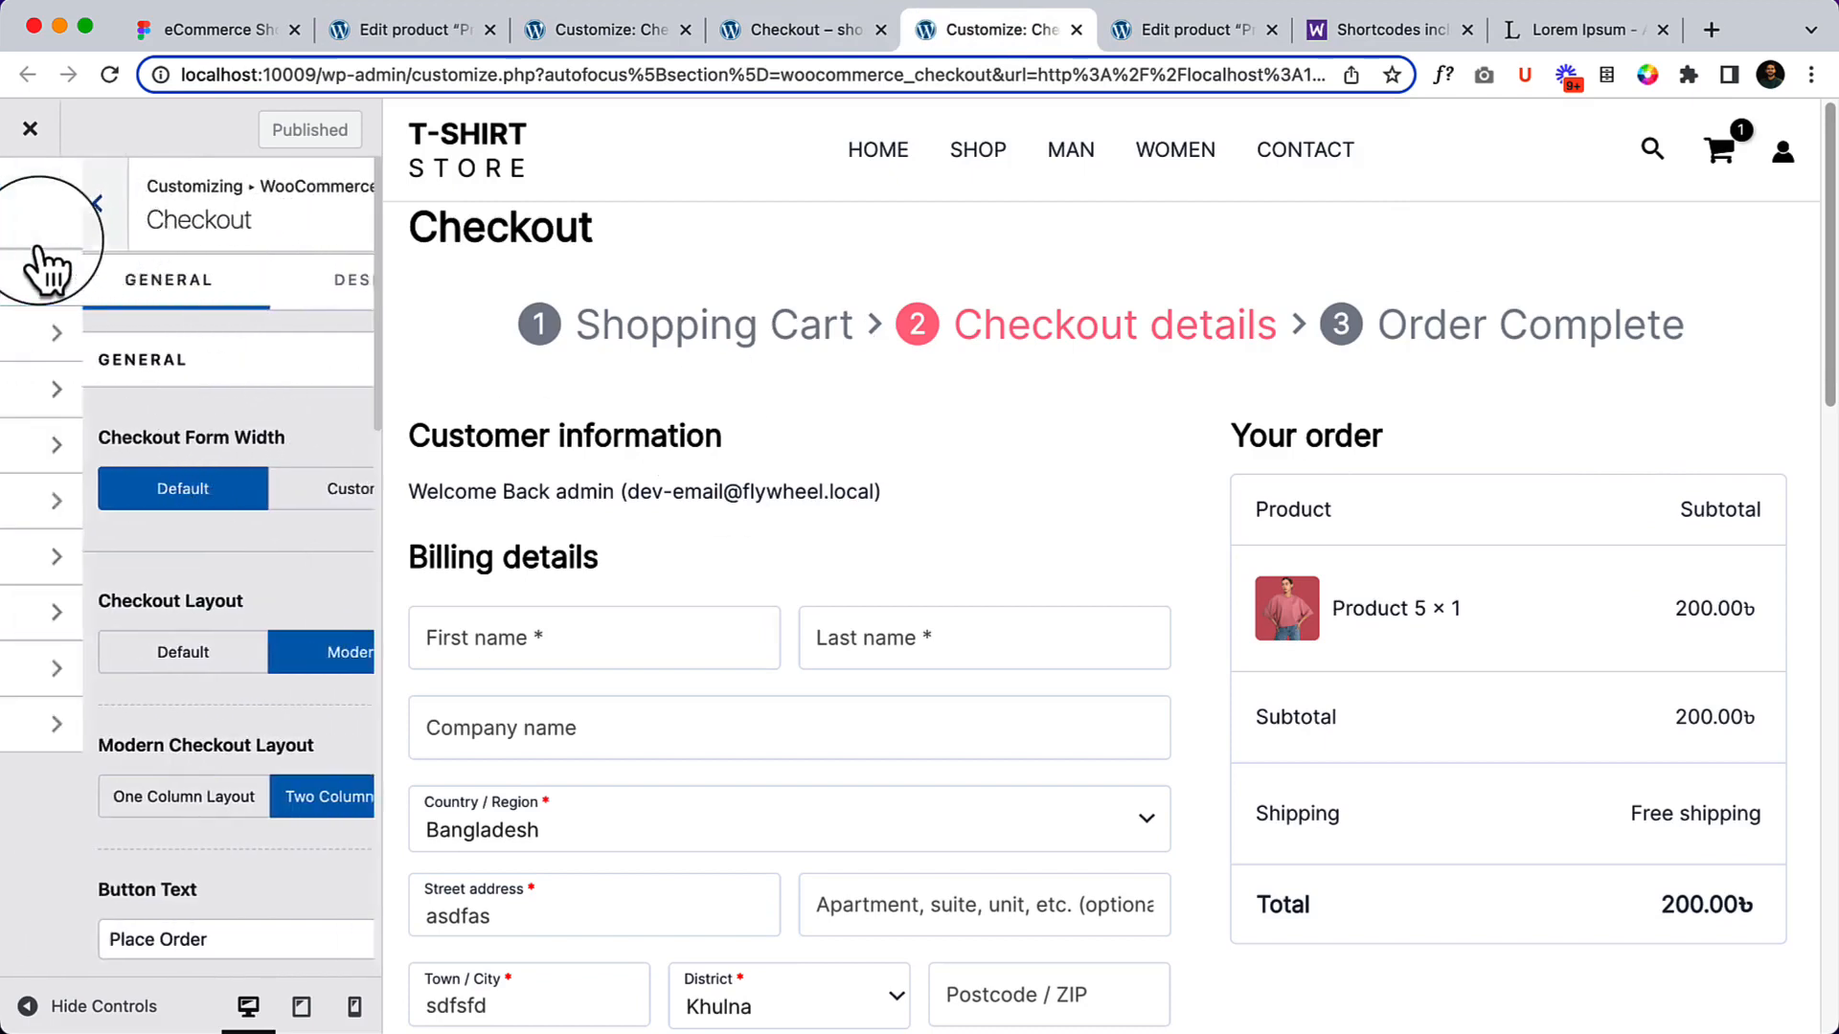
# Step: Set the header Account element's Select Account option to WooCommerce
pyautogui.click(96, 203)
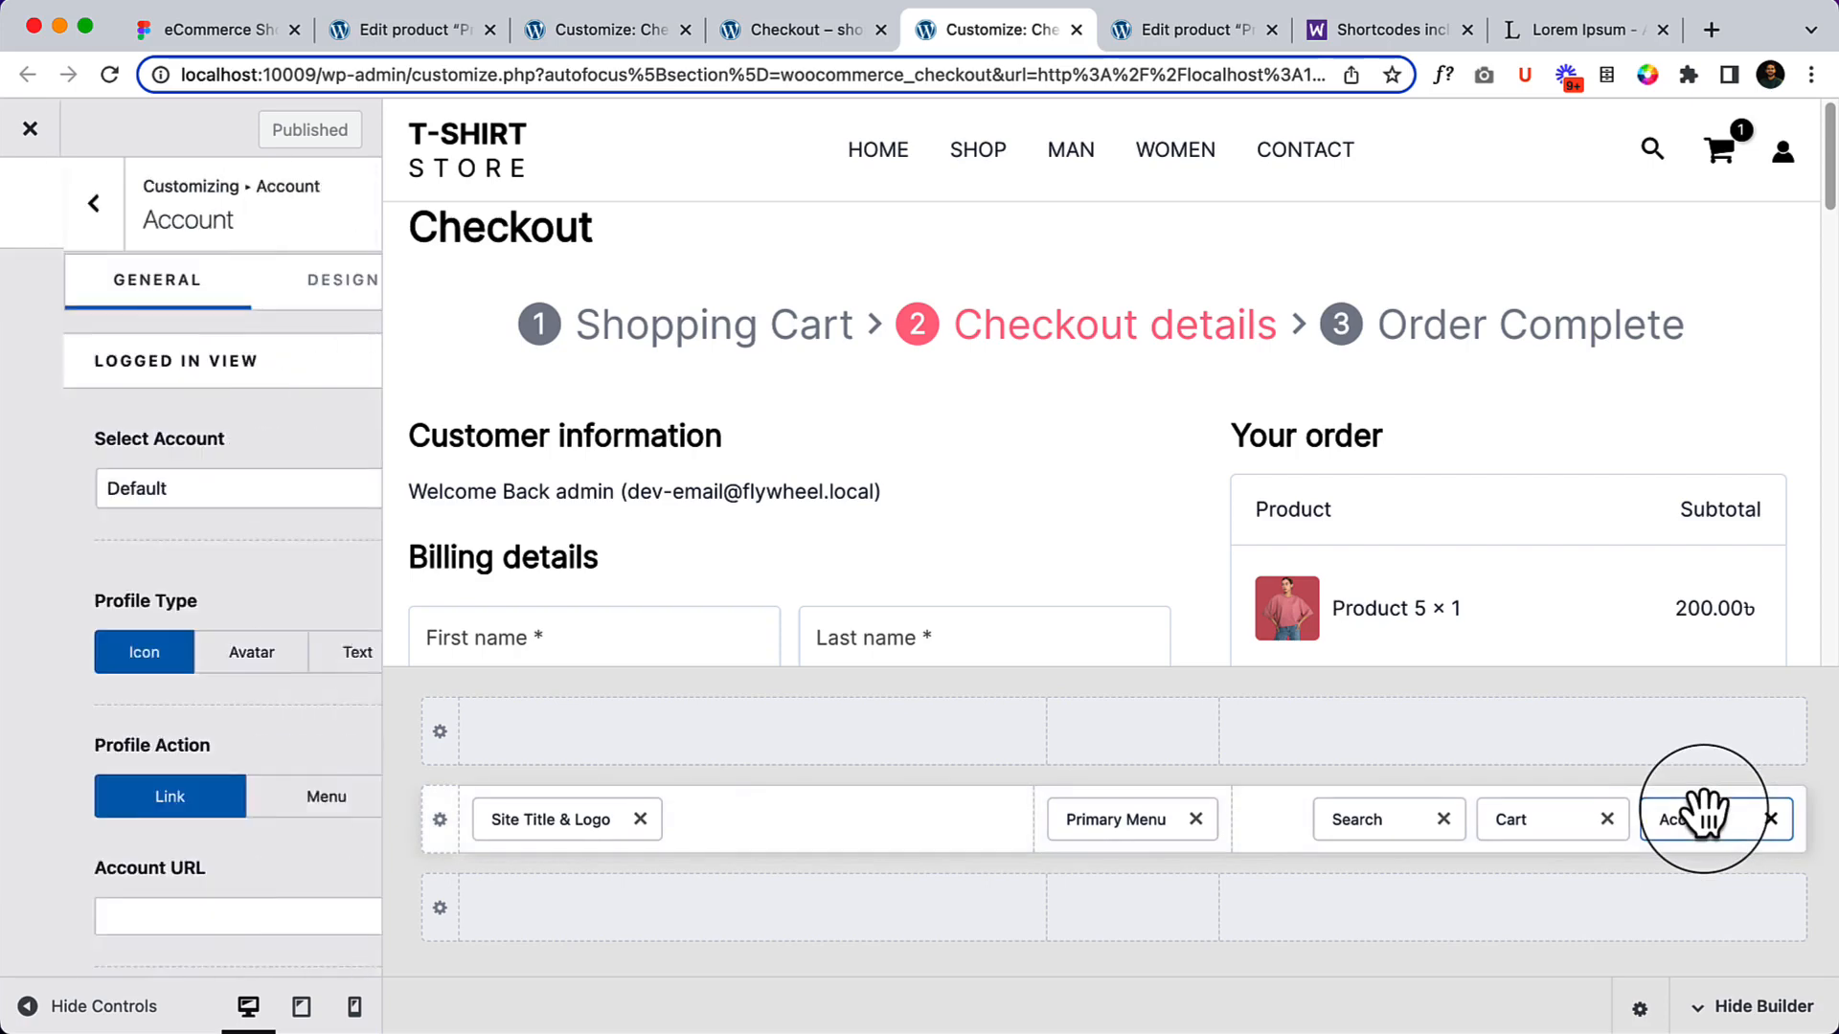
pyautogui.click(238, 488)
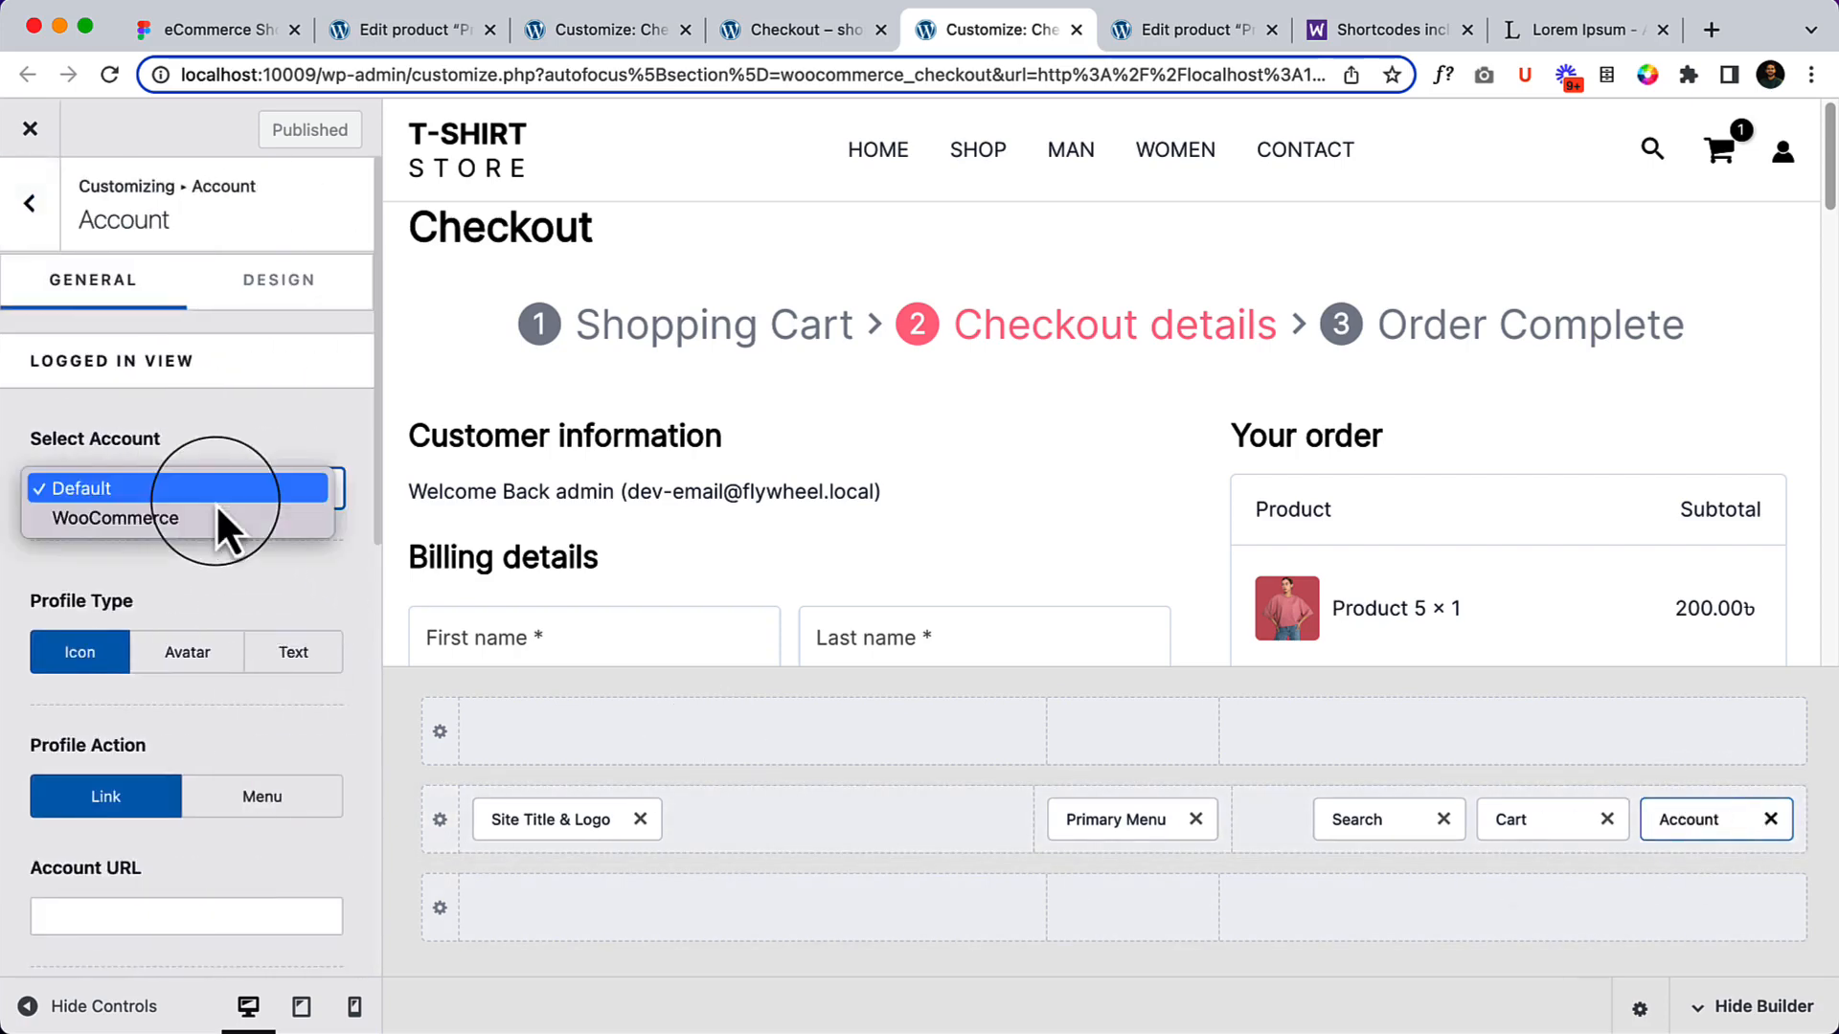
pyautogui.click(117, 519)
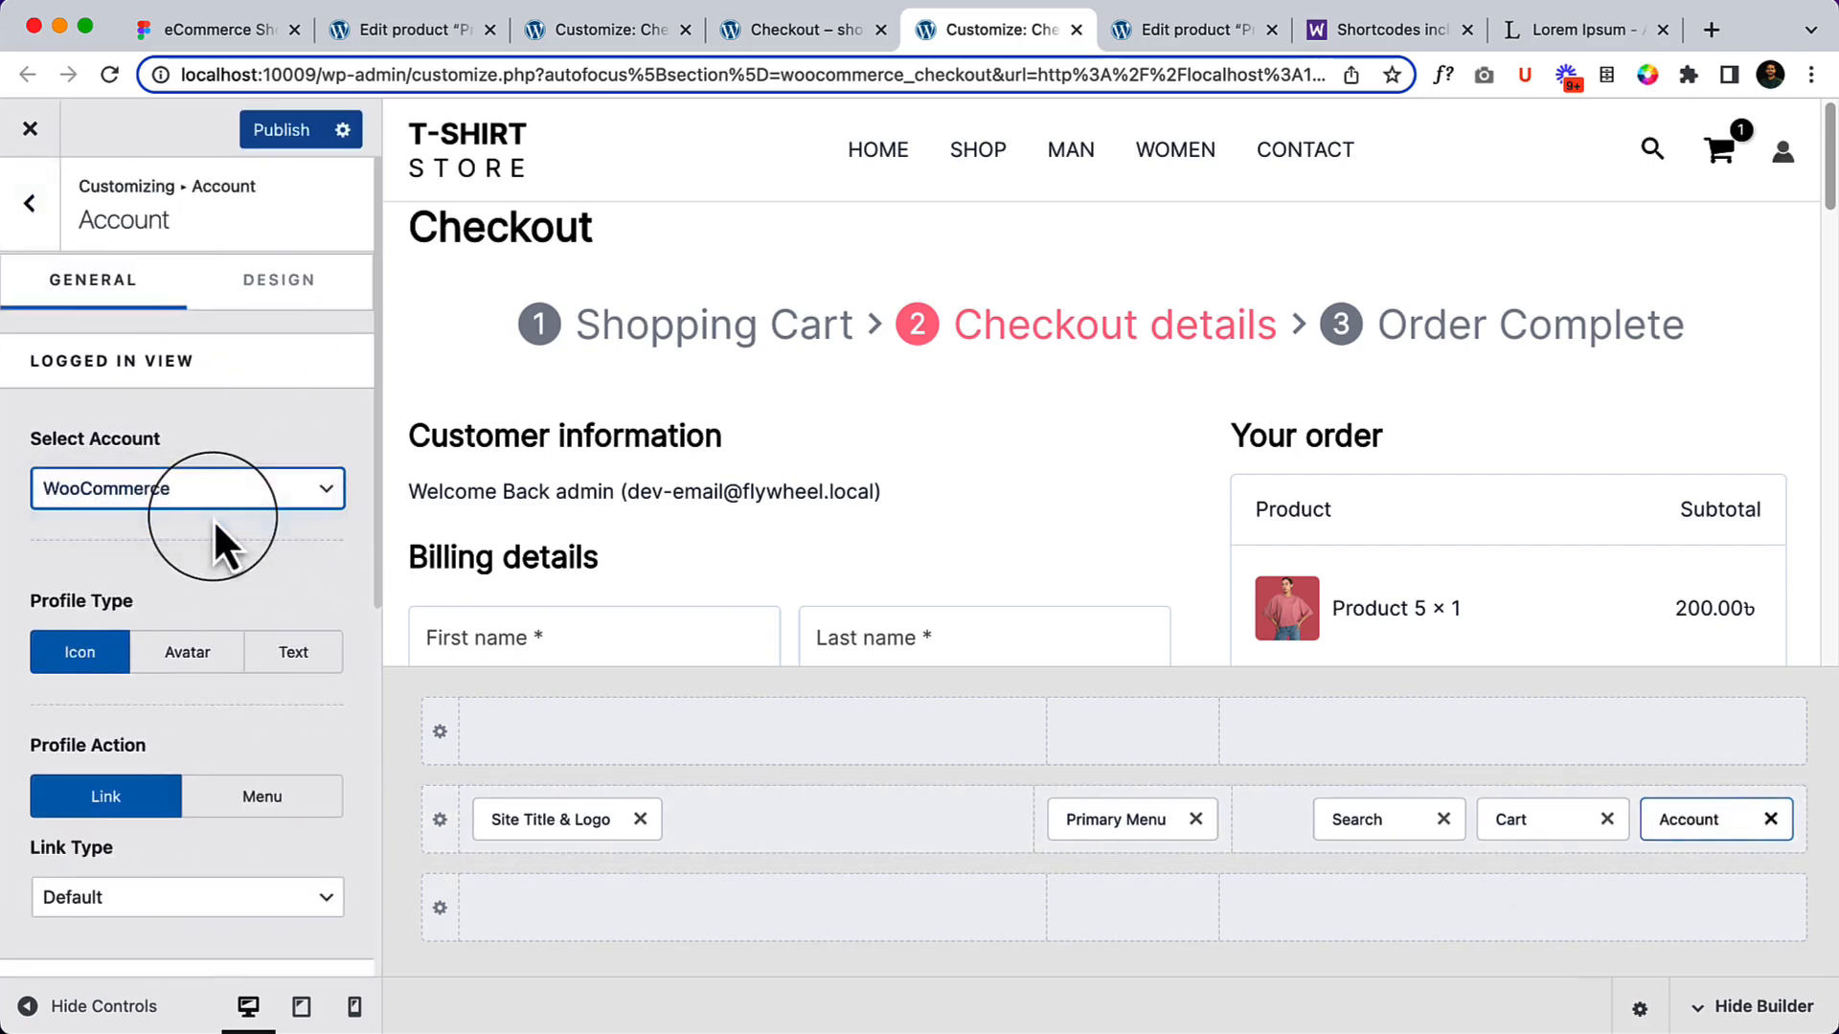
pyautogui.moveTo(188, 398)
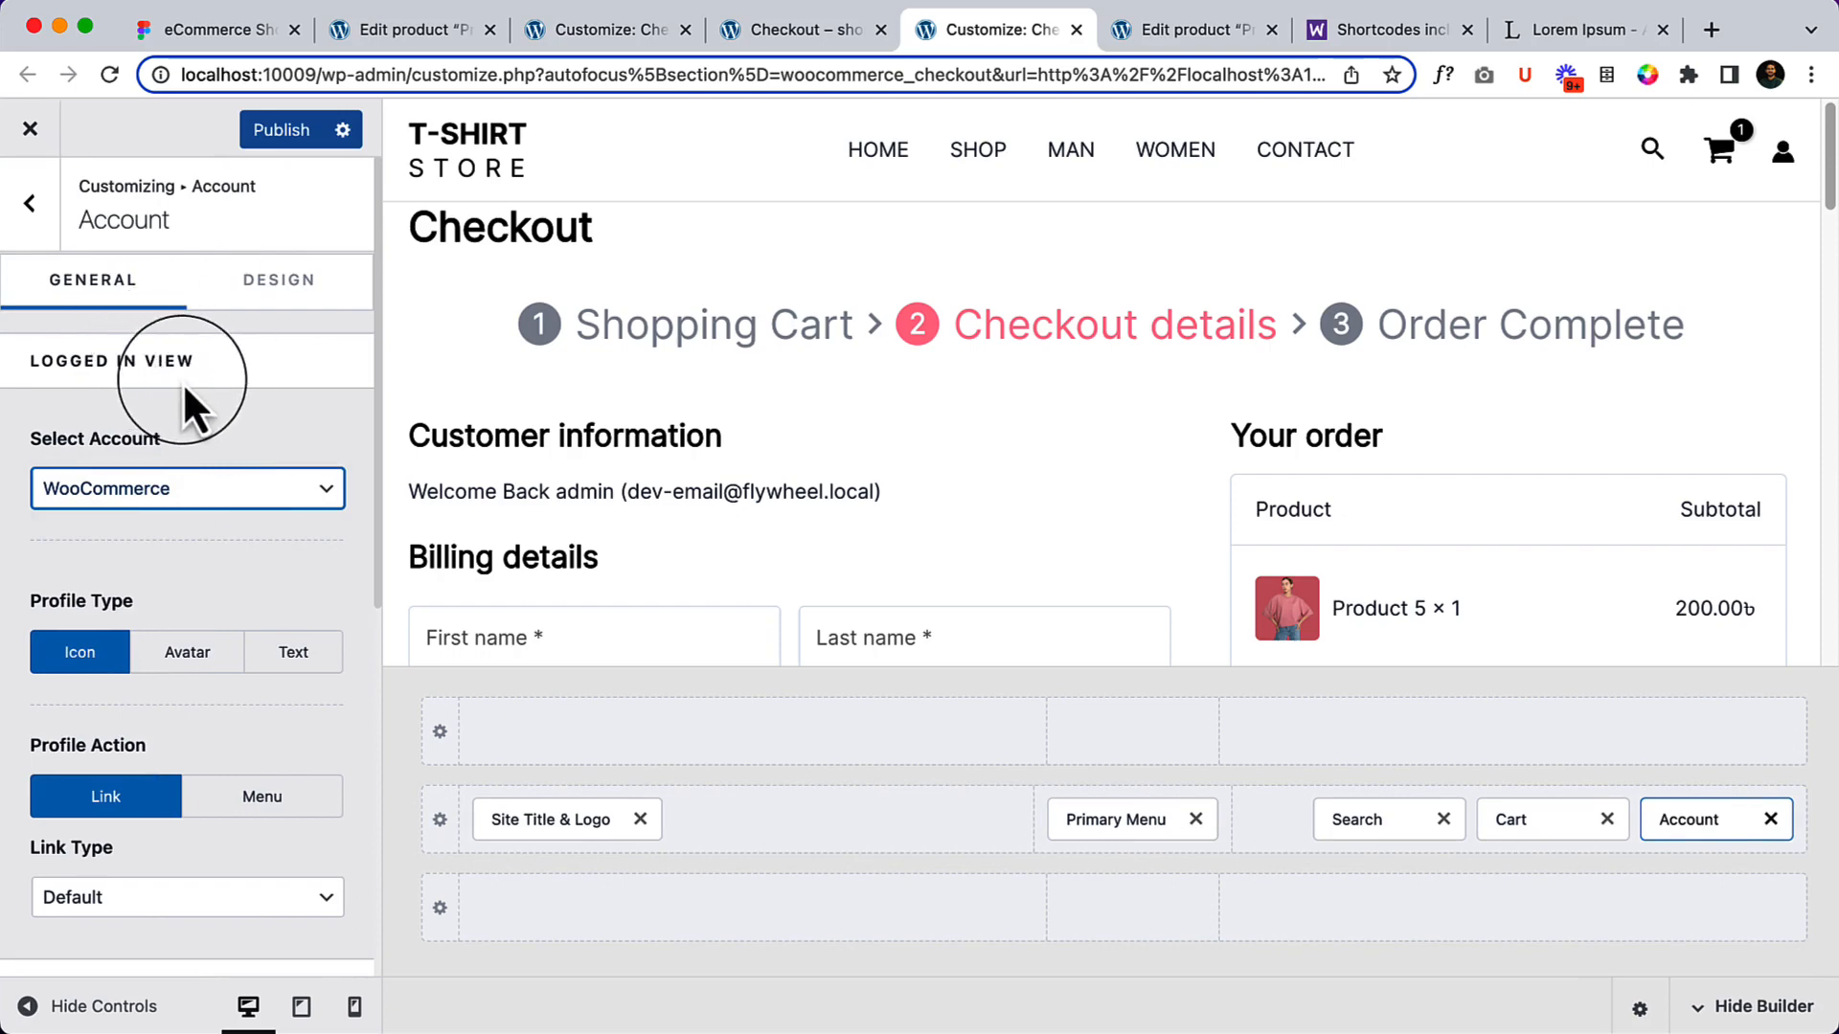
# Step: Set Profile Type to Avatar and keep Link Type Default, reviewing the Logged Out View options
pyautogui.scroll(-3)
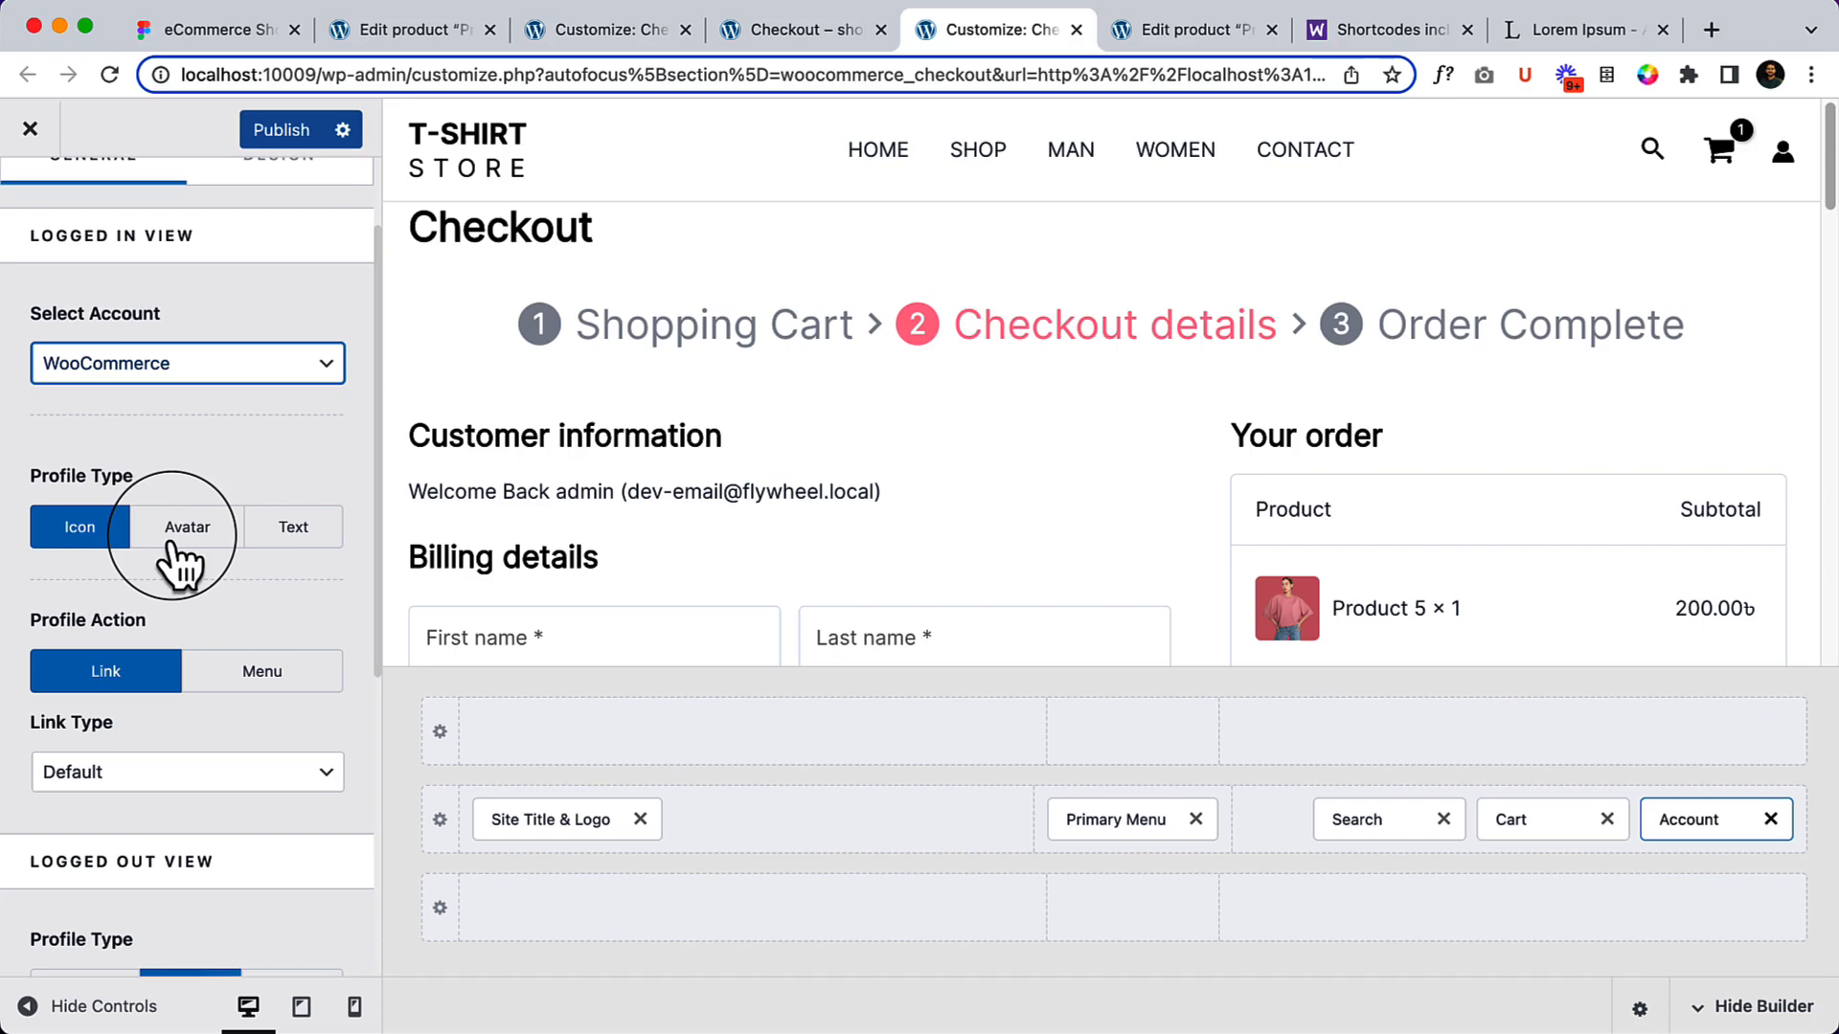
pyautogui.click(186, 527)
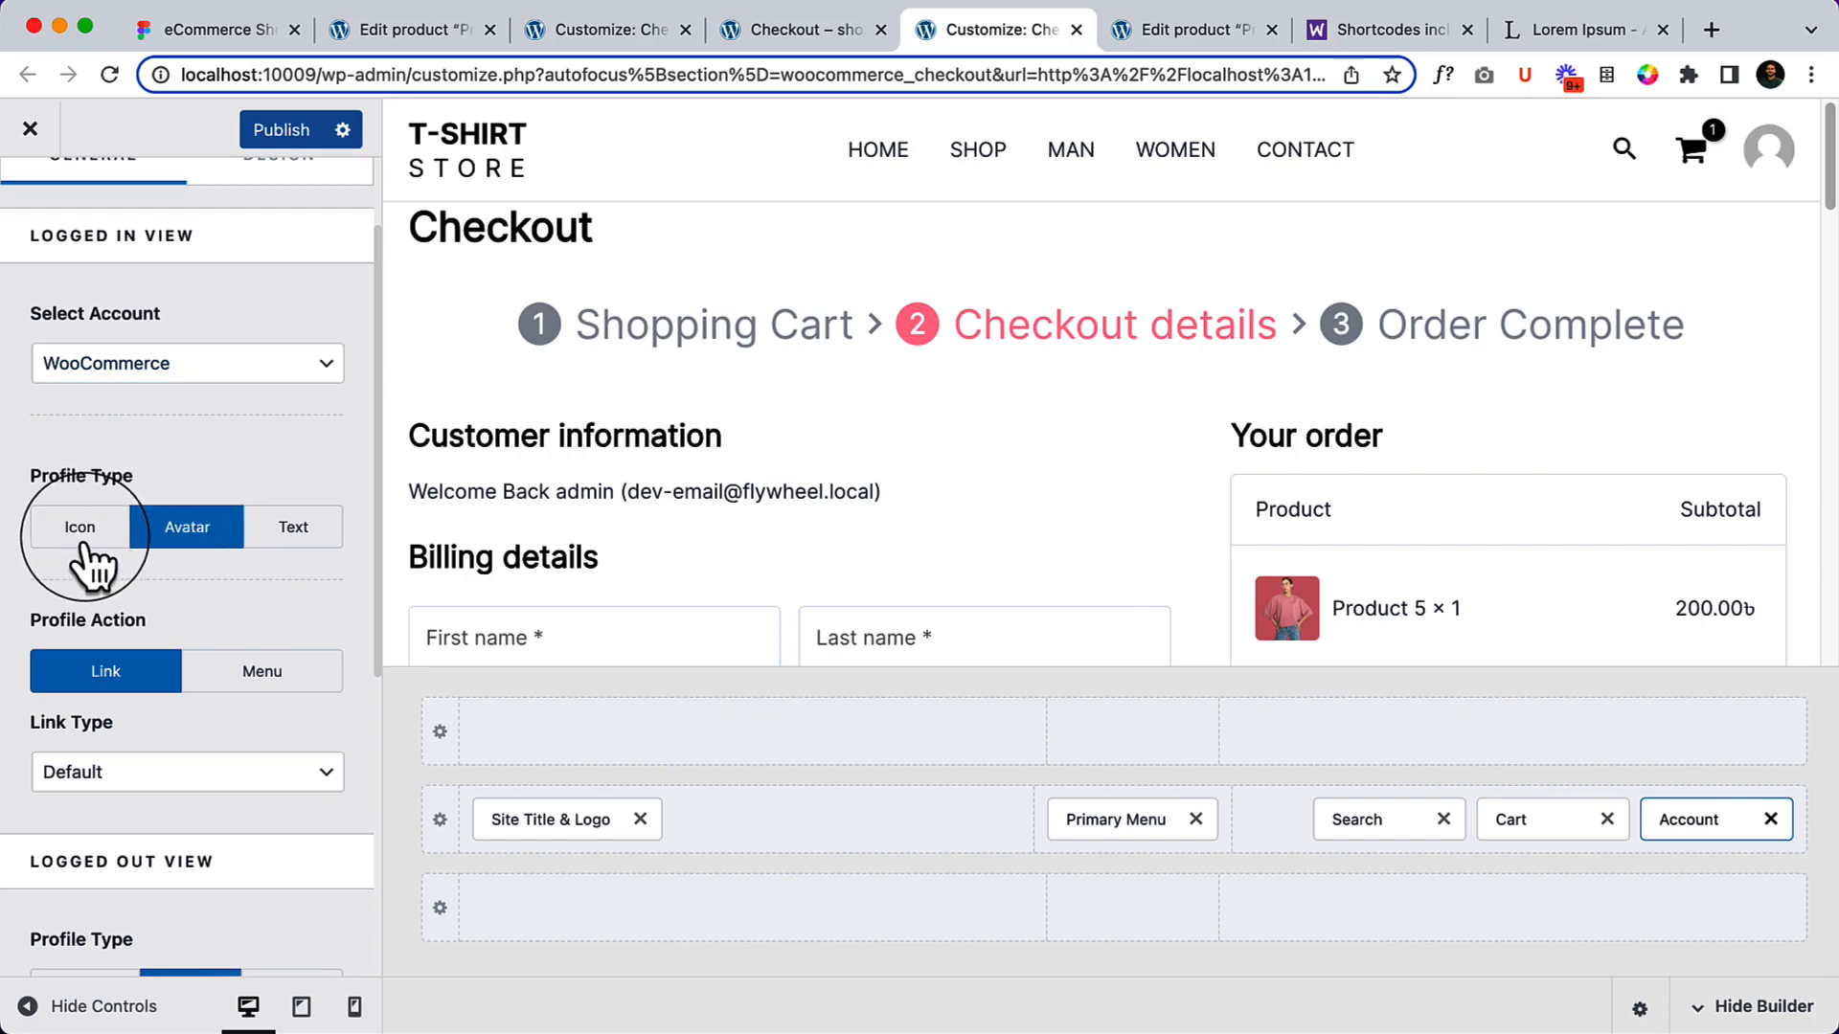
pyautogui.scroll(-3)
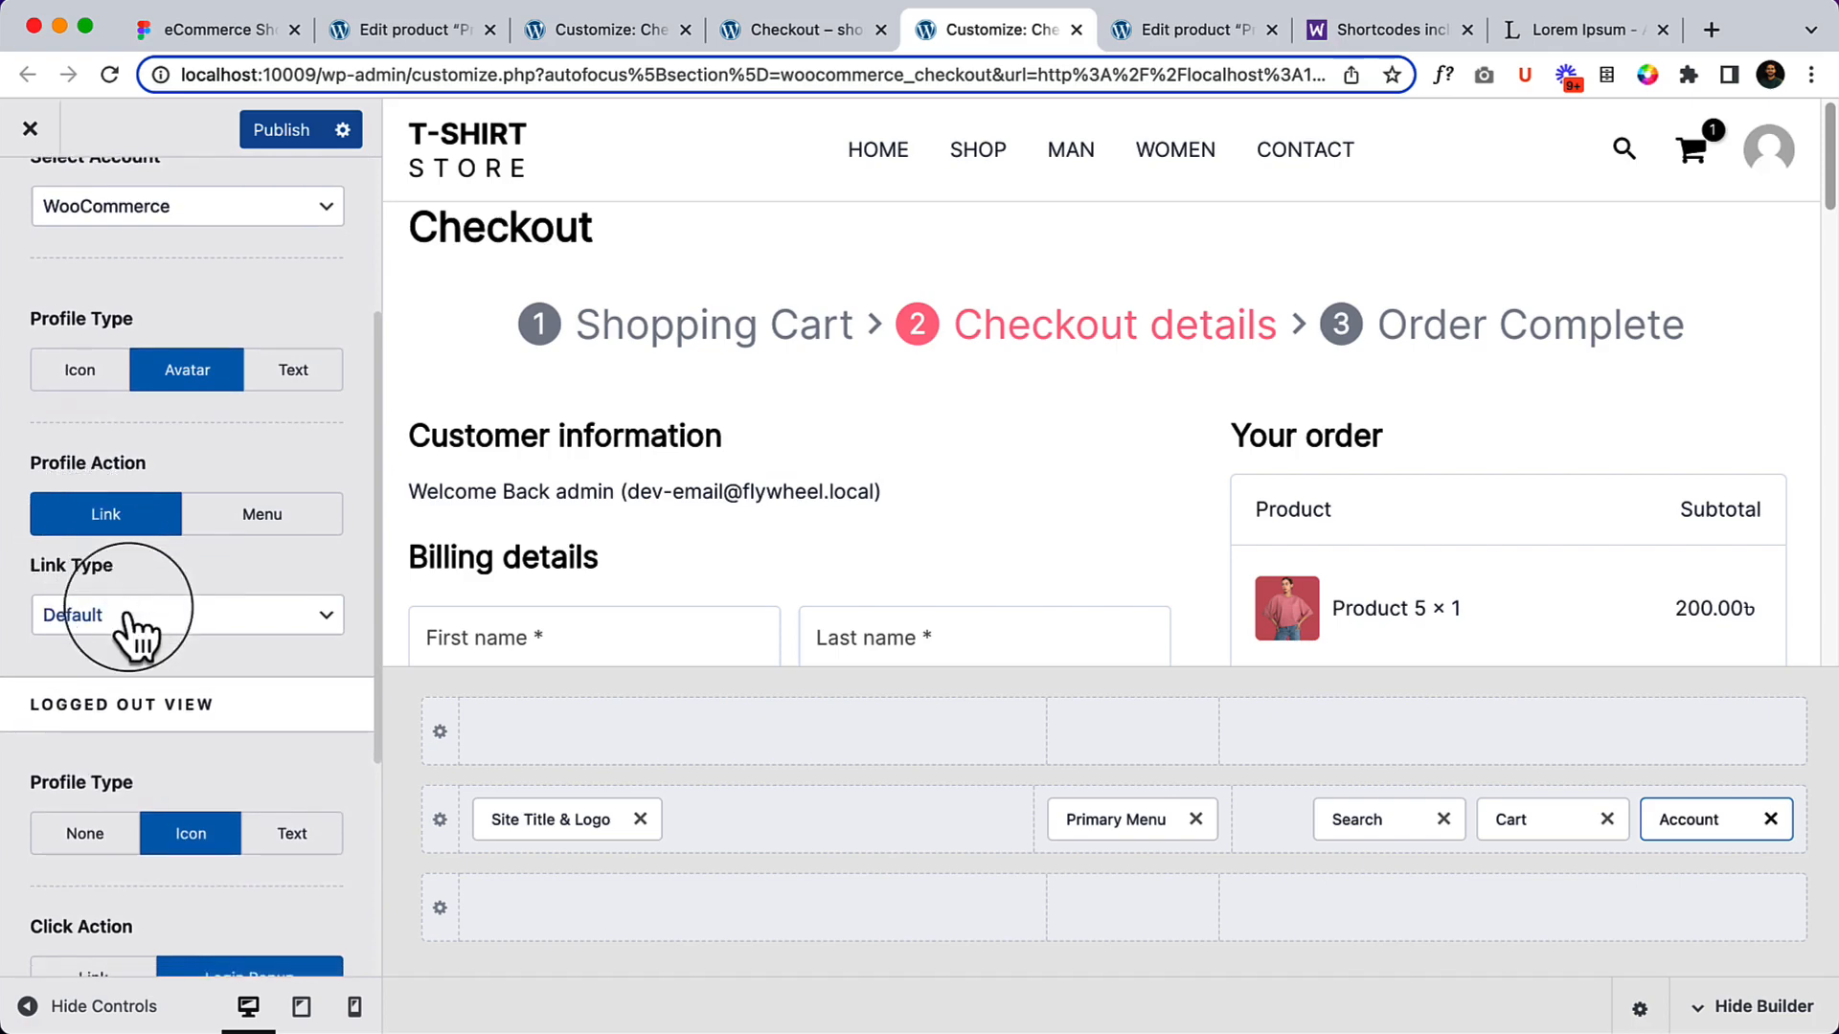
pyautogui.click(186, 615)
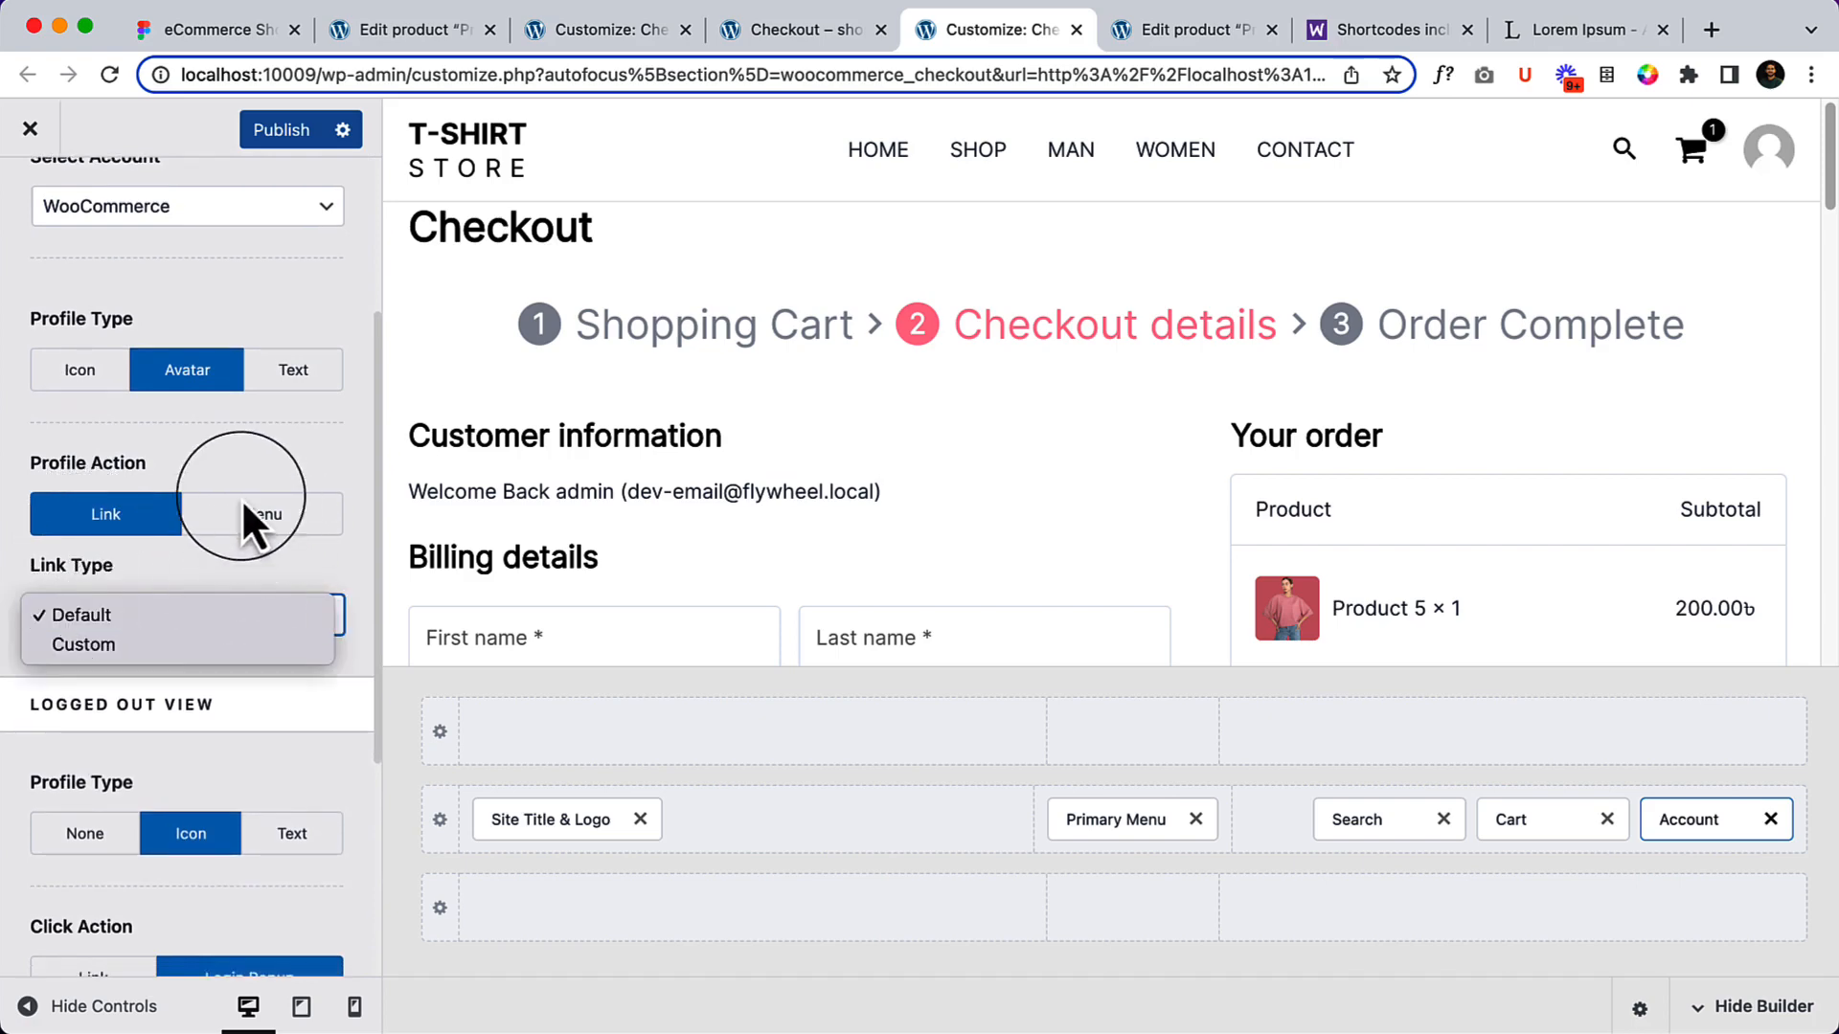
pyautogui.click(76, 615)
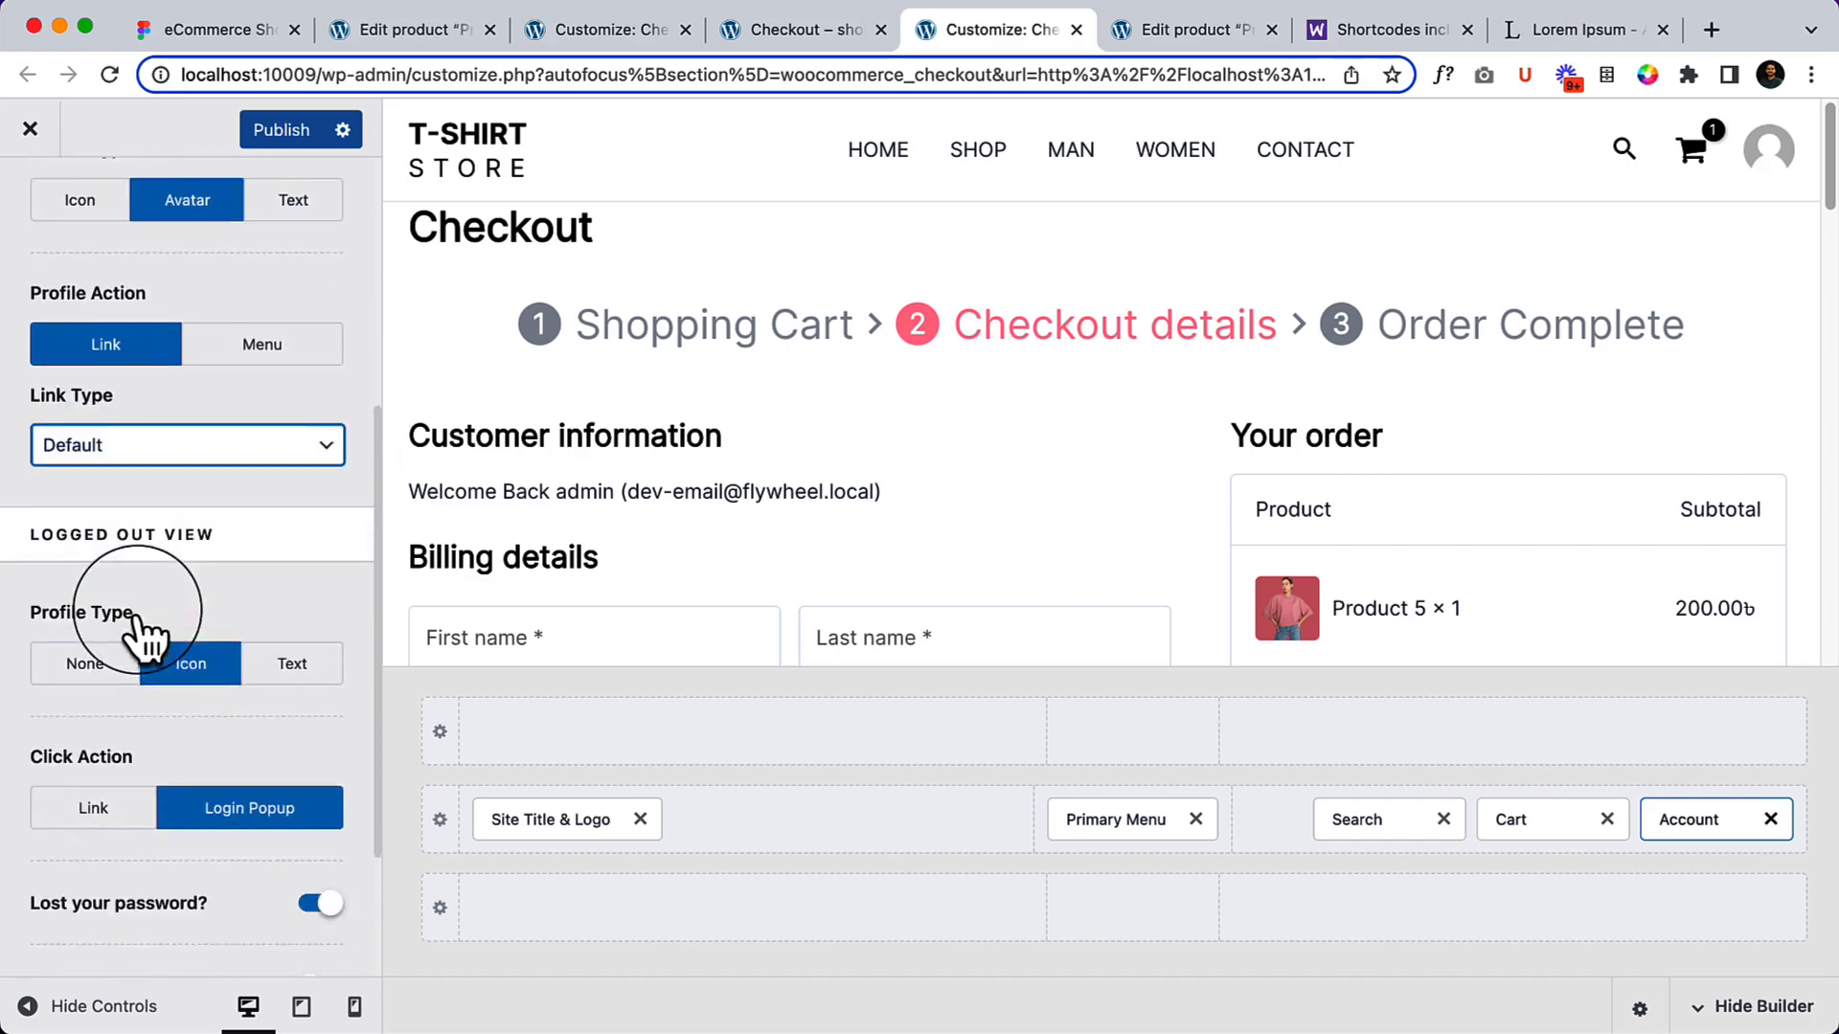
pyautogui.scroll(-3)
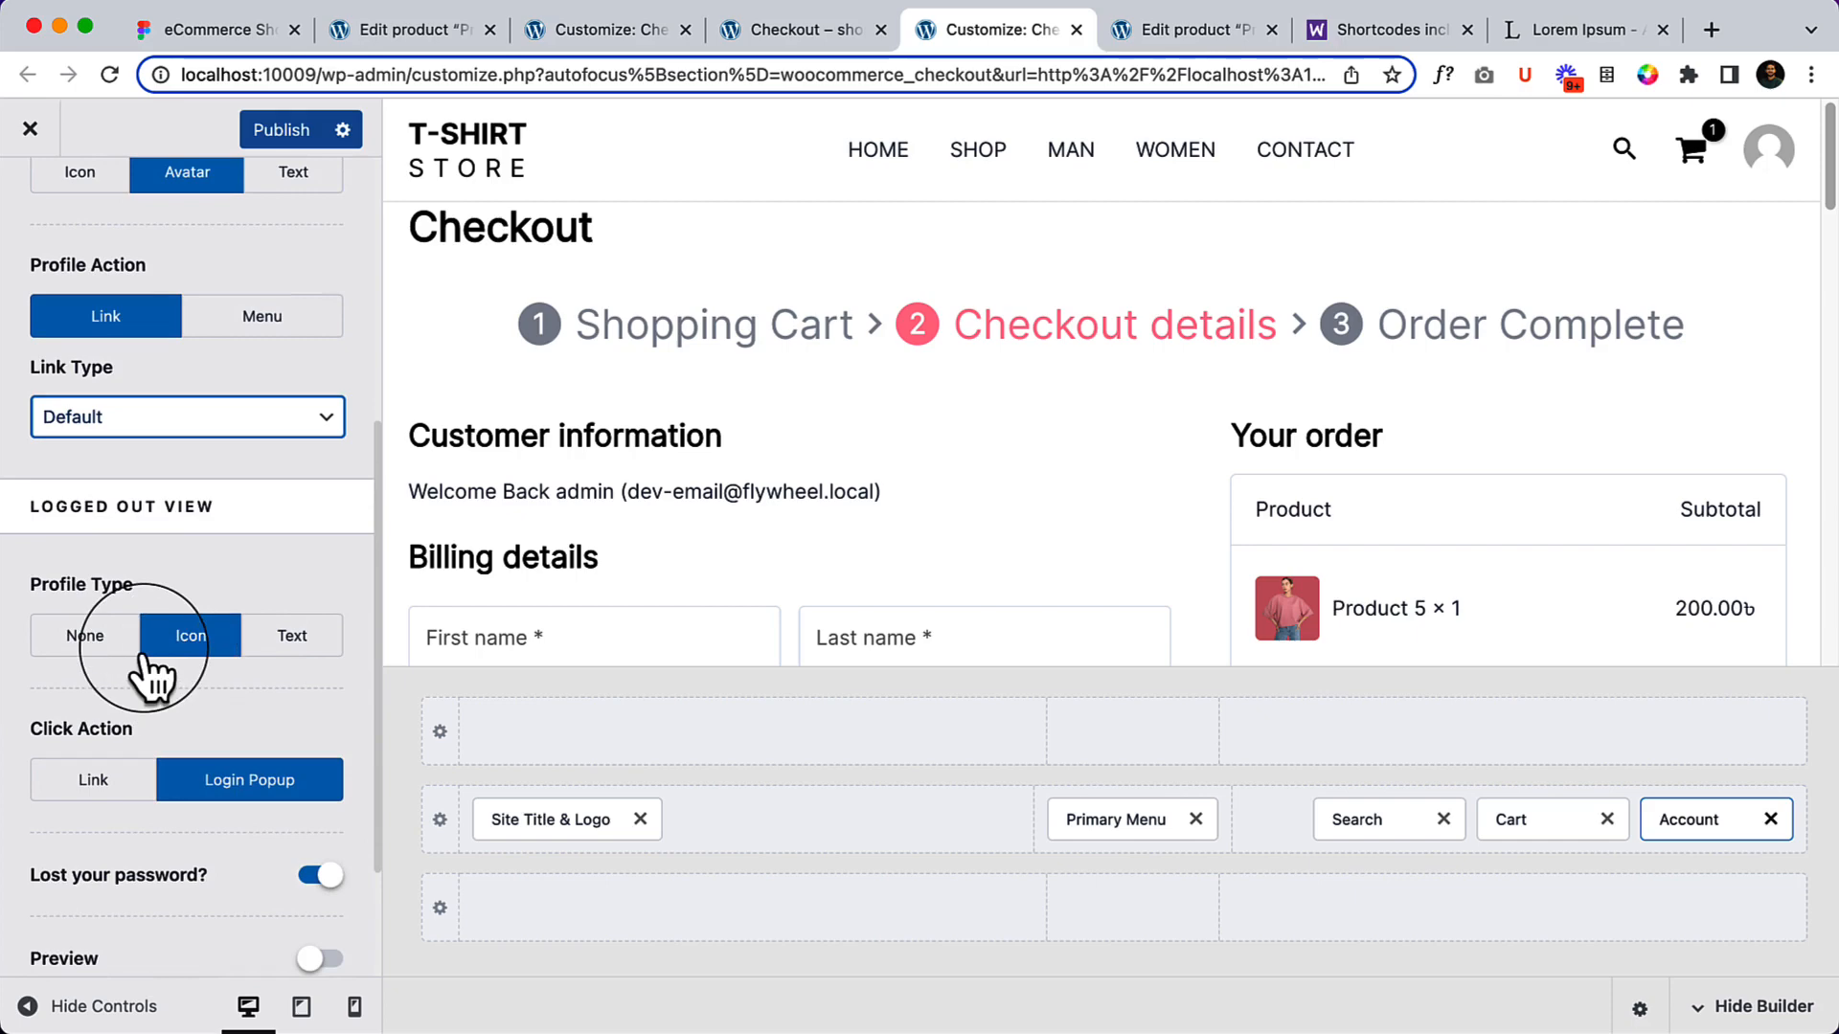
pyautogui.scroll(-3)
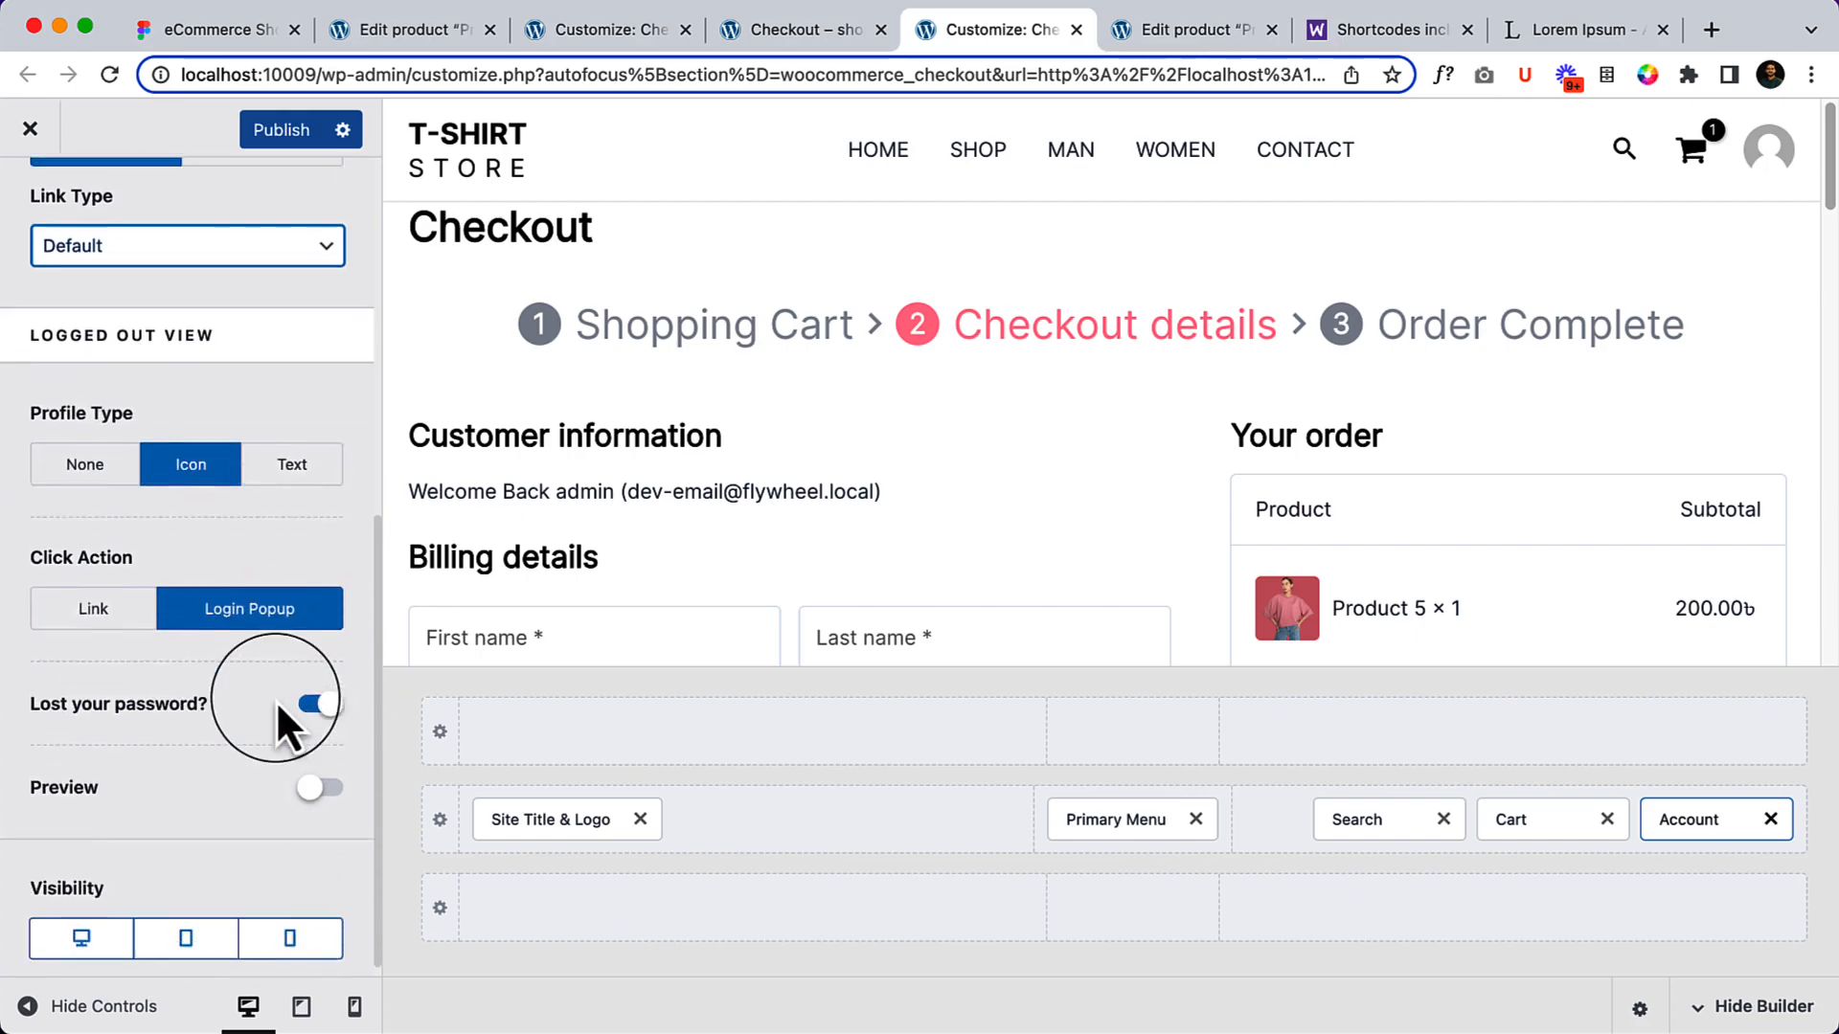
pyautogui.scroll(3)
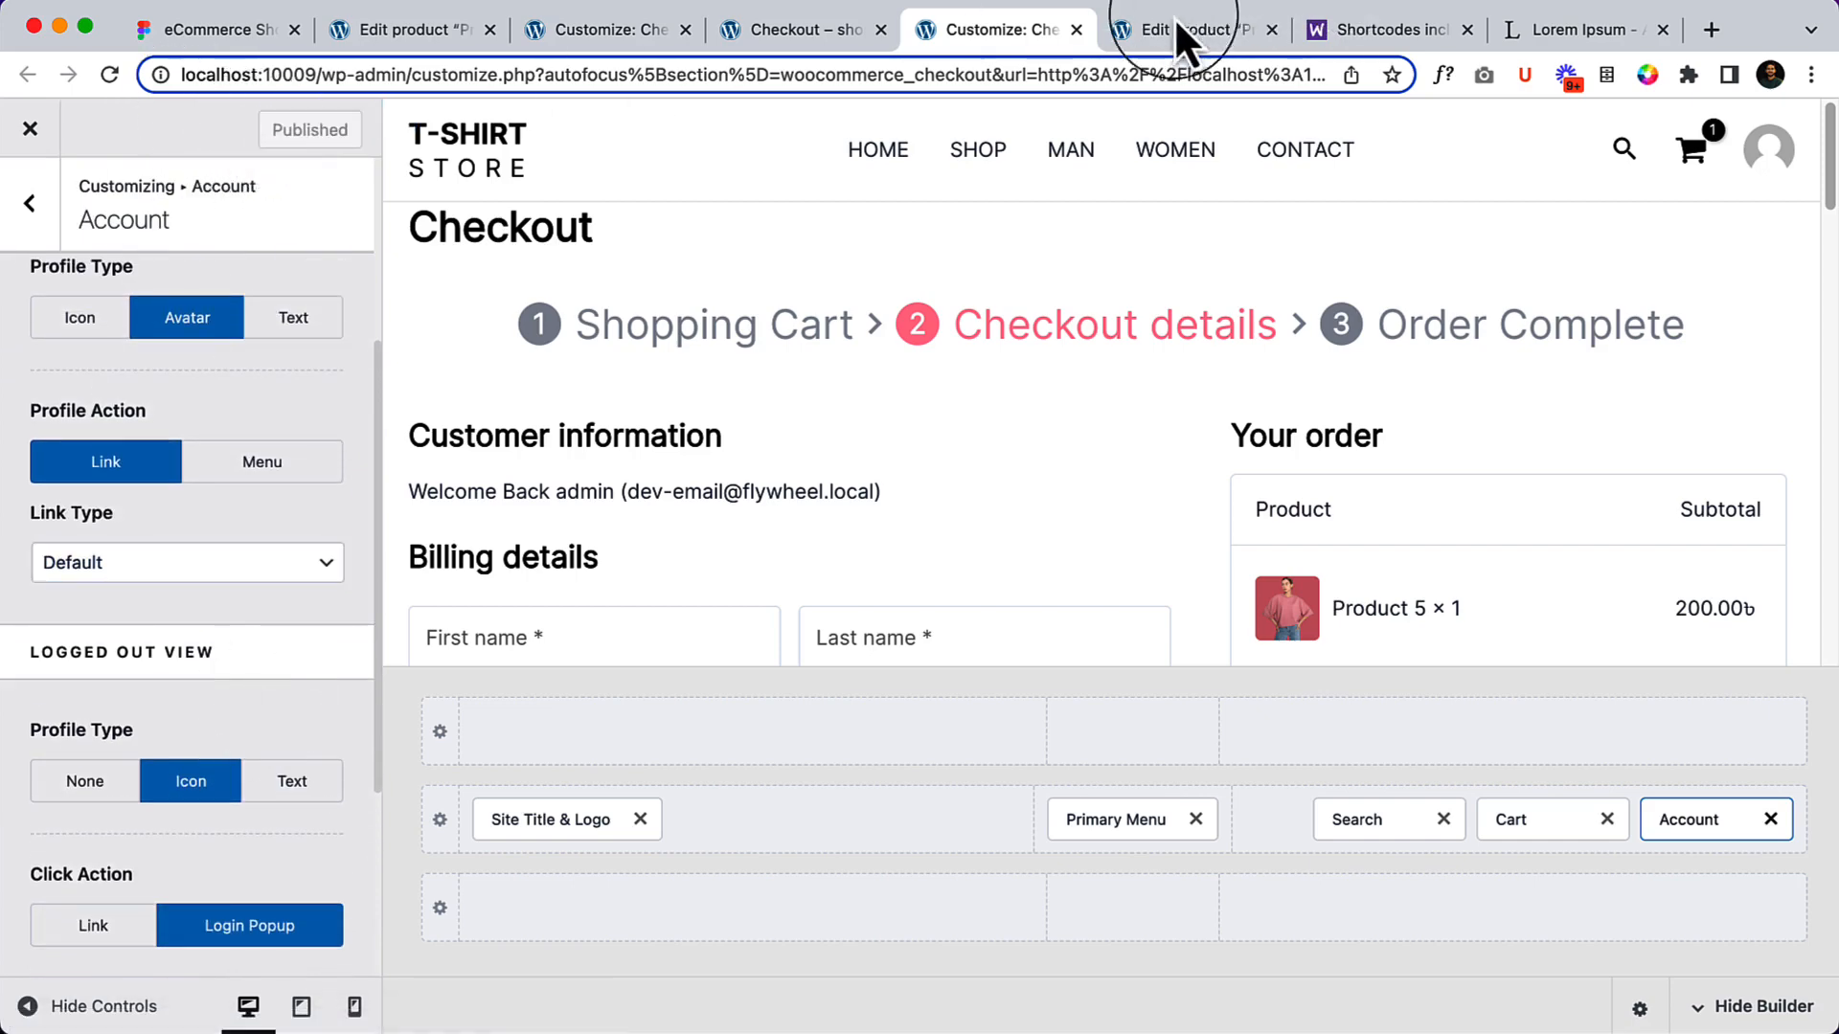
# Step: Return to the live store's home page and reach My Account through the header avatar
pyautogui.click(801, 28)
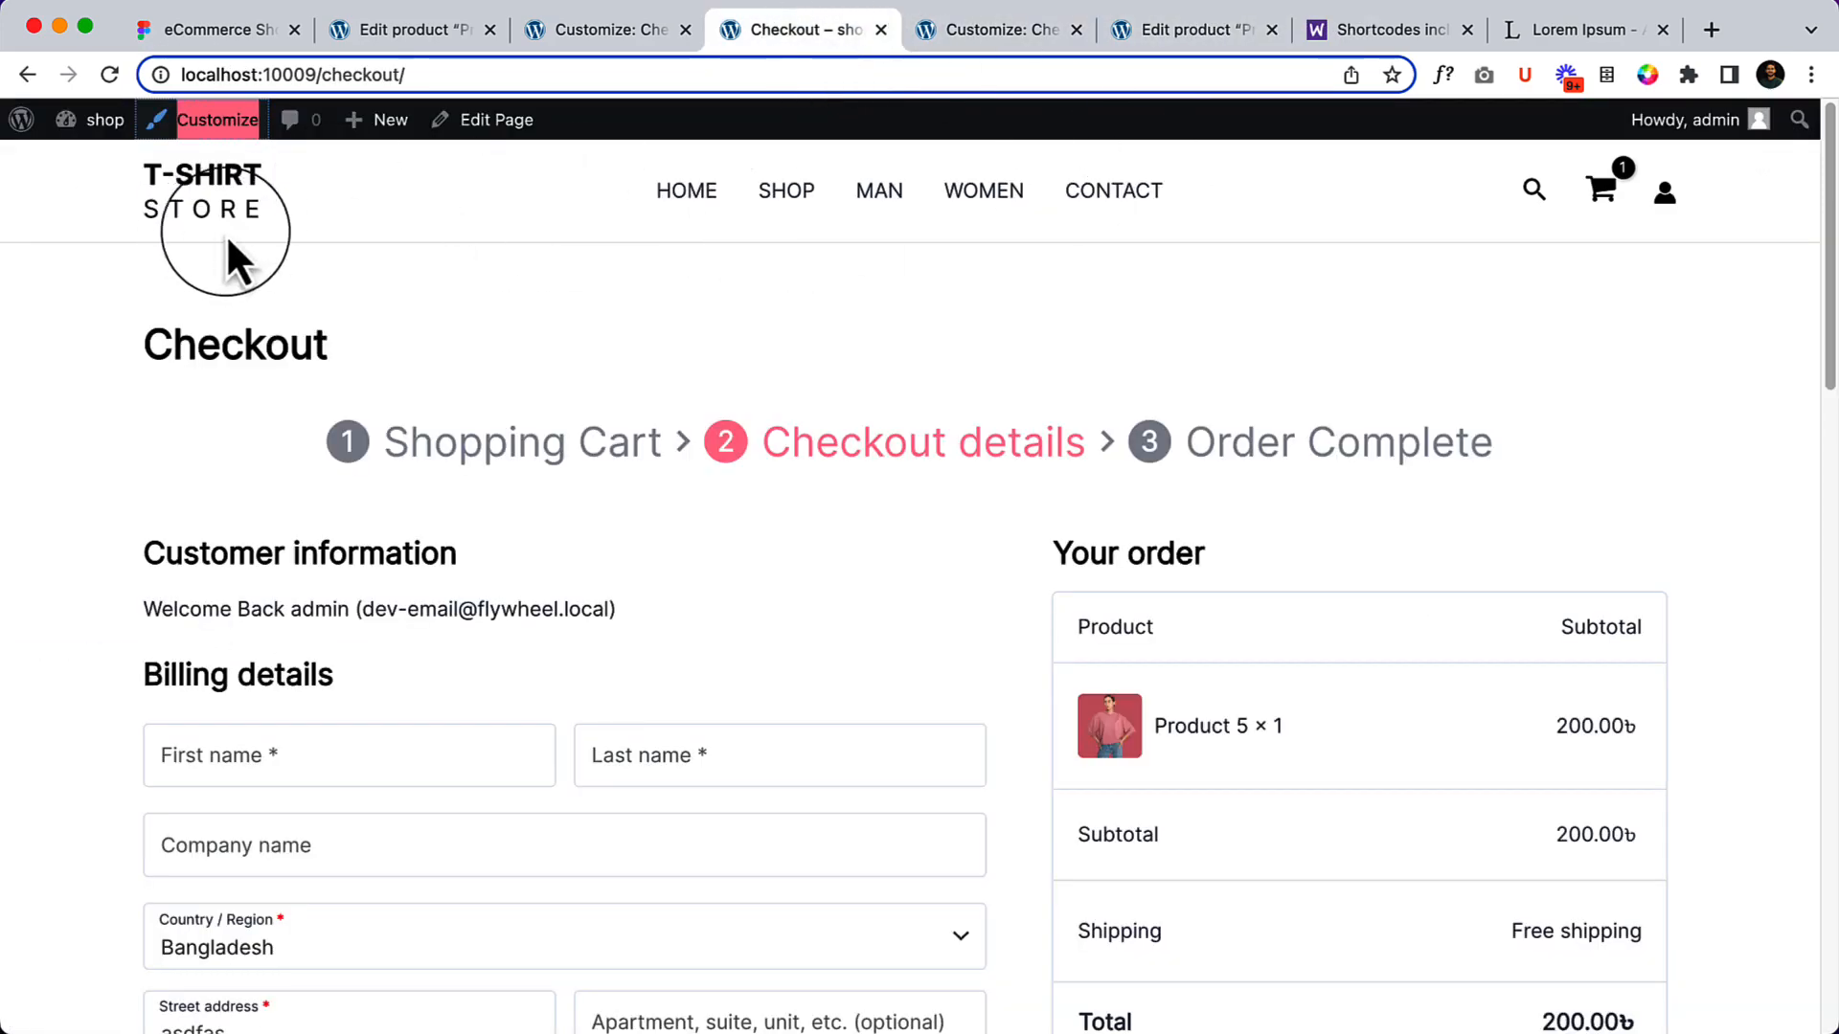
pyautogui.click(686, 190)
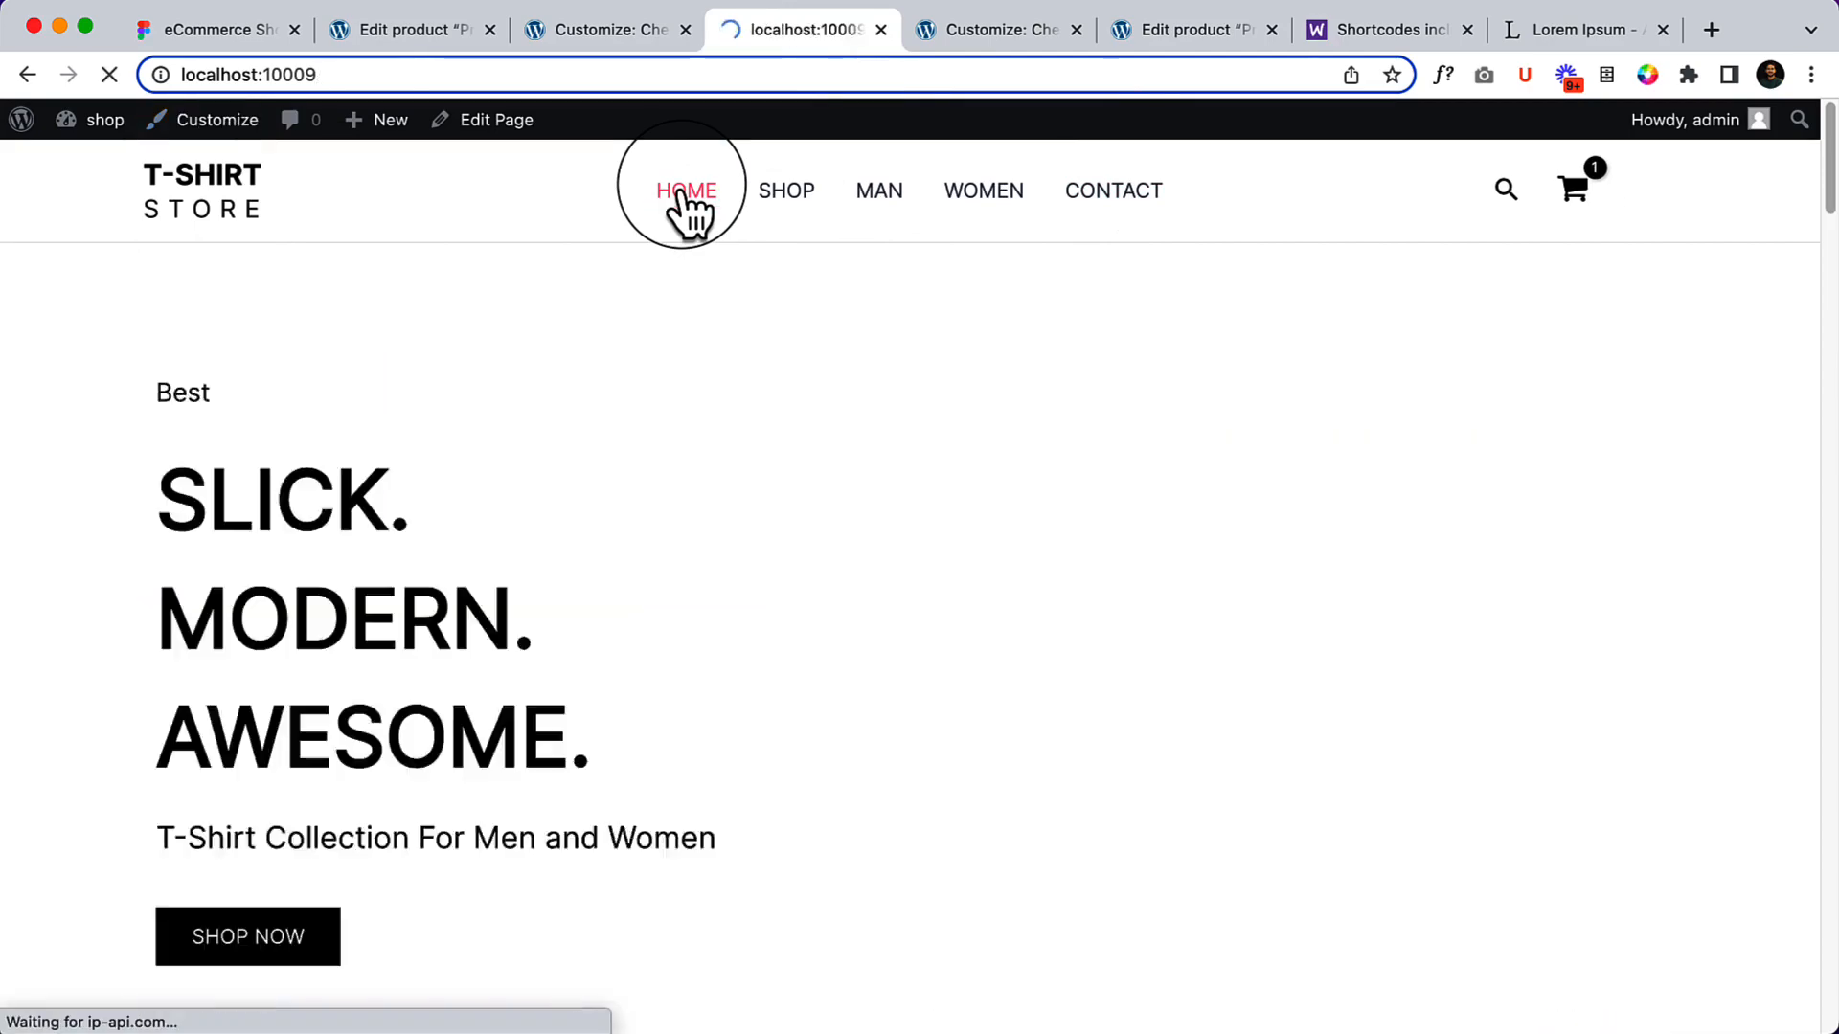
pyautogui.click(1651, 190)
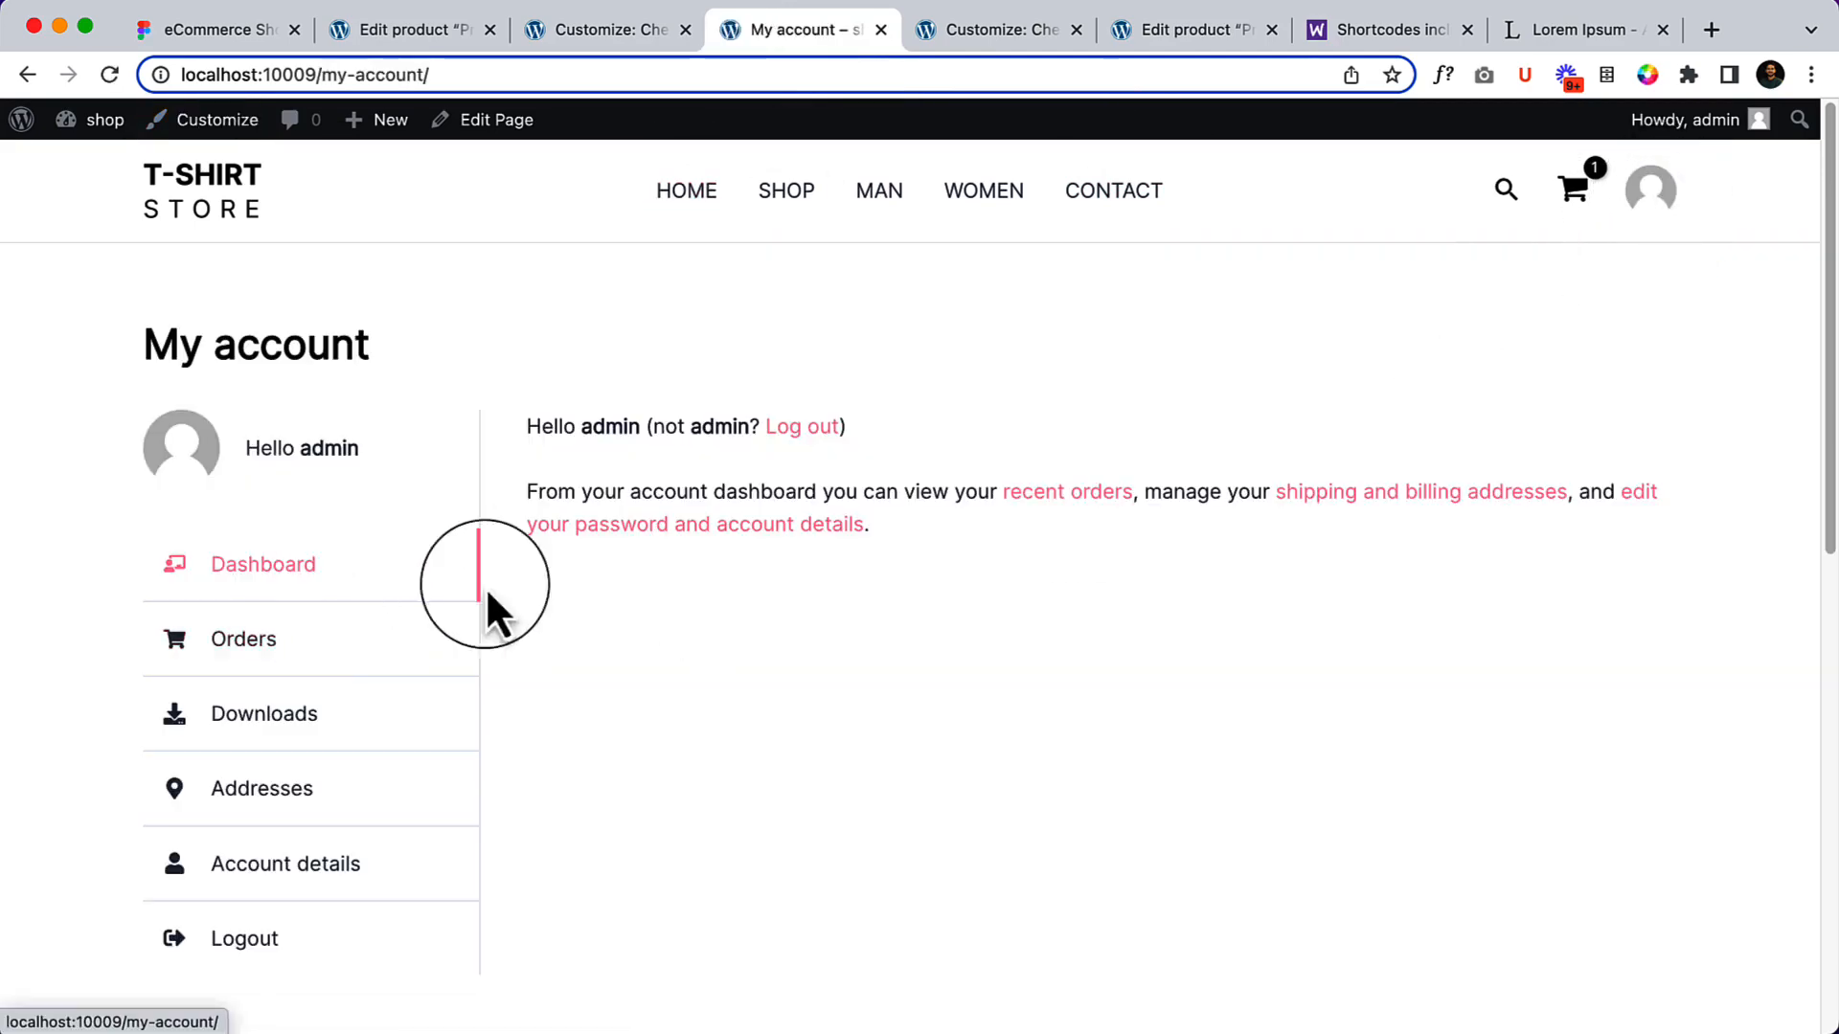
pyautogui.scroll(-3)
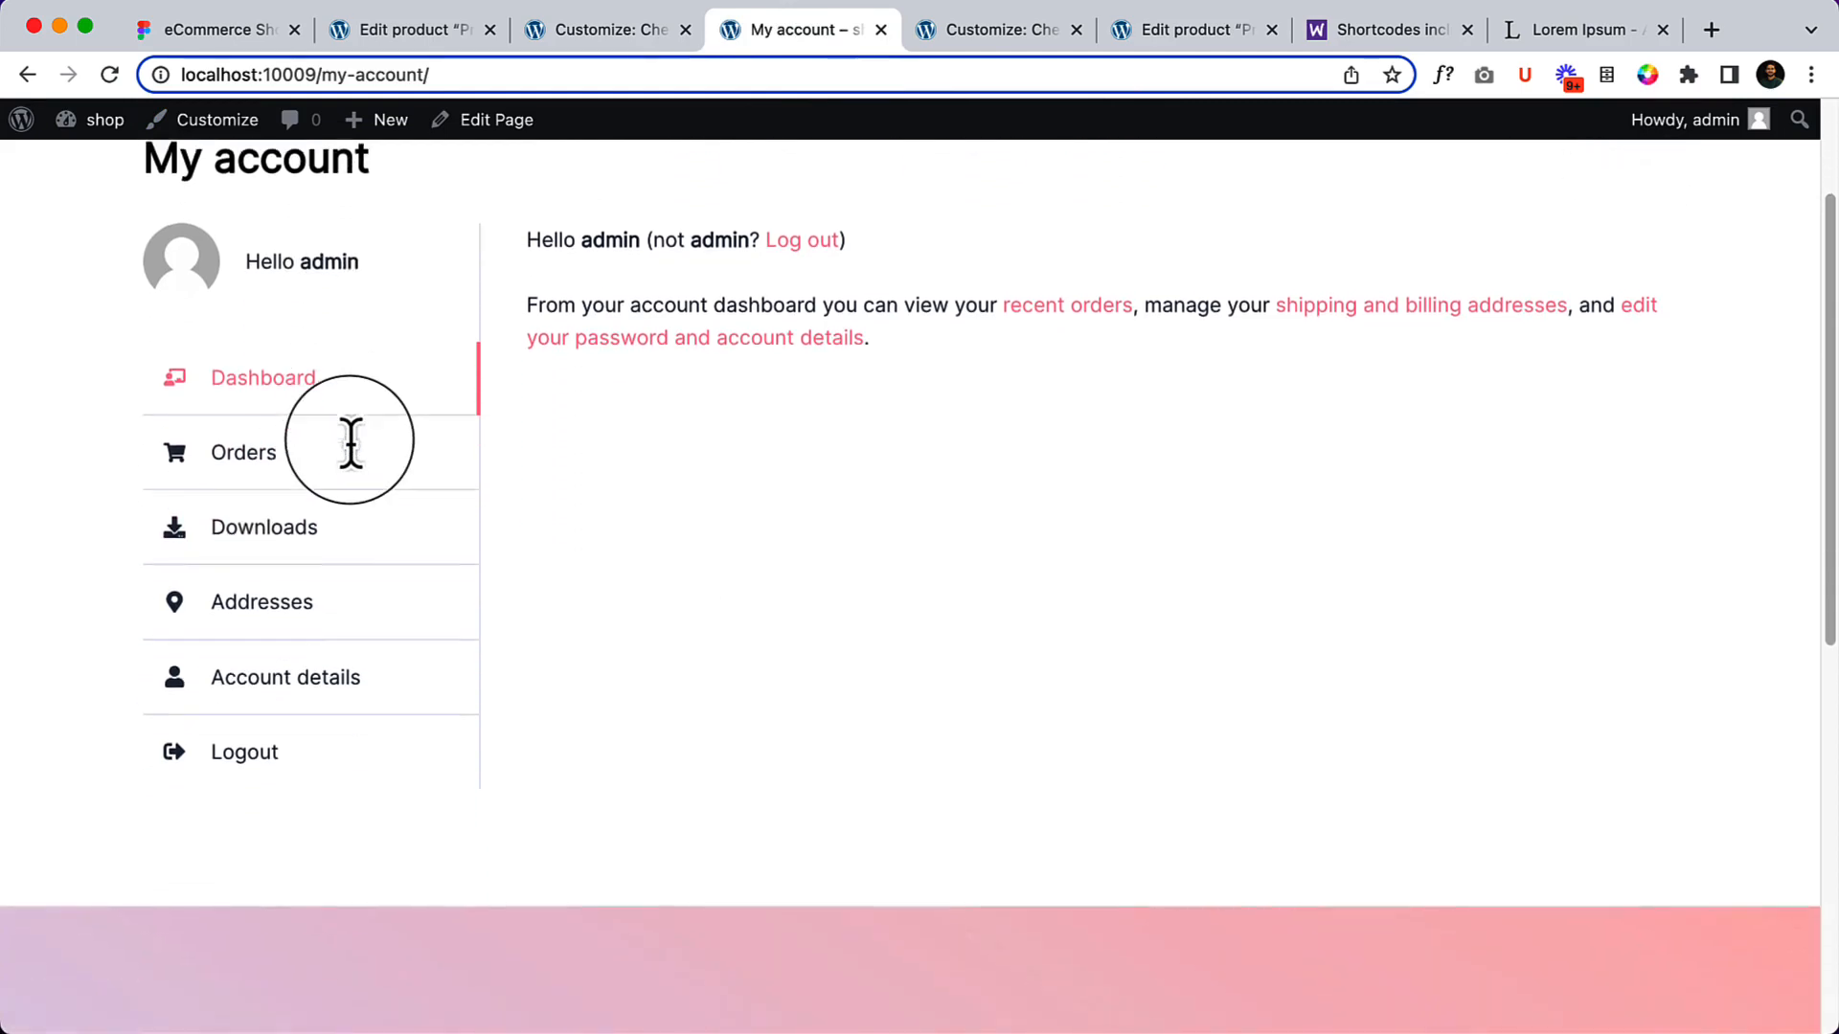
# Step: View the Orders, Downloads and Addresses sections of My Account, then go back home
pyautogui.click(243, 452)
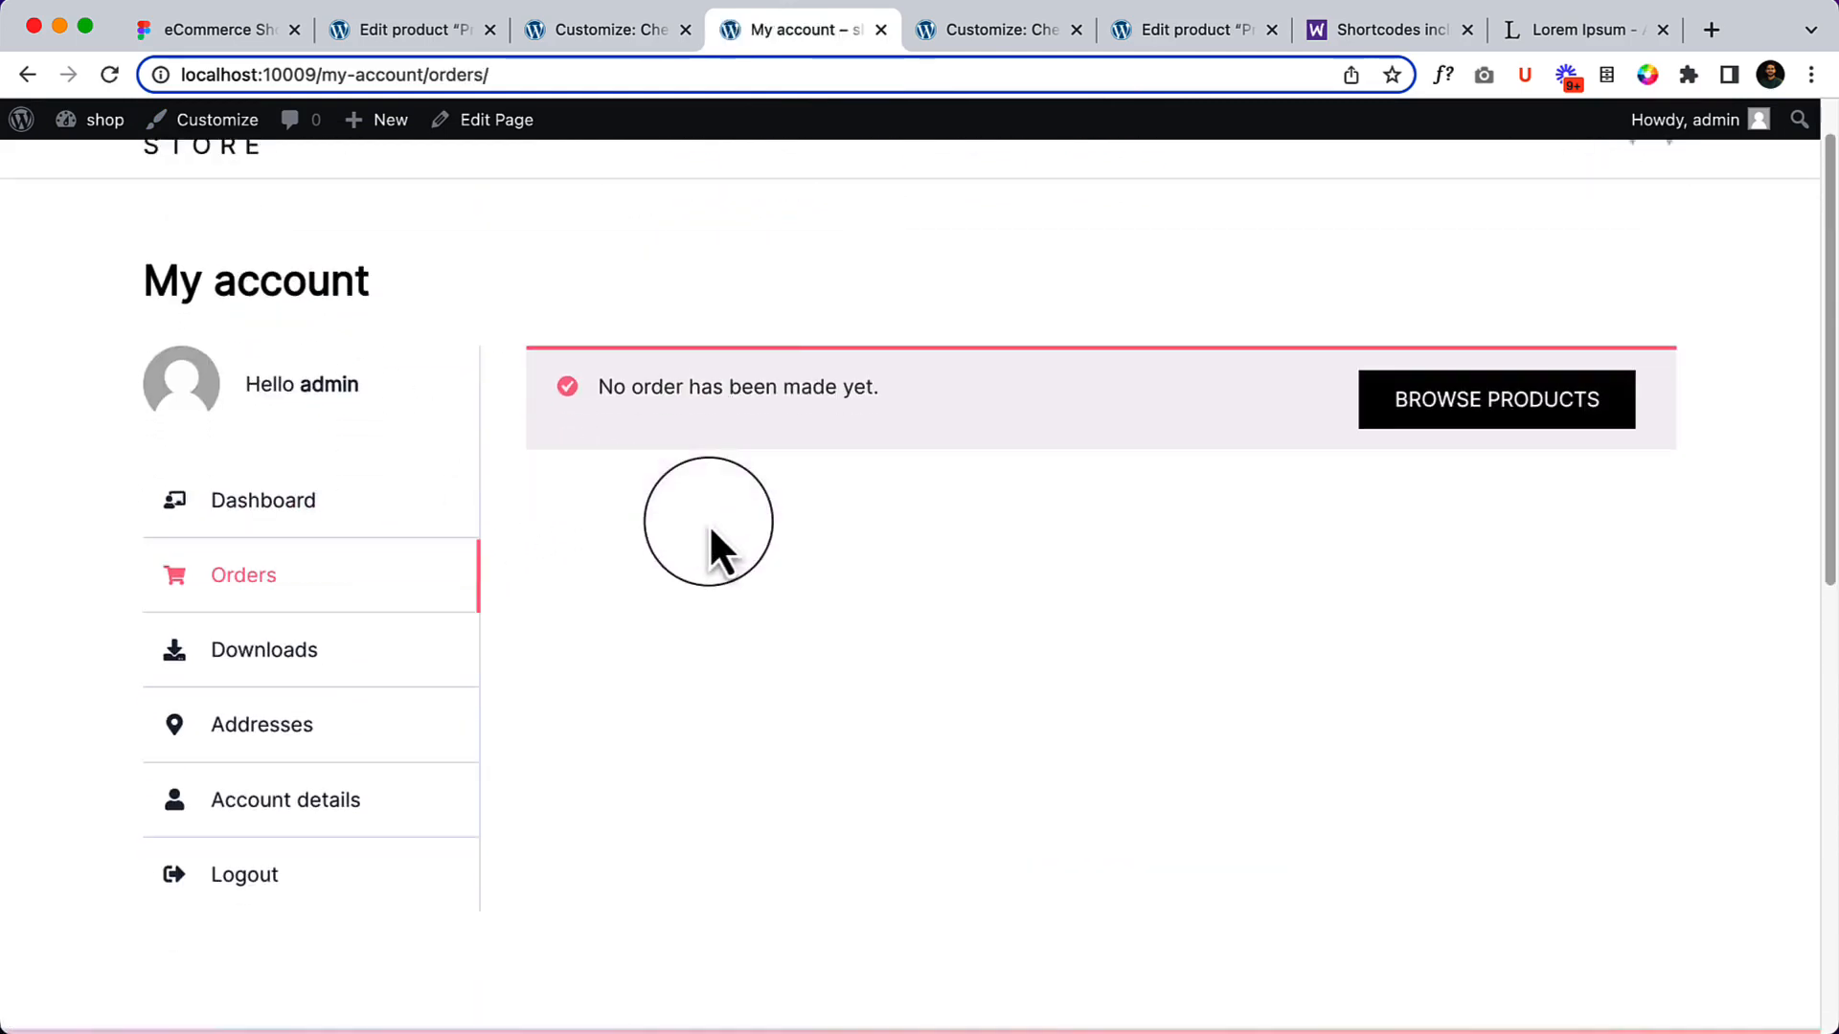
pyautogui.click(263, 649)
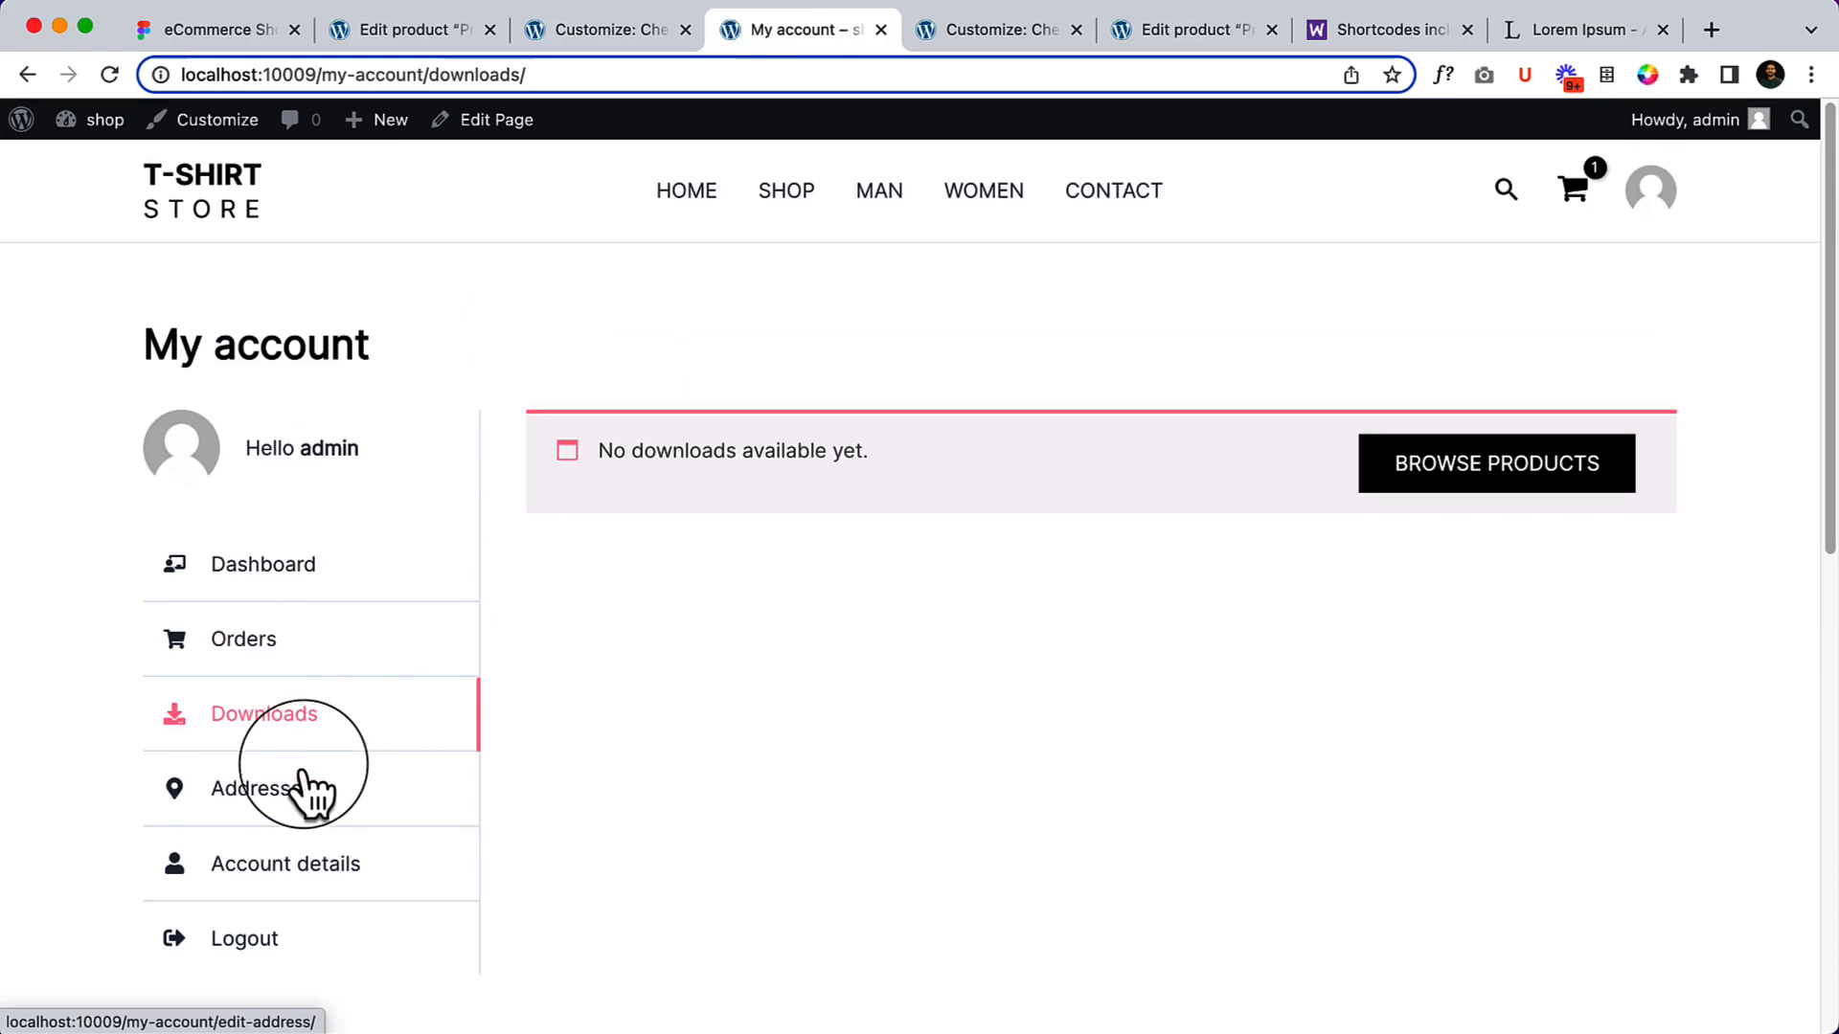
pyautogui.click(249, 788)
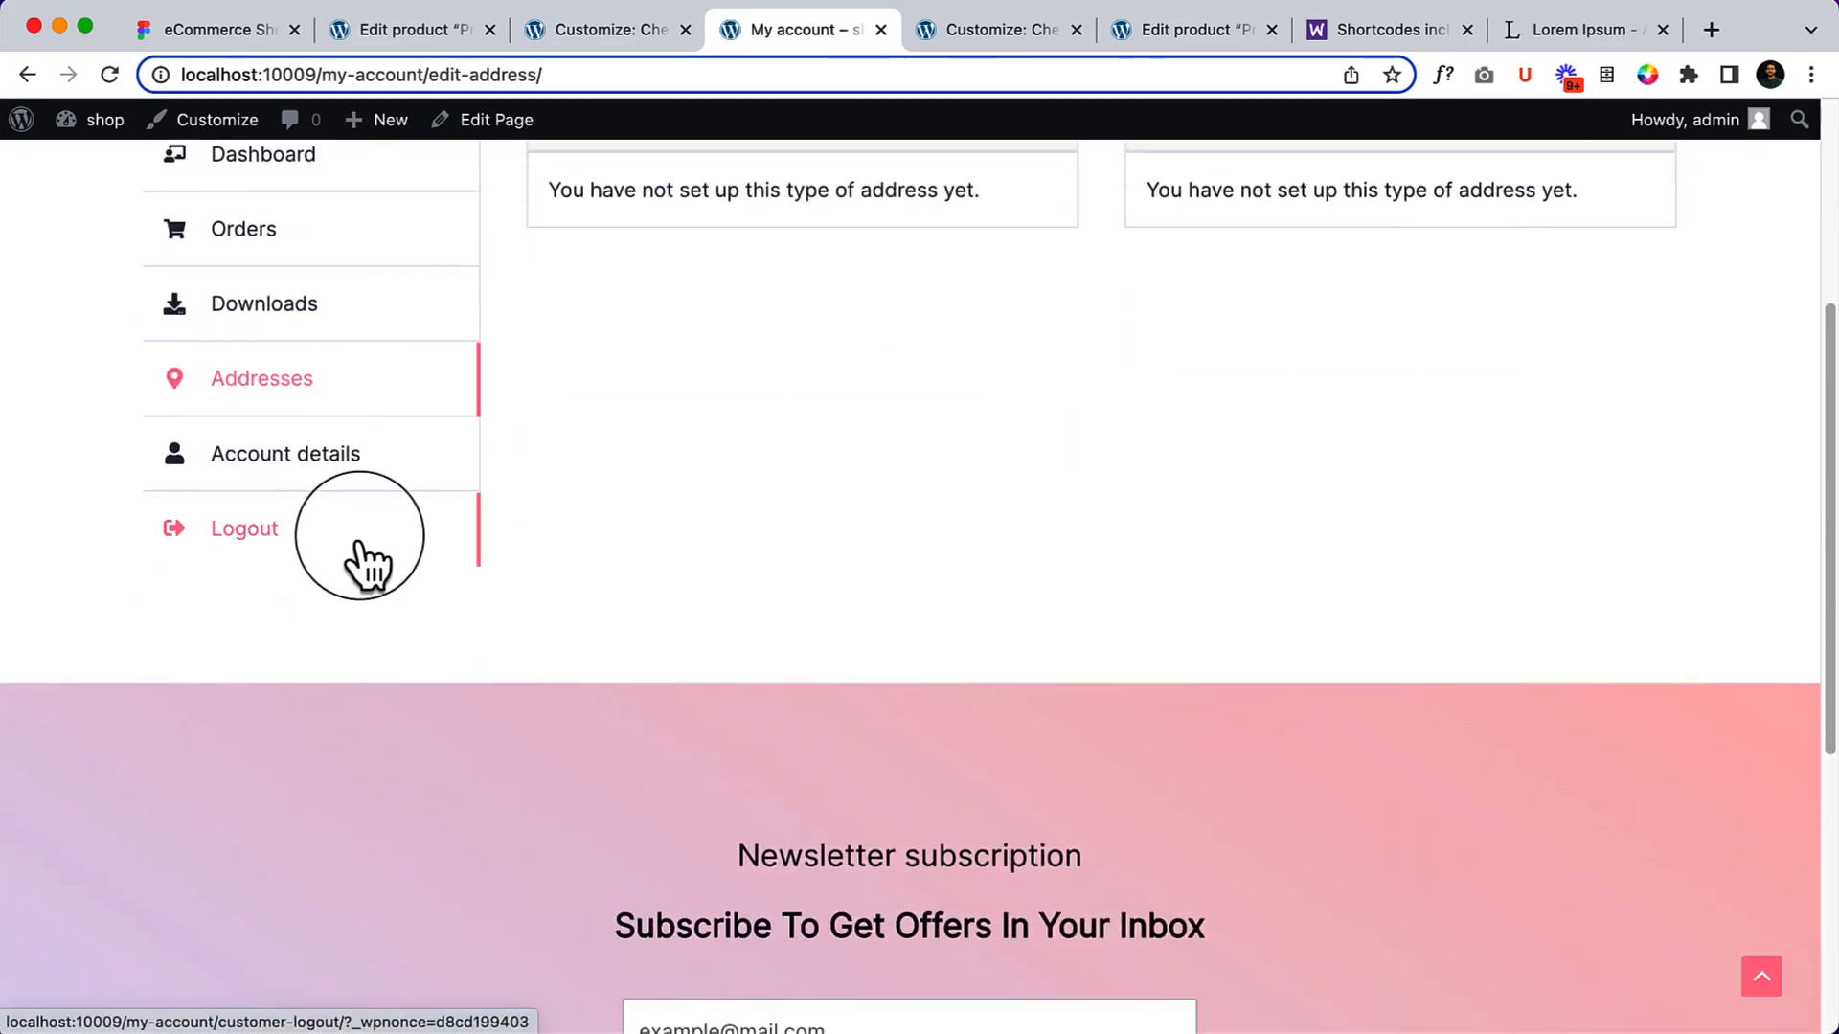
pyautogui.scroll(3)
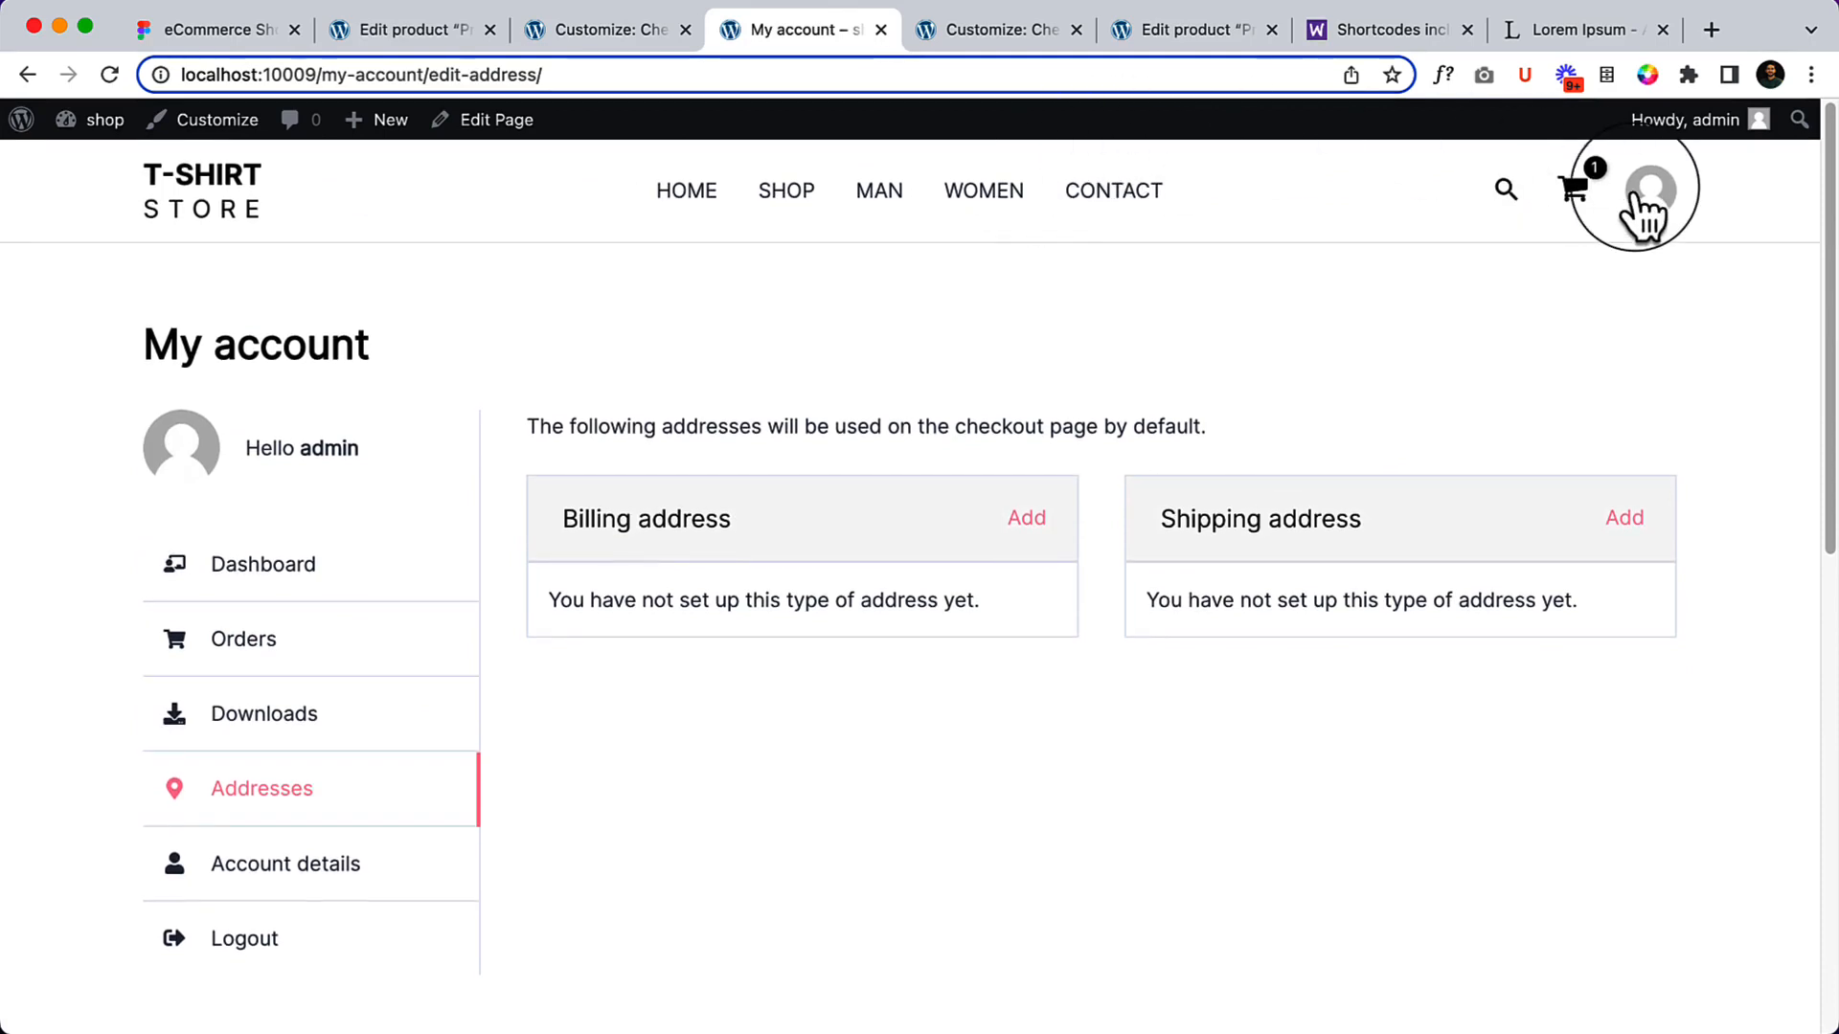
pyautogui.click(263, 564)
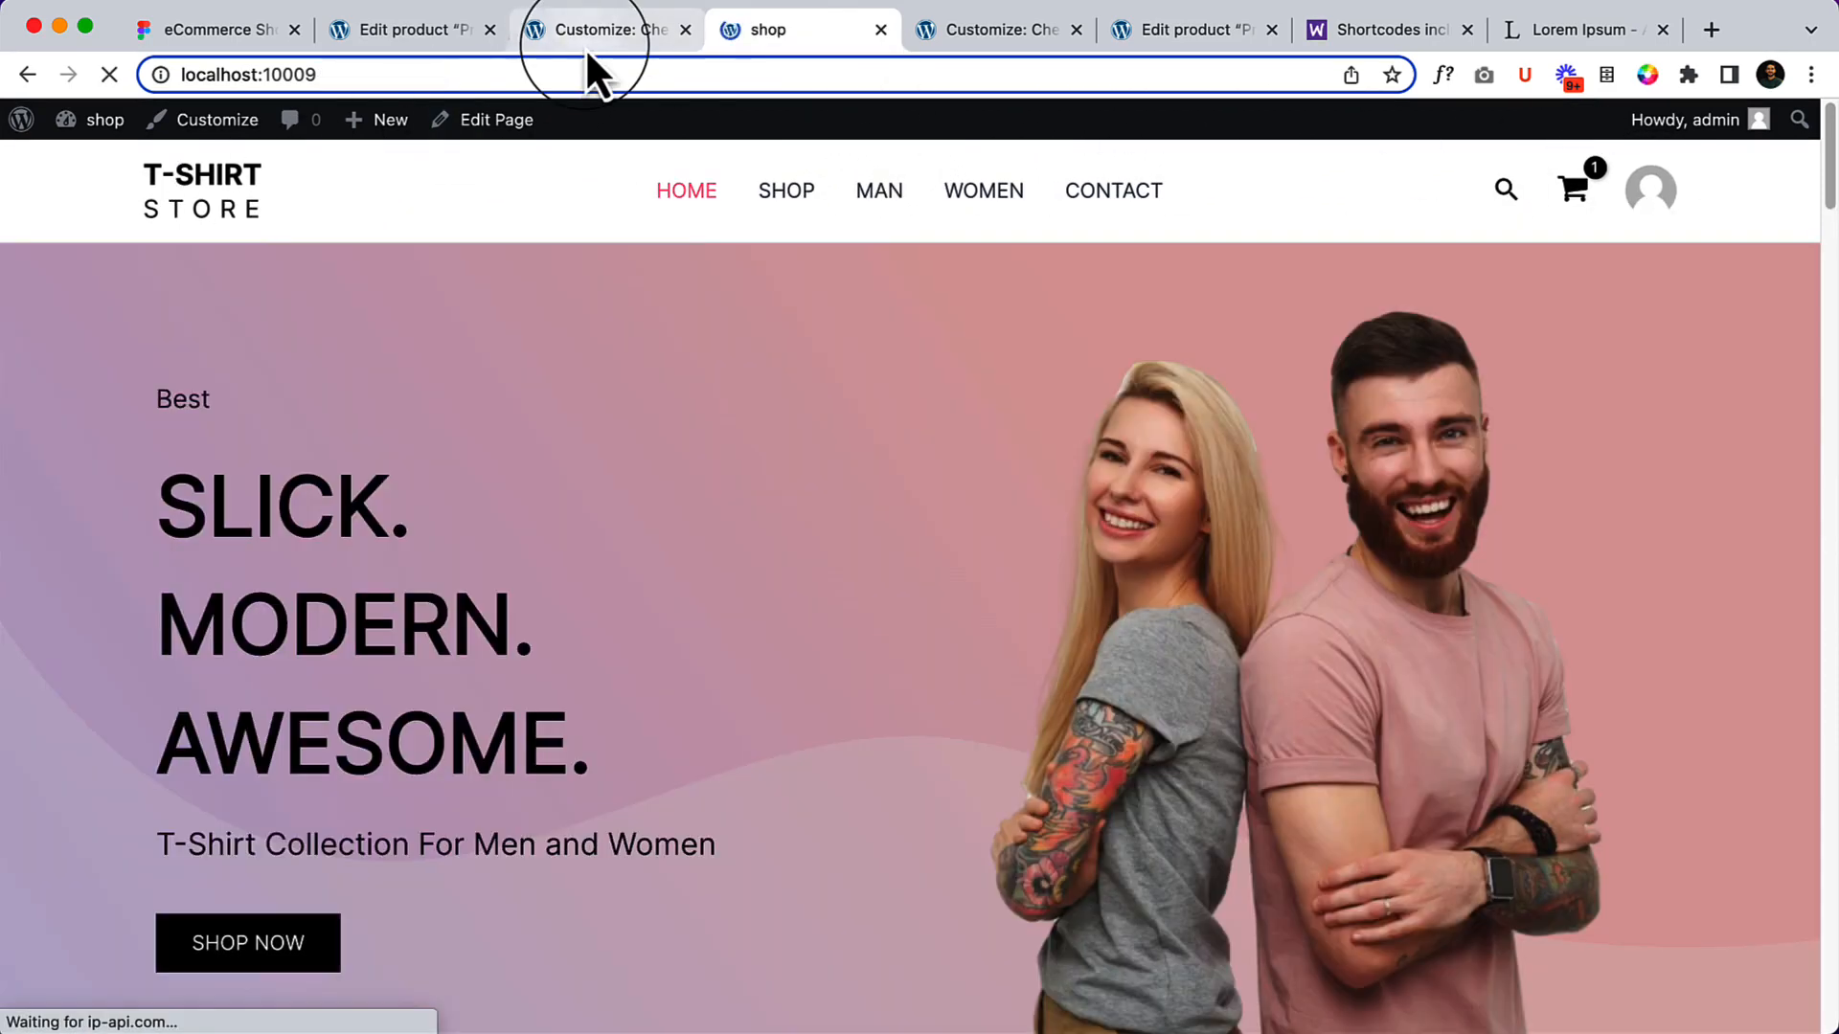
# Step: Copy the store address and load it in a new Chrome incognito window as a logged-out visitor
pyautogui.rightClick(247, 75)
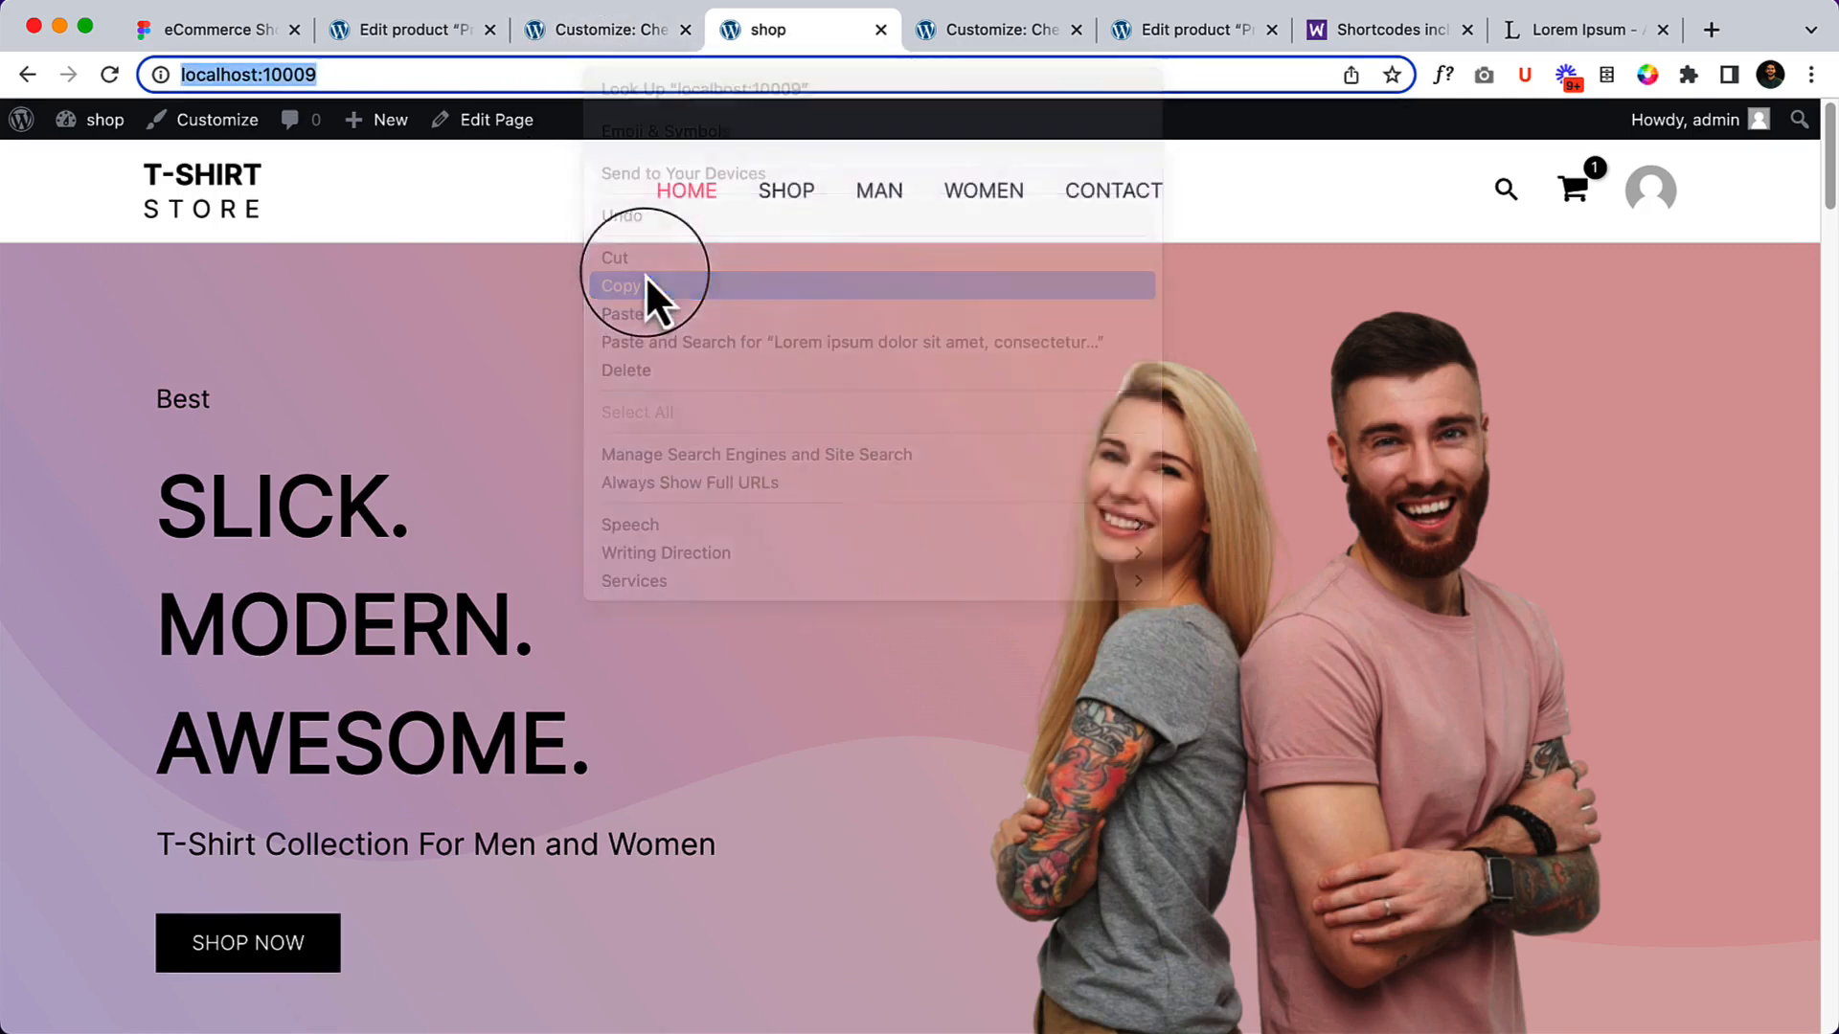
pyautogui.click(1810, 75)
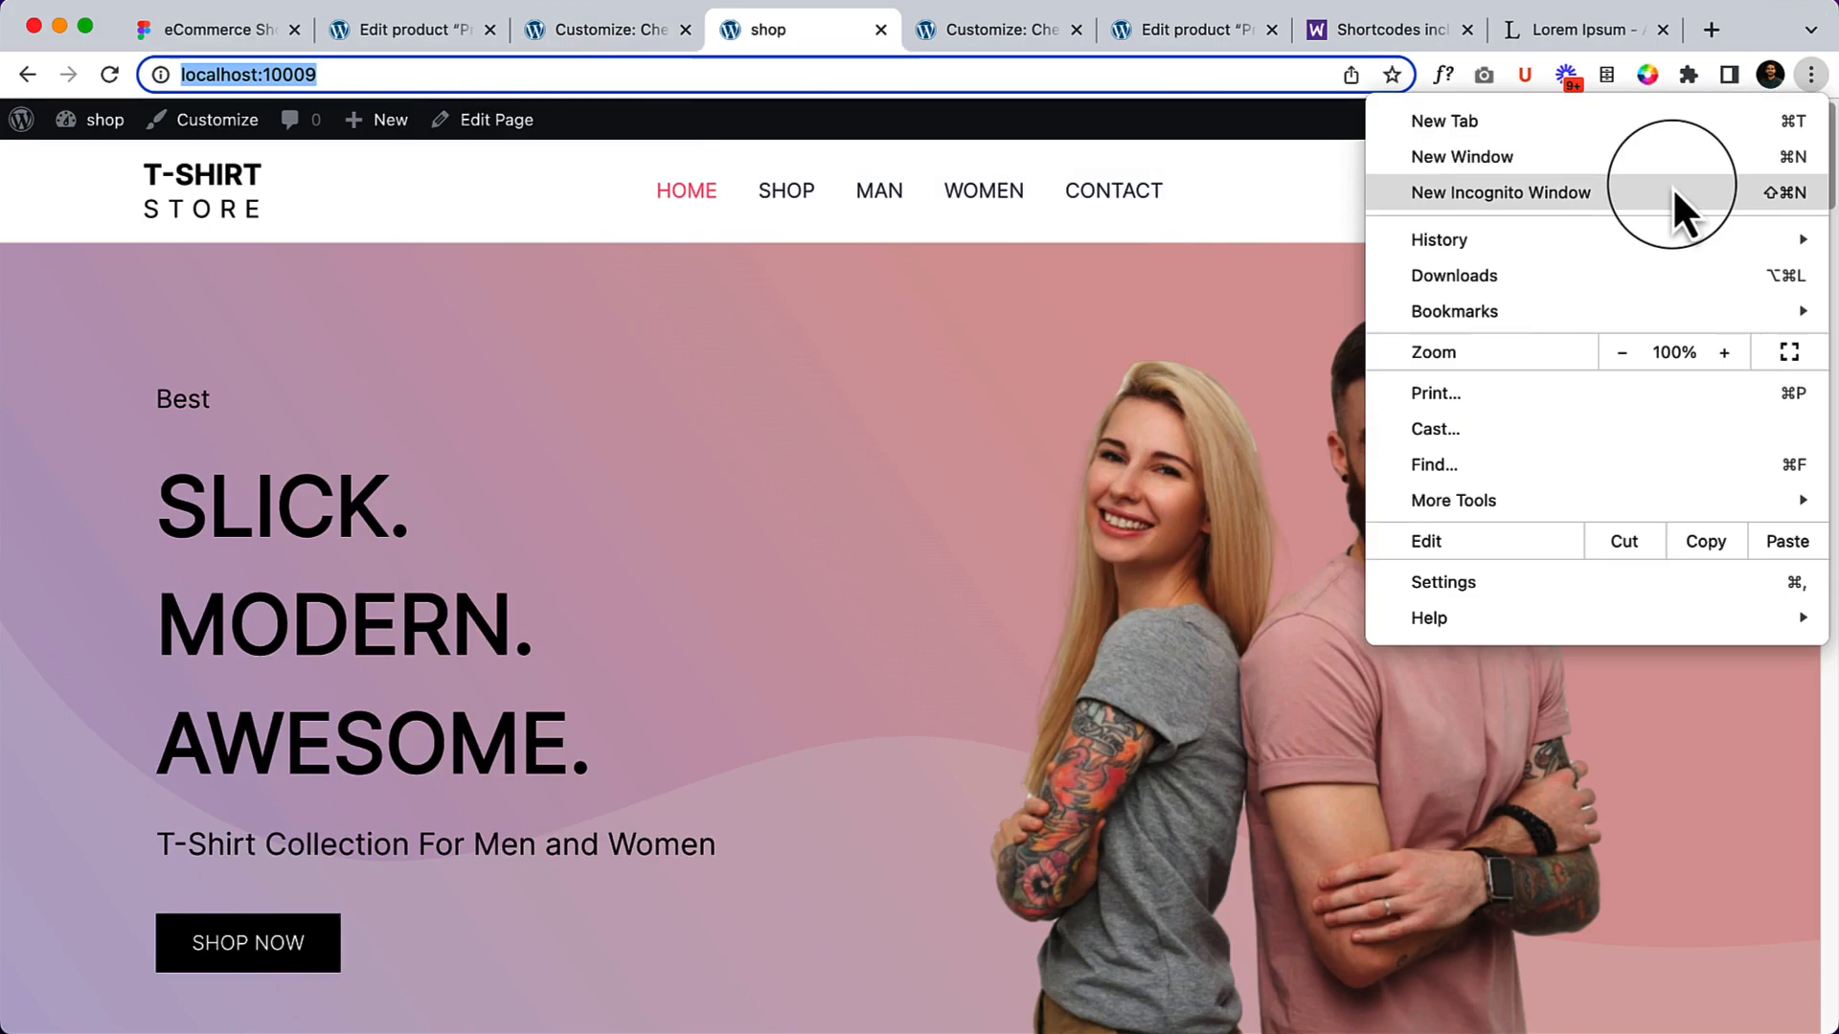
pyautogui.click(1511, 191)
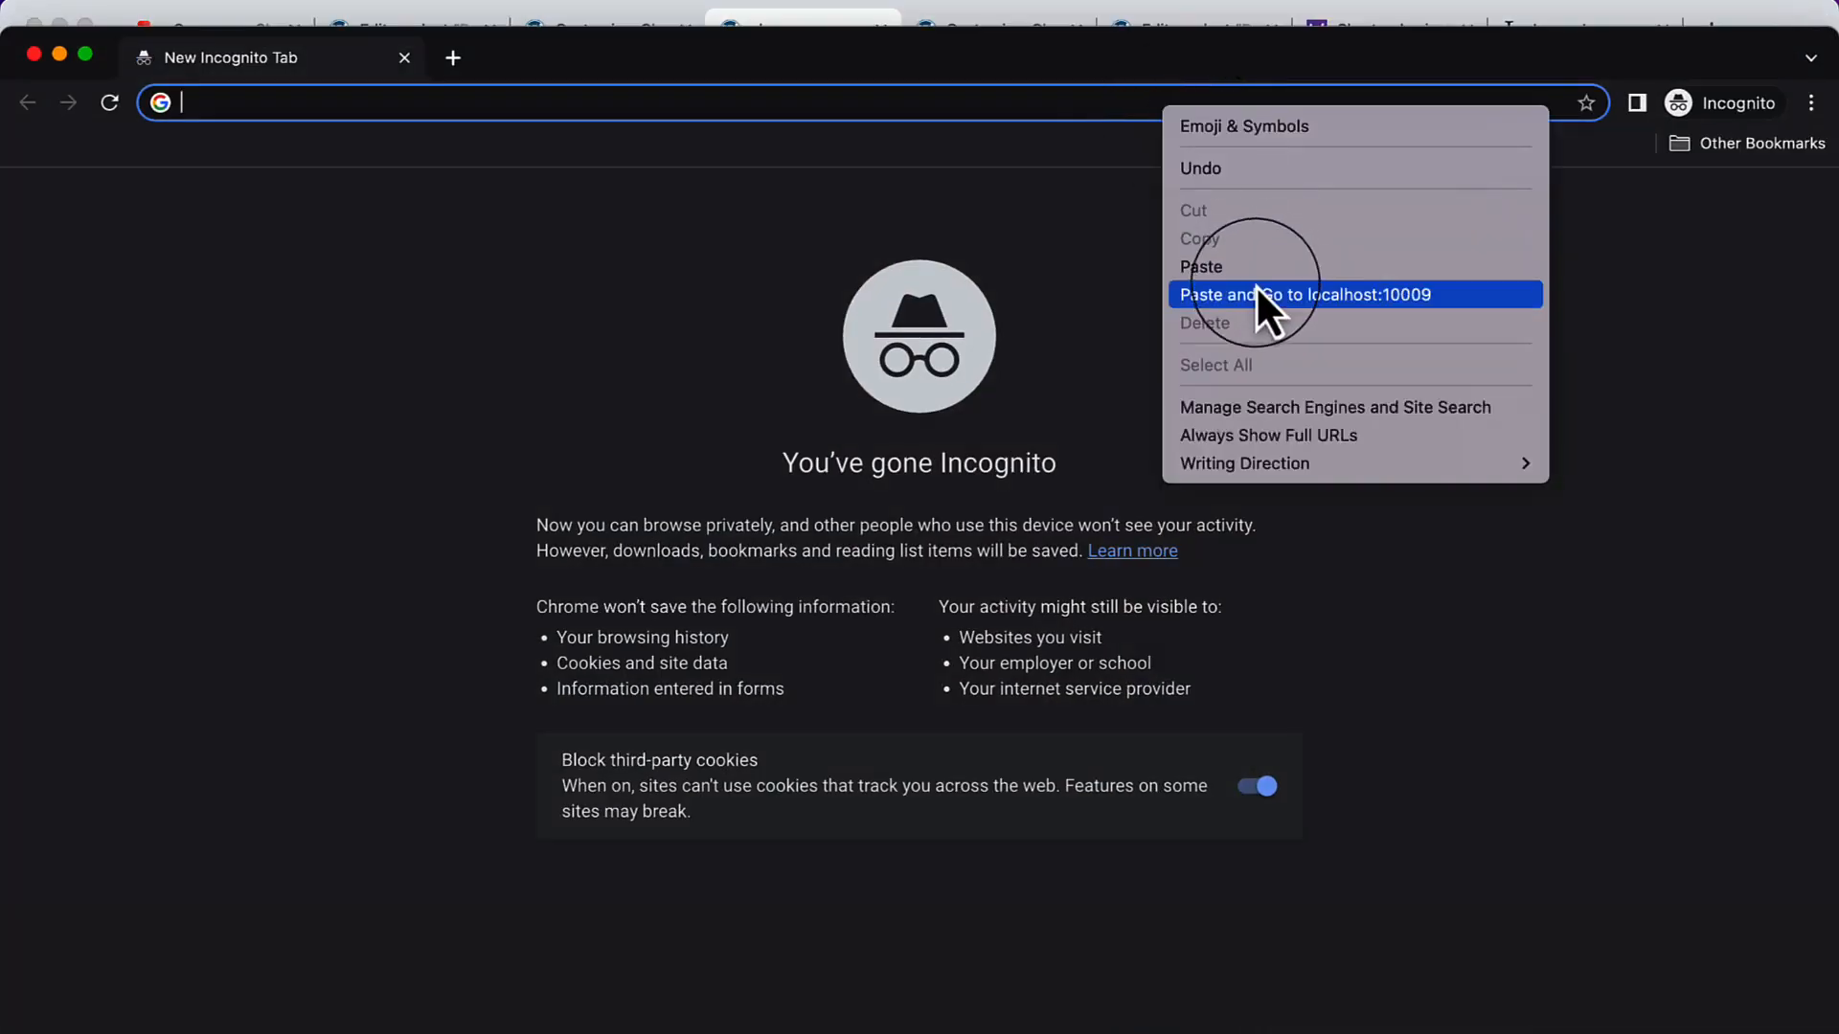
pyautogui.click(1305, 295)
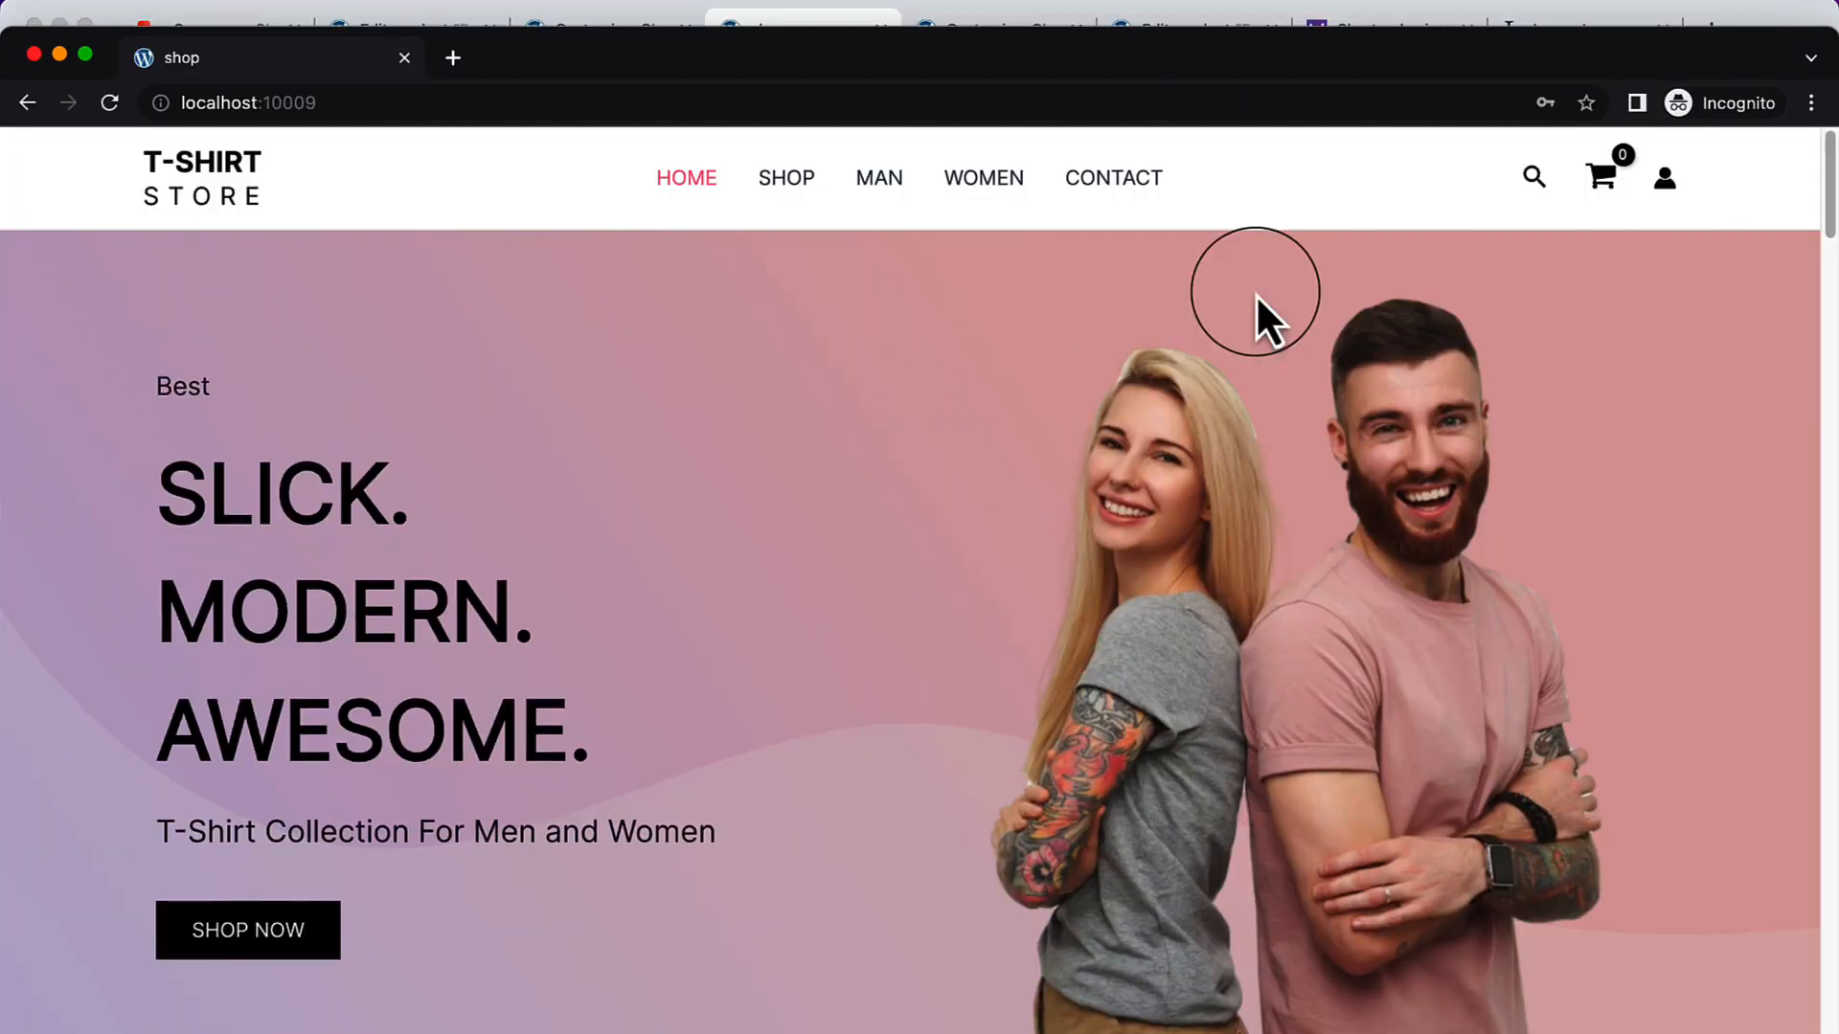
pyautogui.moveTo(1665, 176)
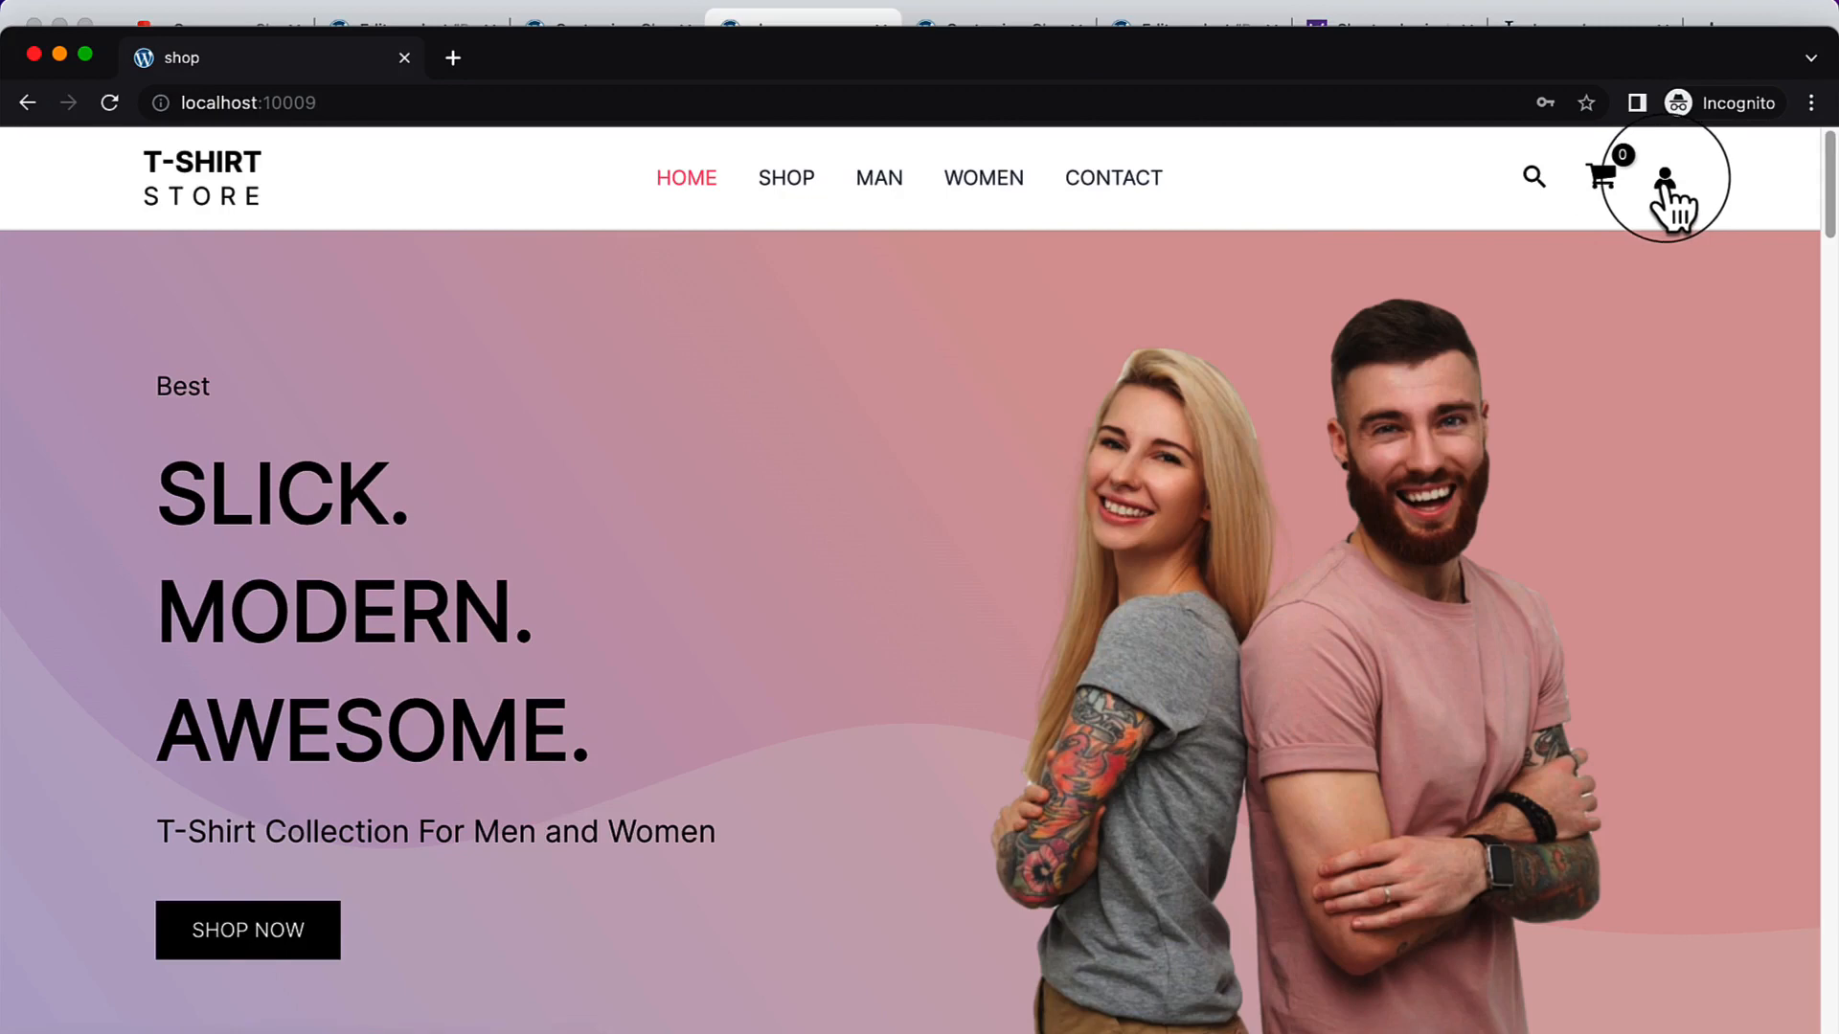
pyautogui.click(1665, 176)
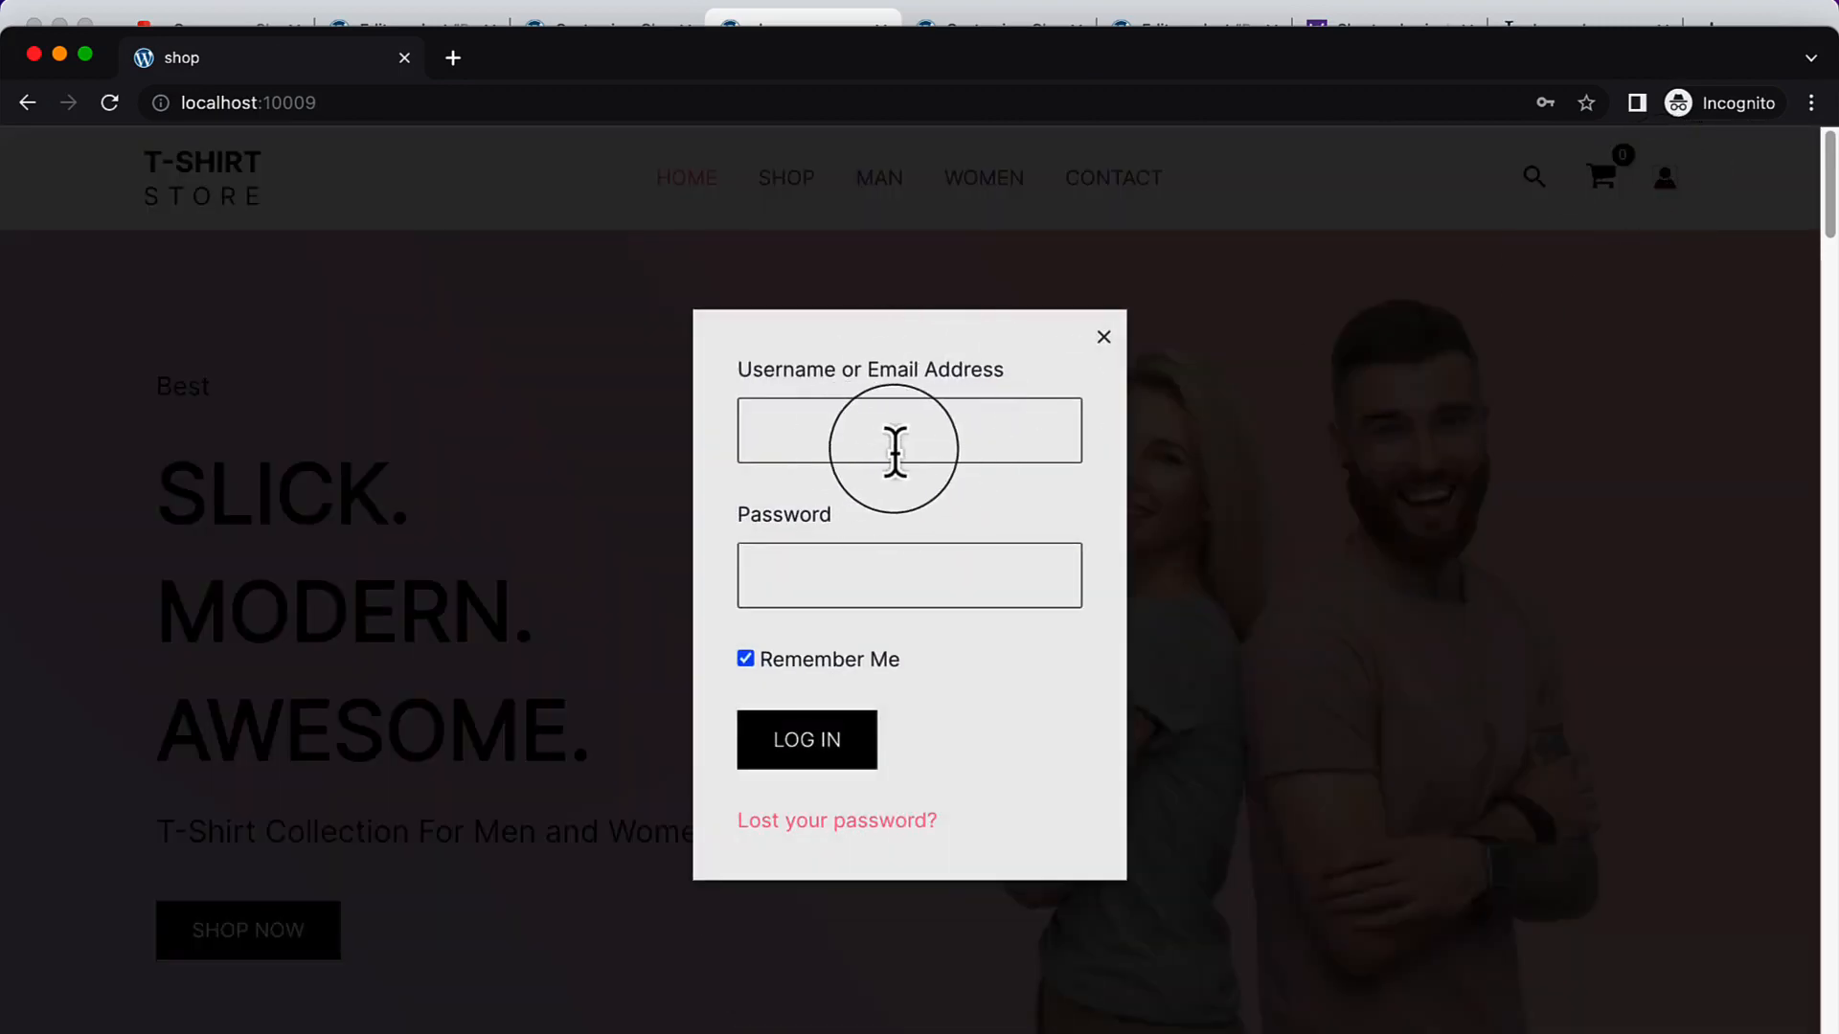
pyautogui.moveTo(885, 785)
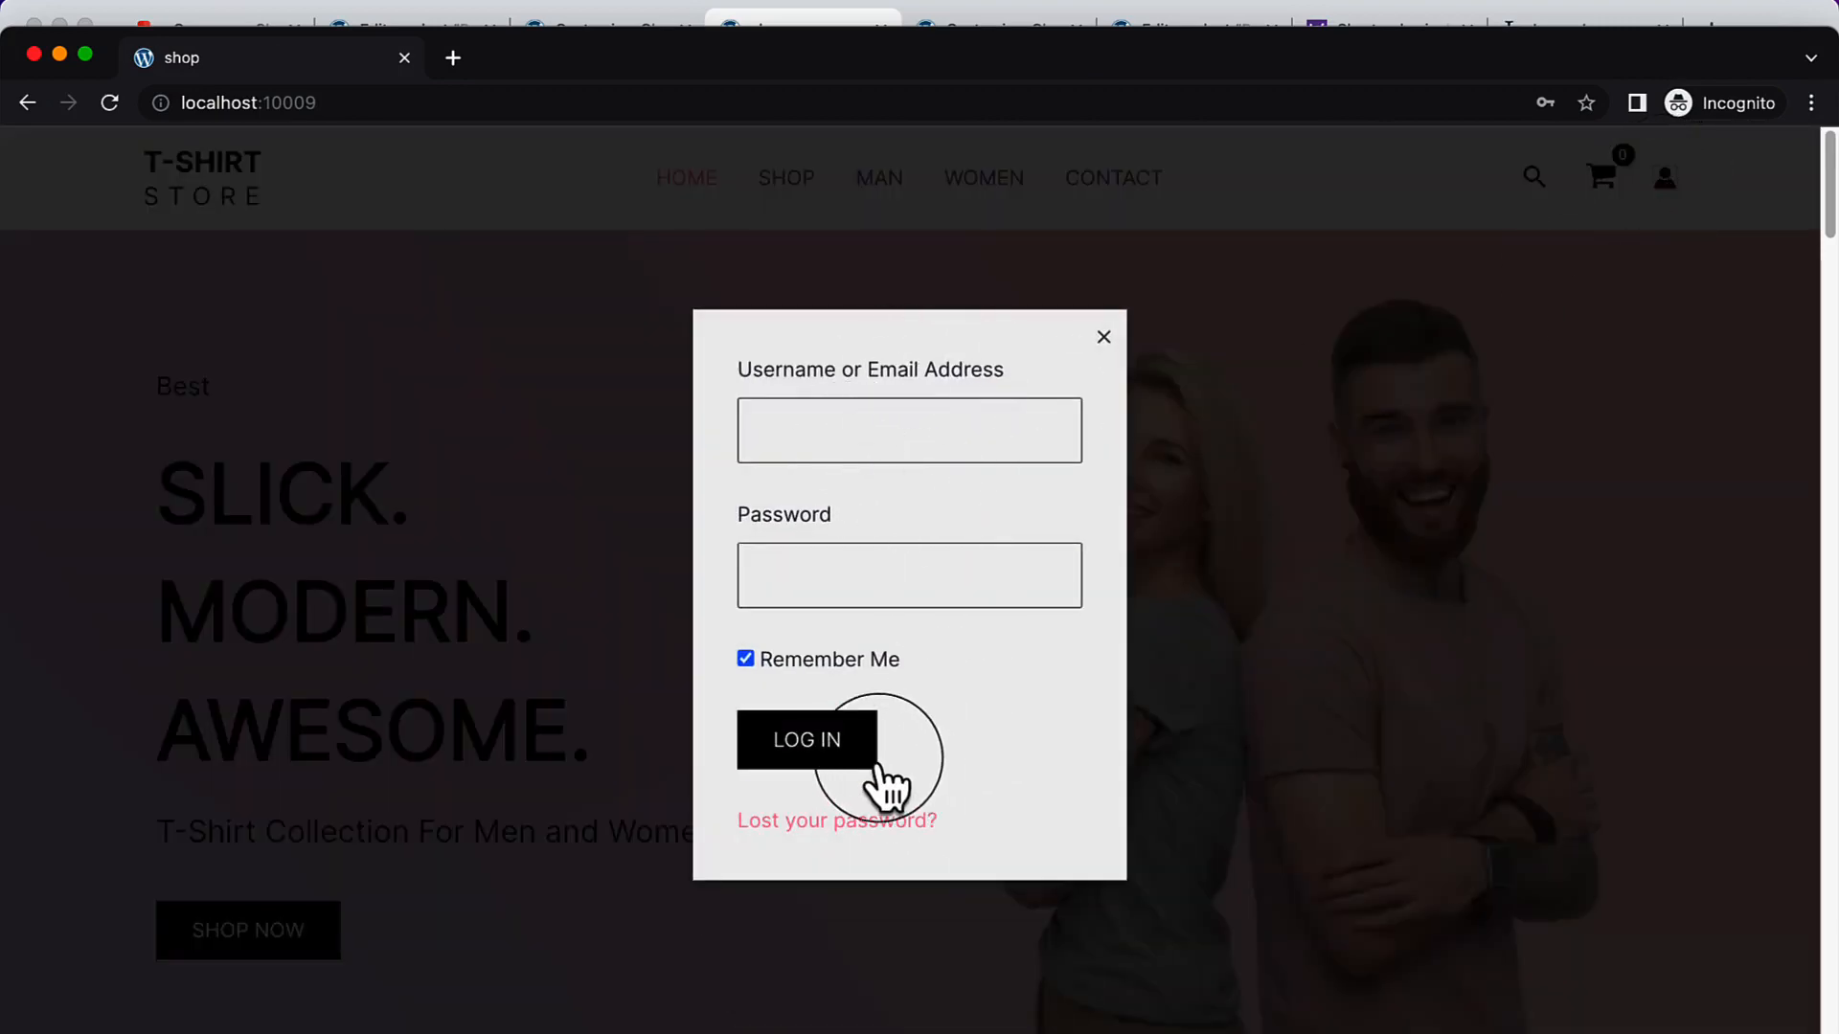
pyautogui.moveTo(837, 839)
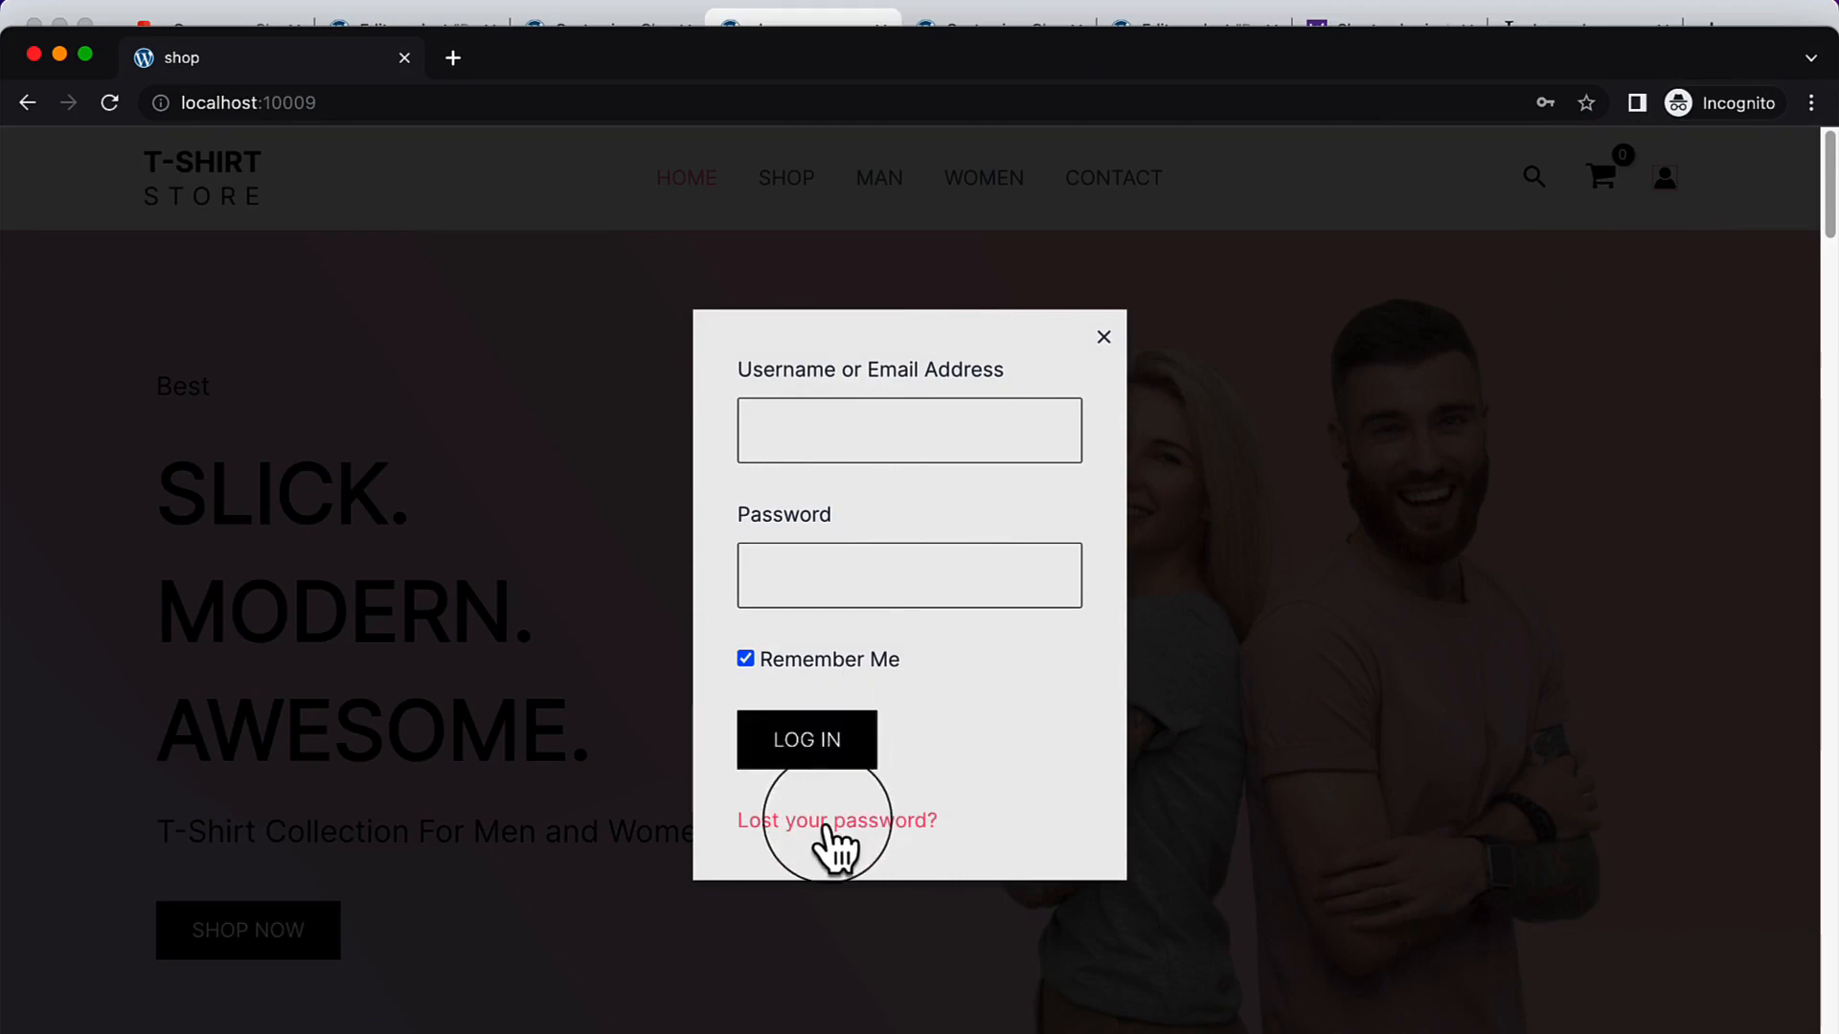
pyautogui.click(1101, 338)
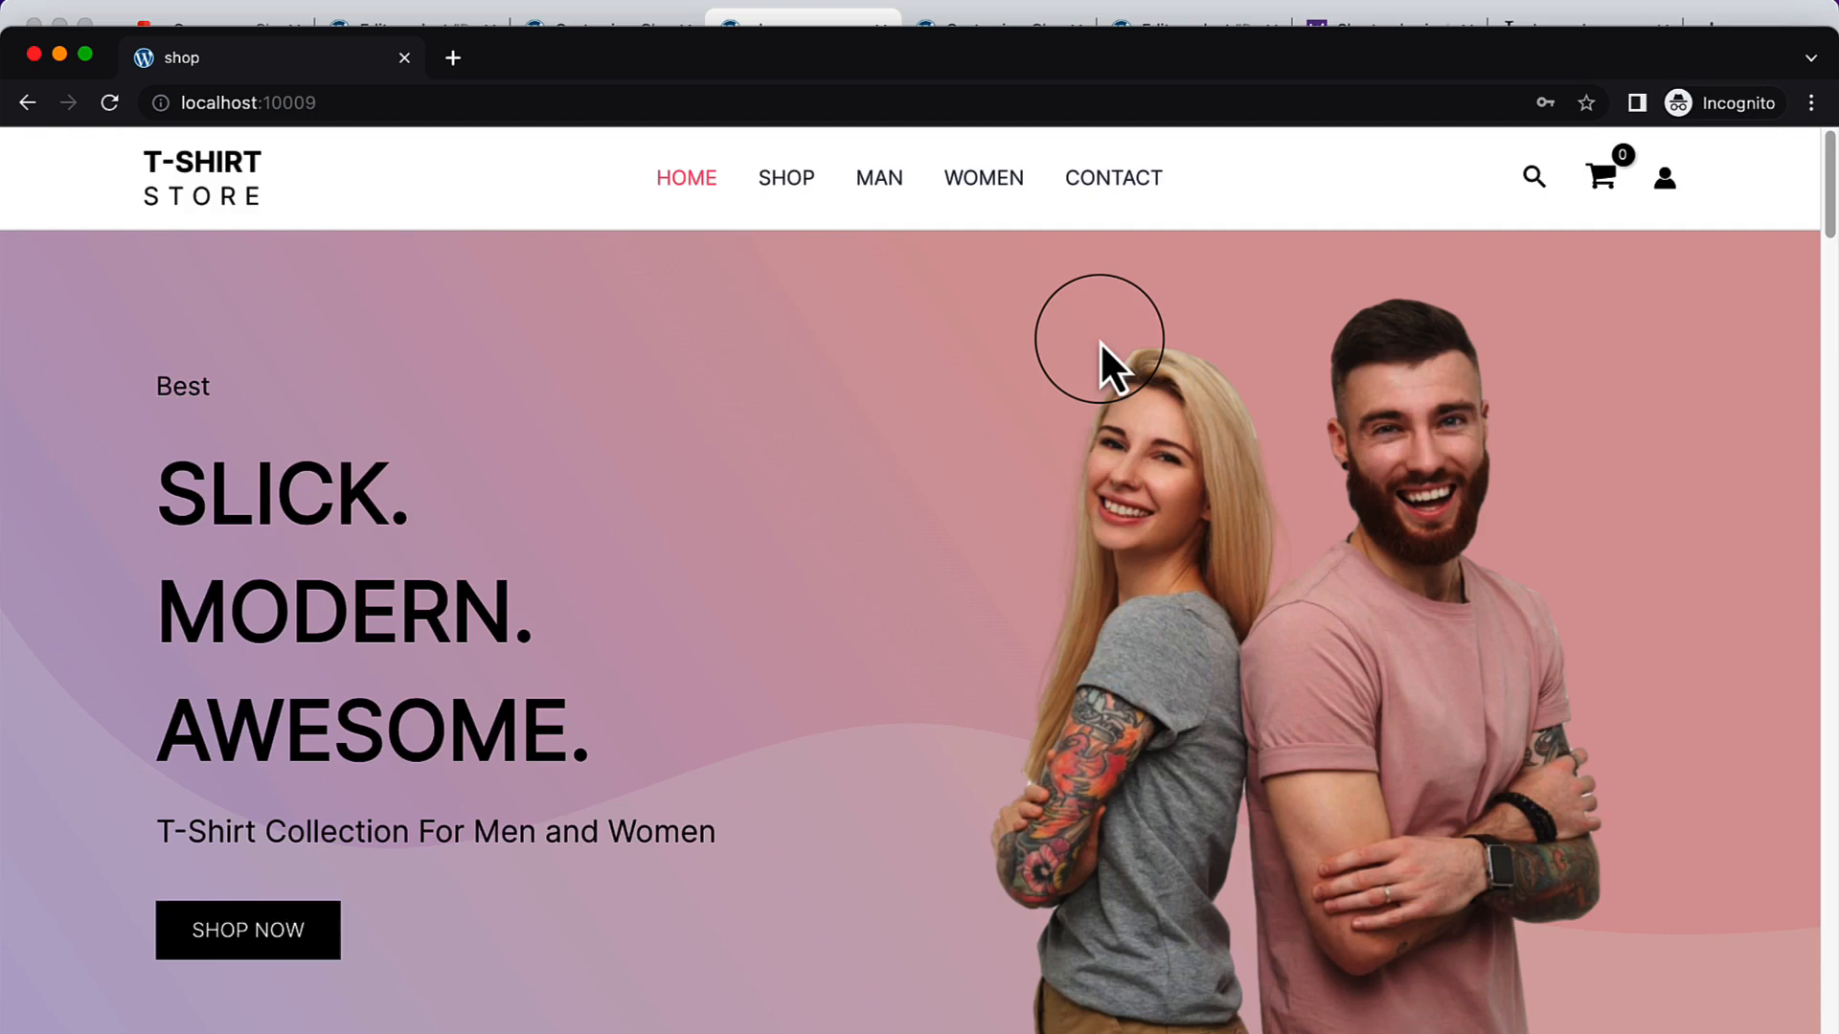
pyautogui.moveTo(46, 88)
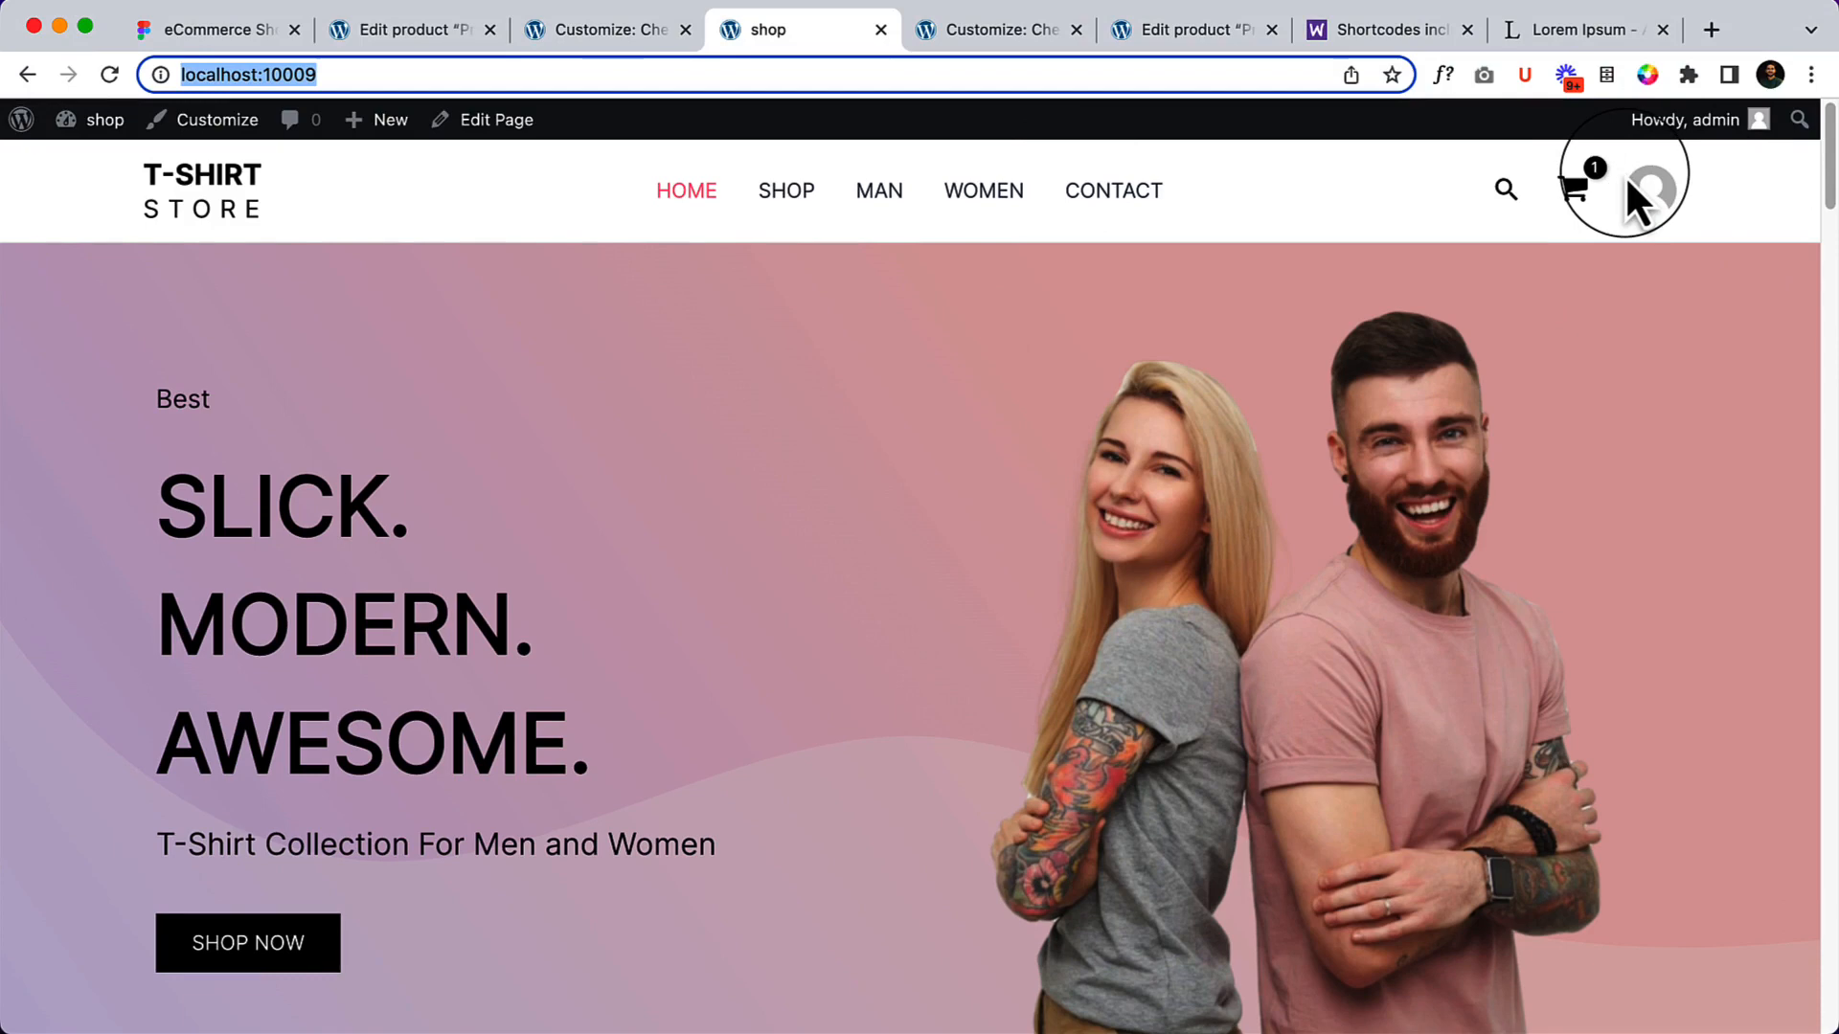
pyautogui.moveTo(1651, 188)
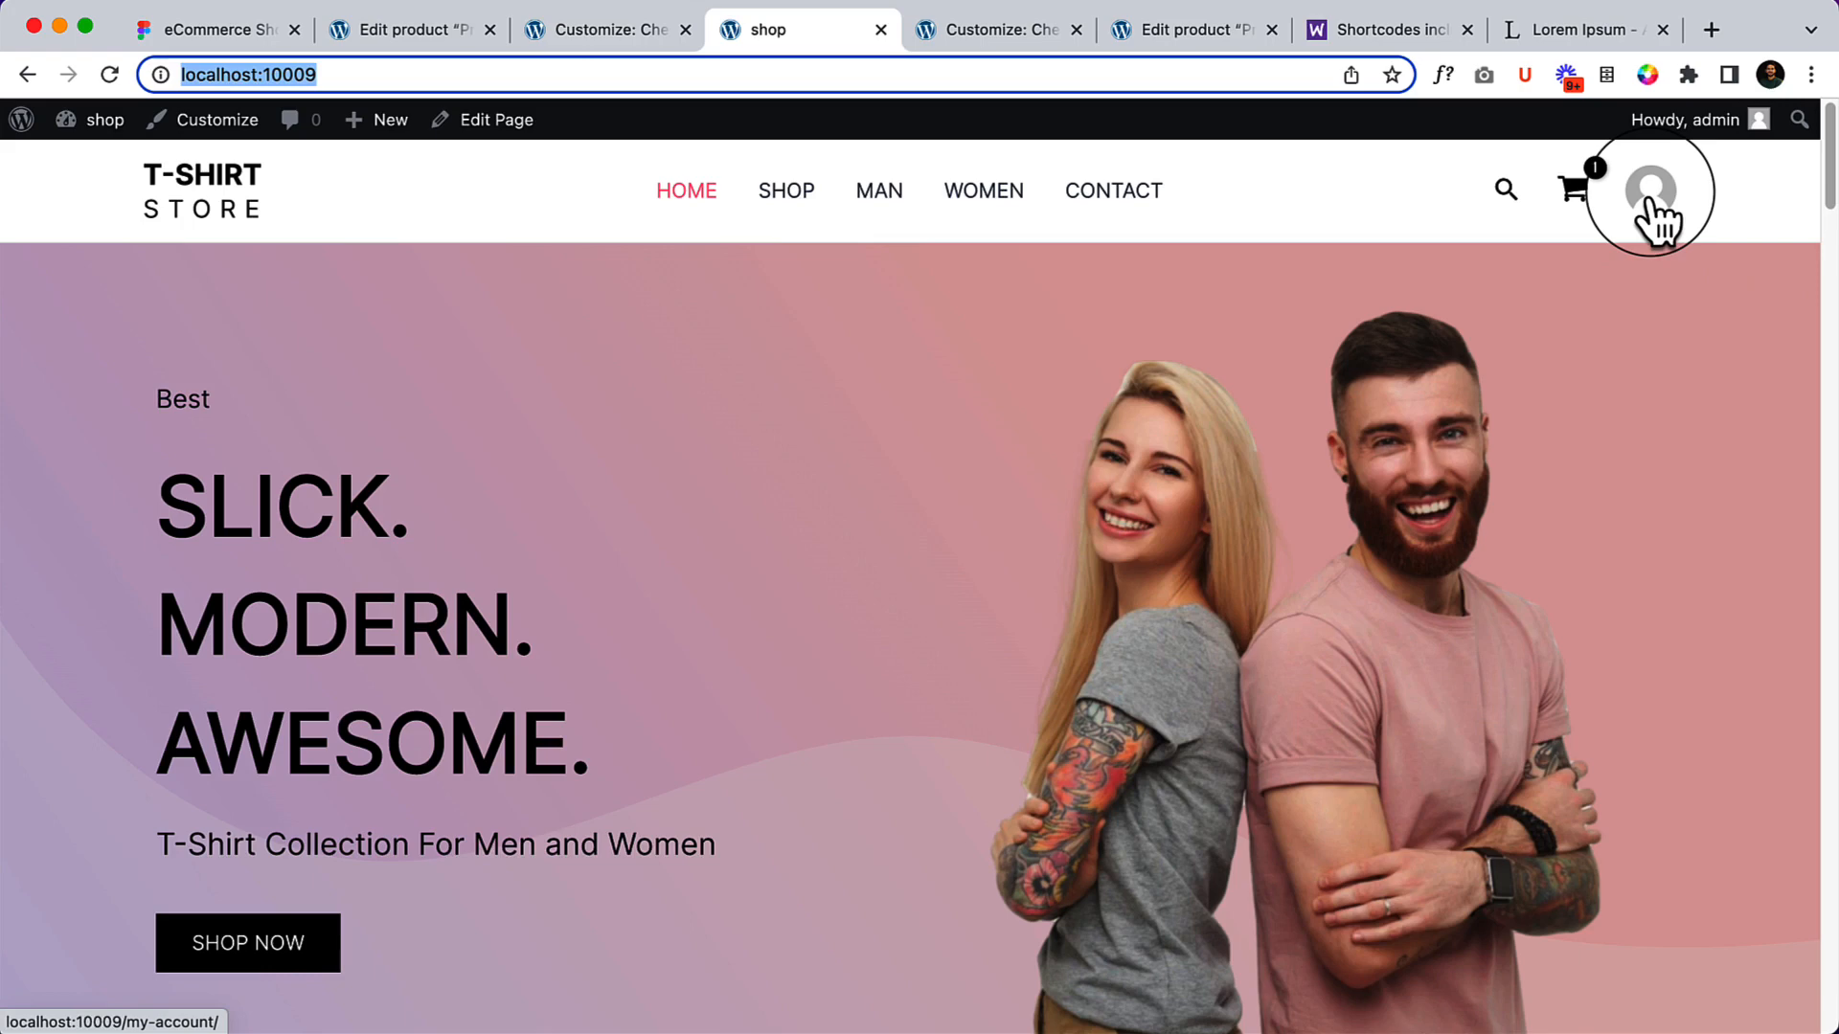
# Step: Reach the My Account dashboard through the header avatar in the logged-in window
pyautogui.click(1649, 190)
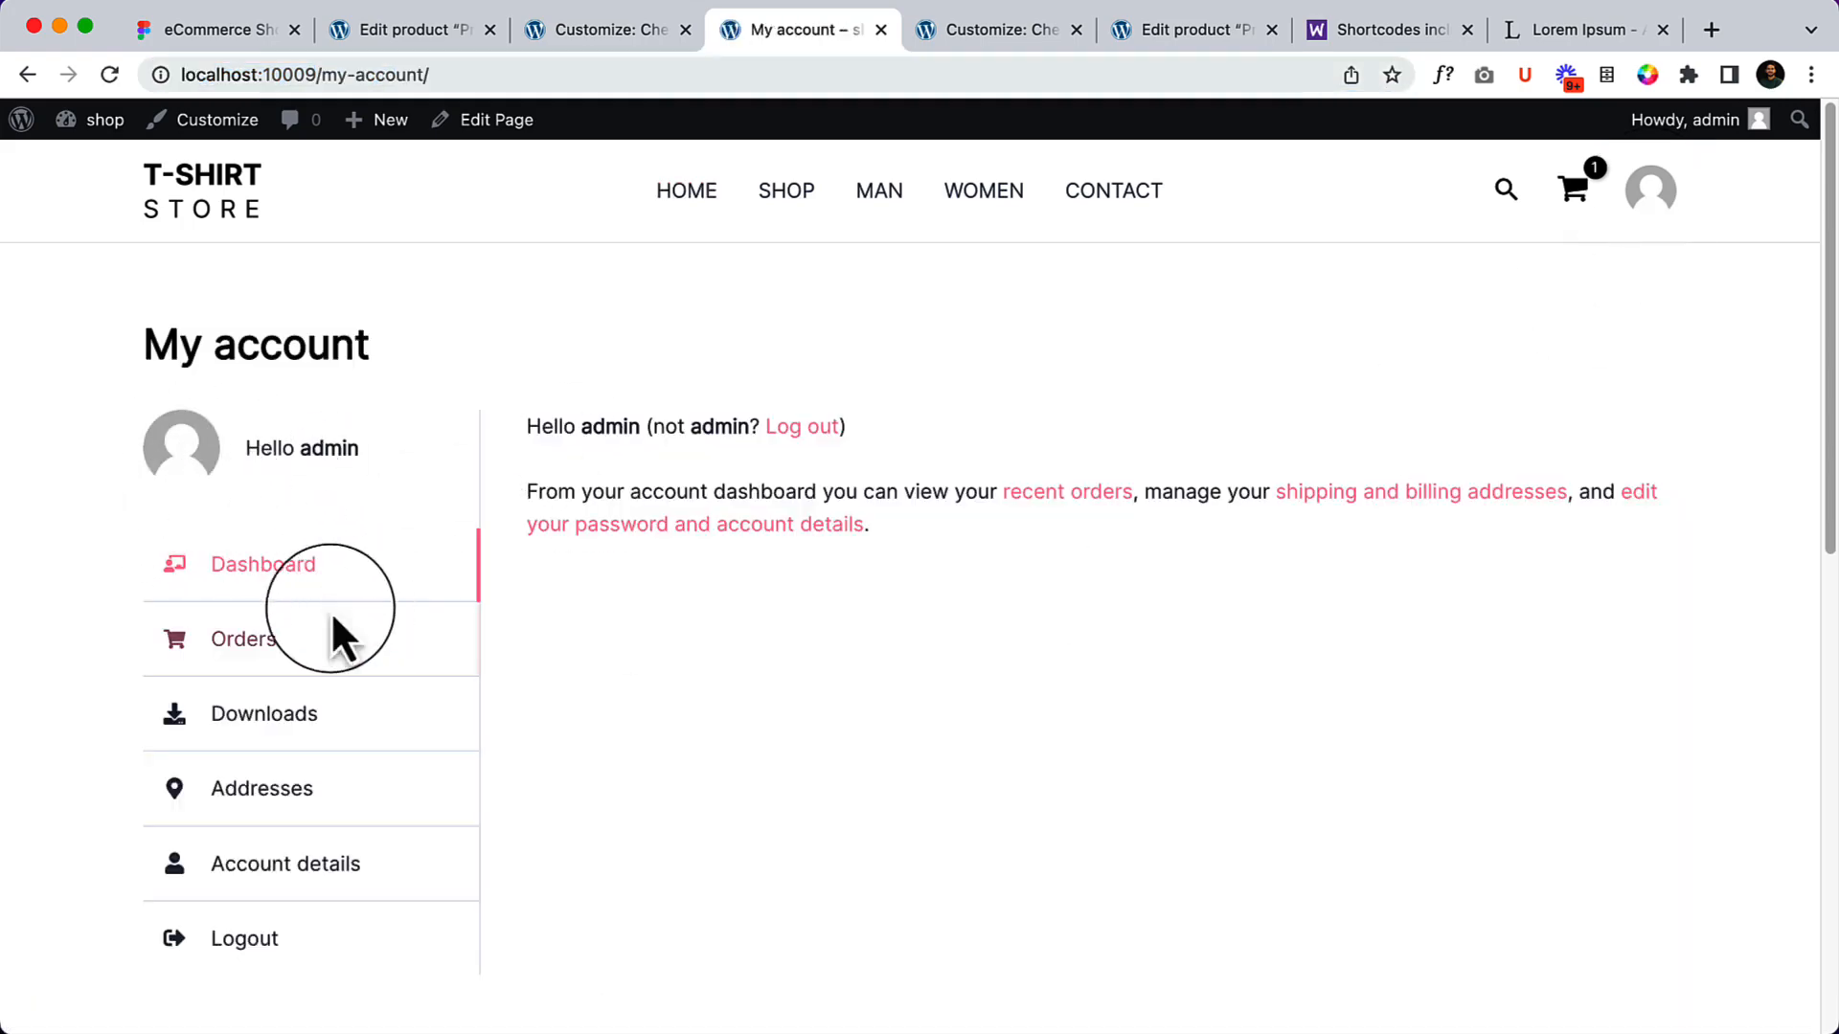
pyautogui.moveTo(607, 29)
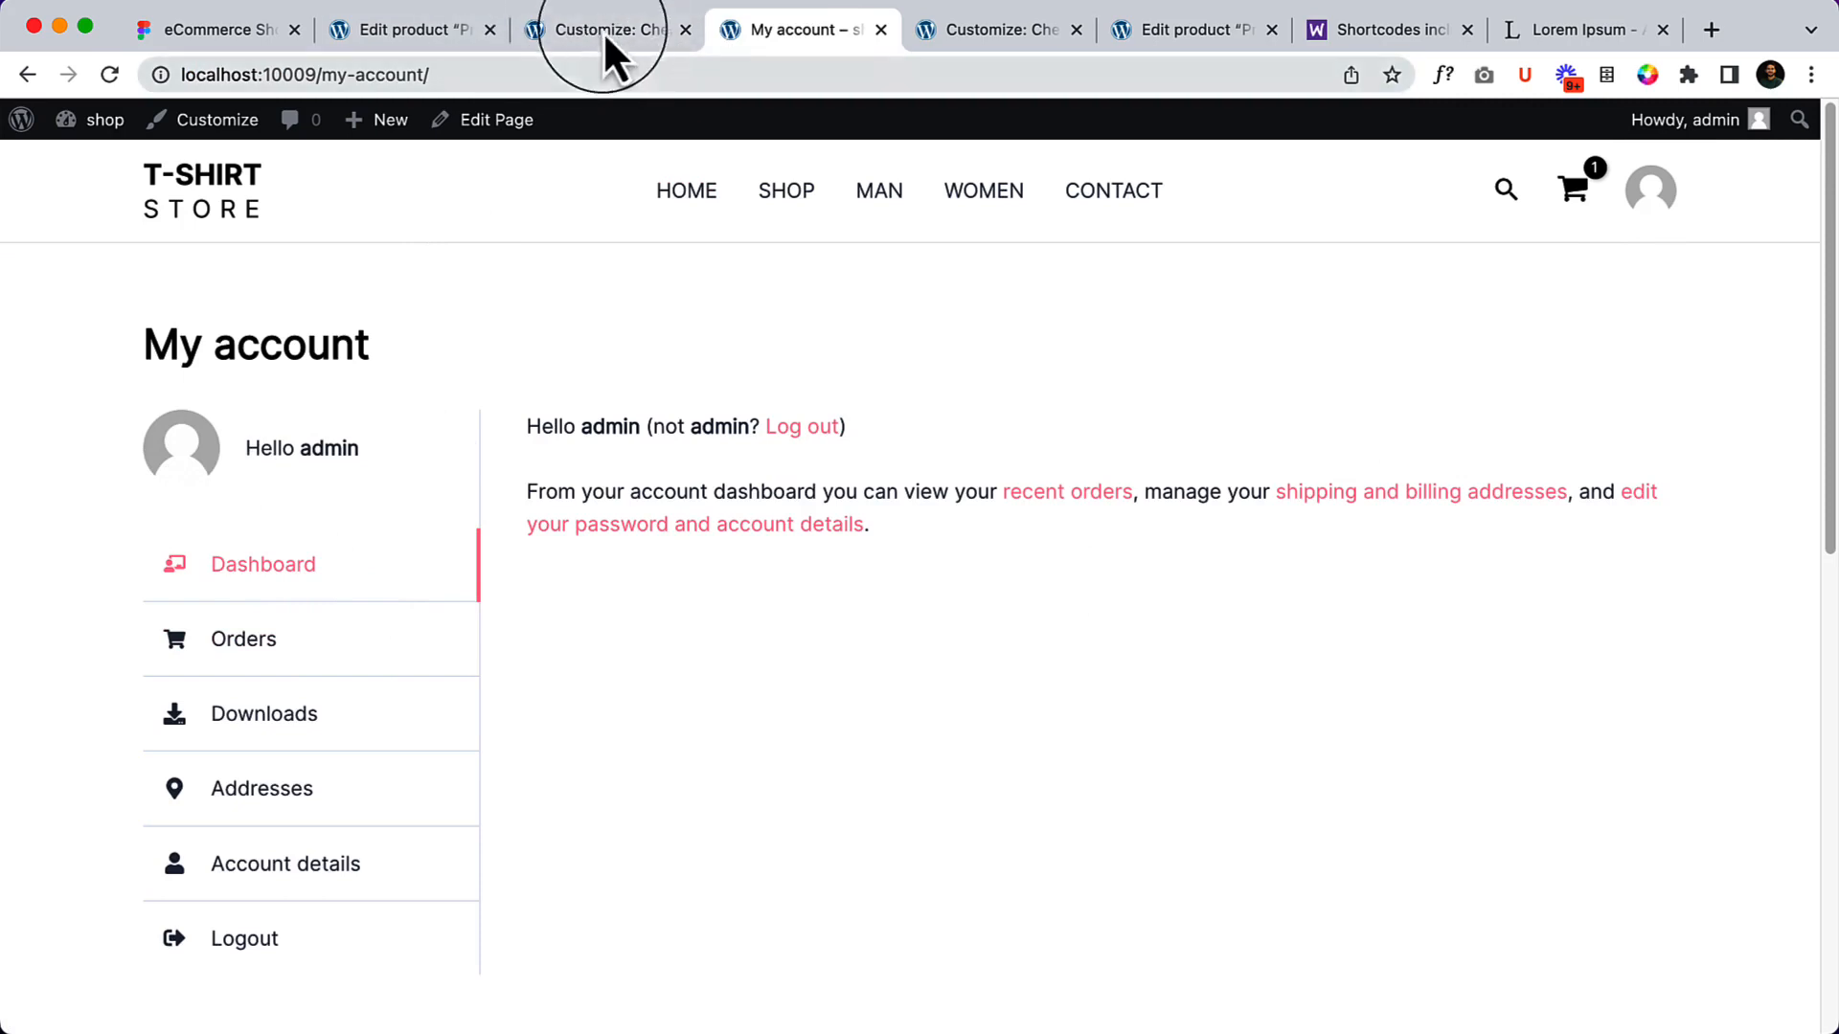
# Step: Review the My Account toggles in the Customizer and return to the WooCommerce sections list
pyautogui.click(603, 29)
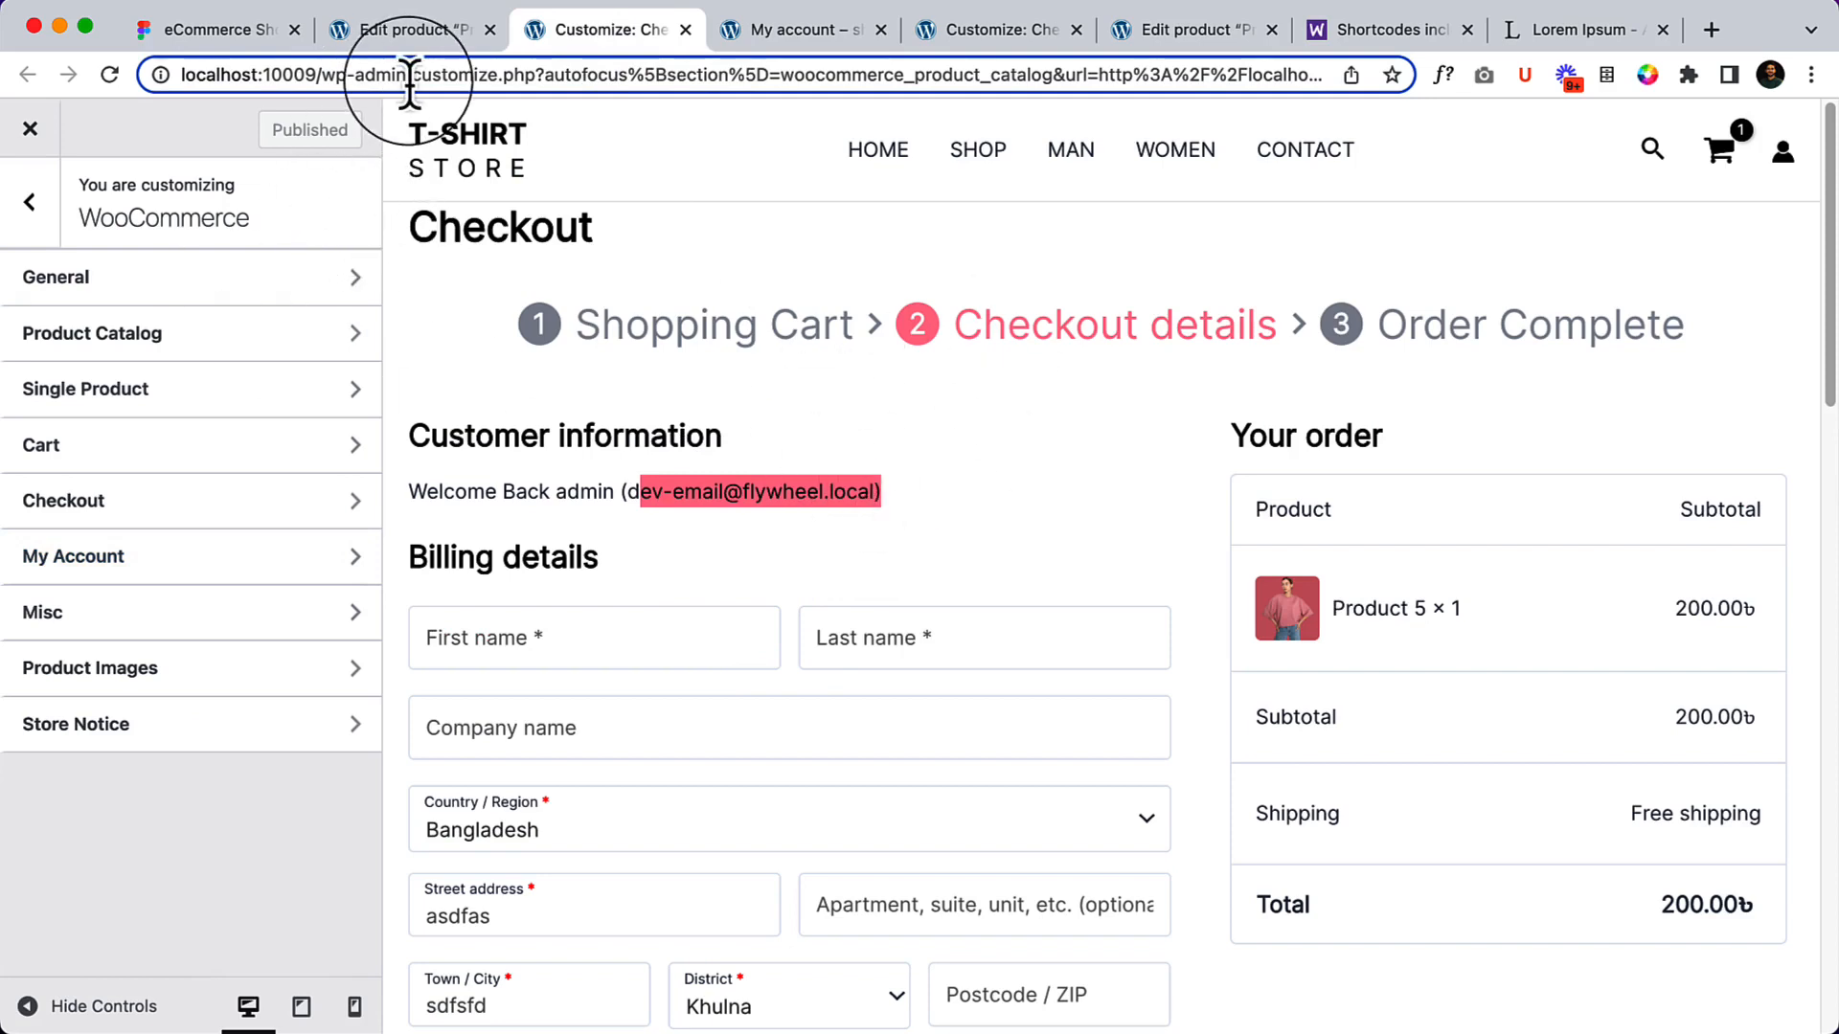
pyautogui.moveTo(105, 393)
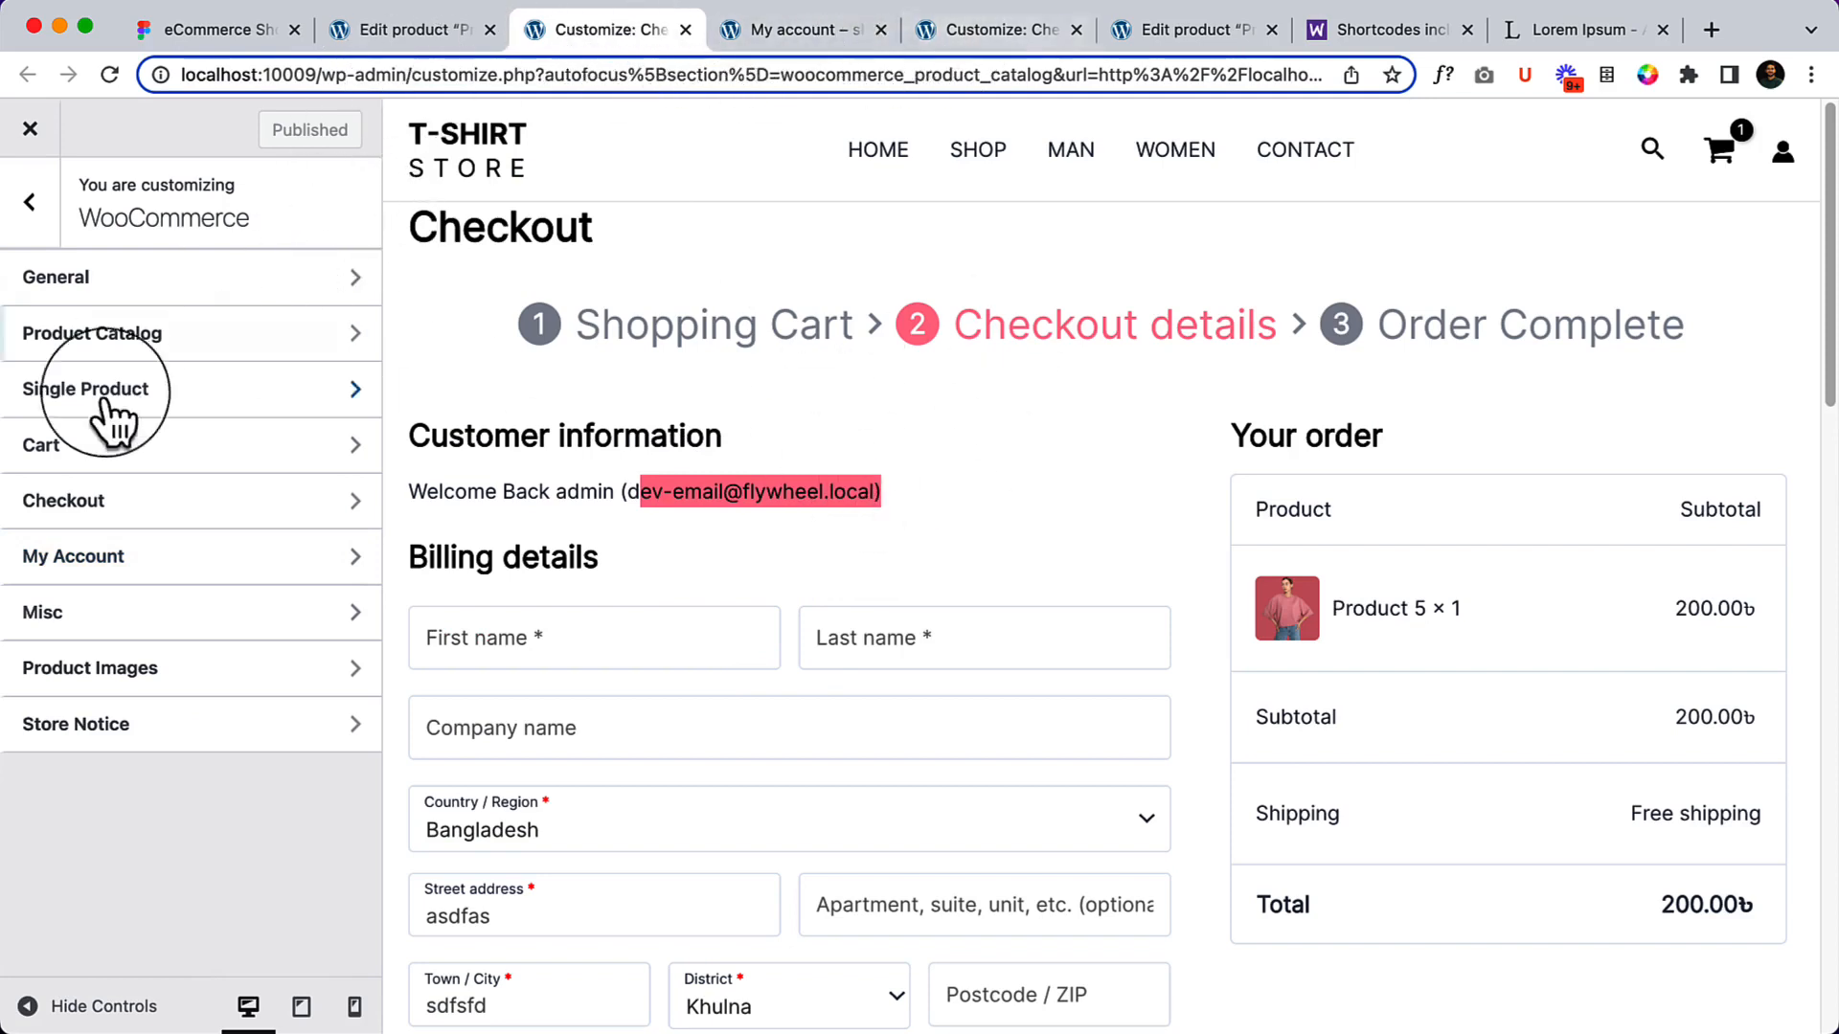
pyautogui.click(73, 555)
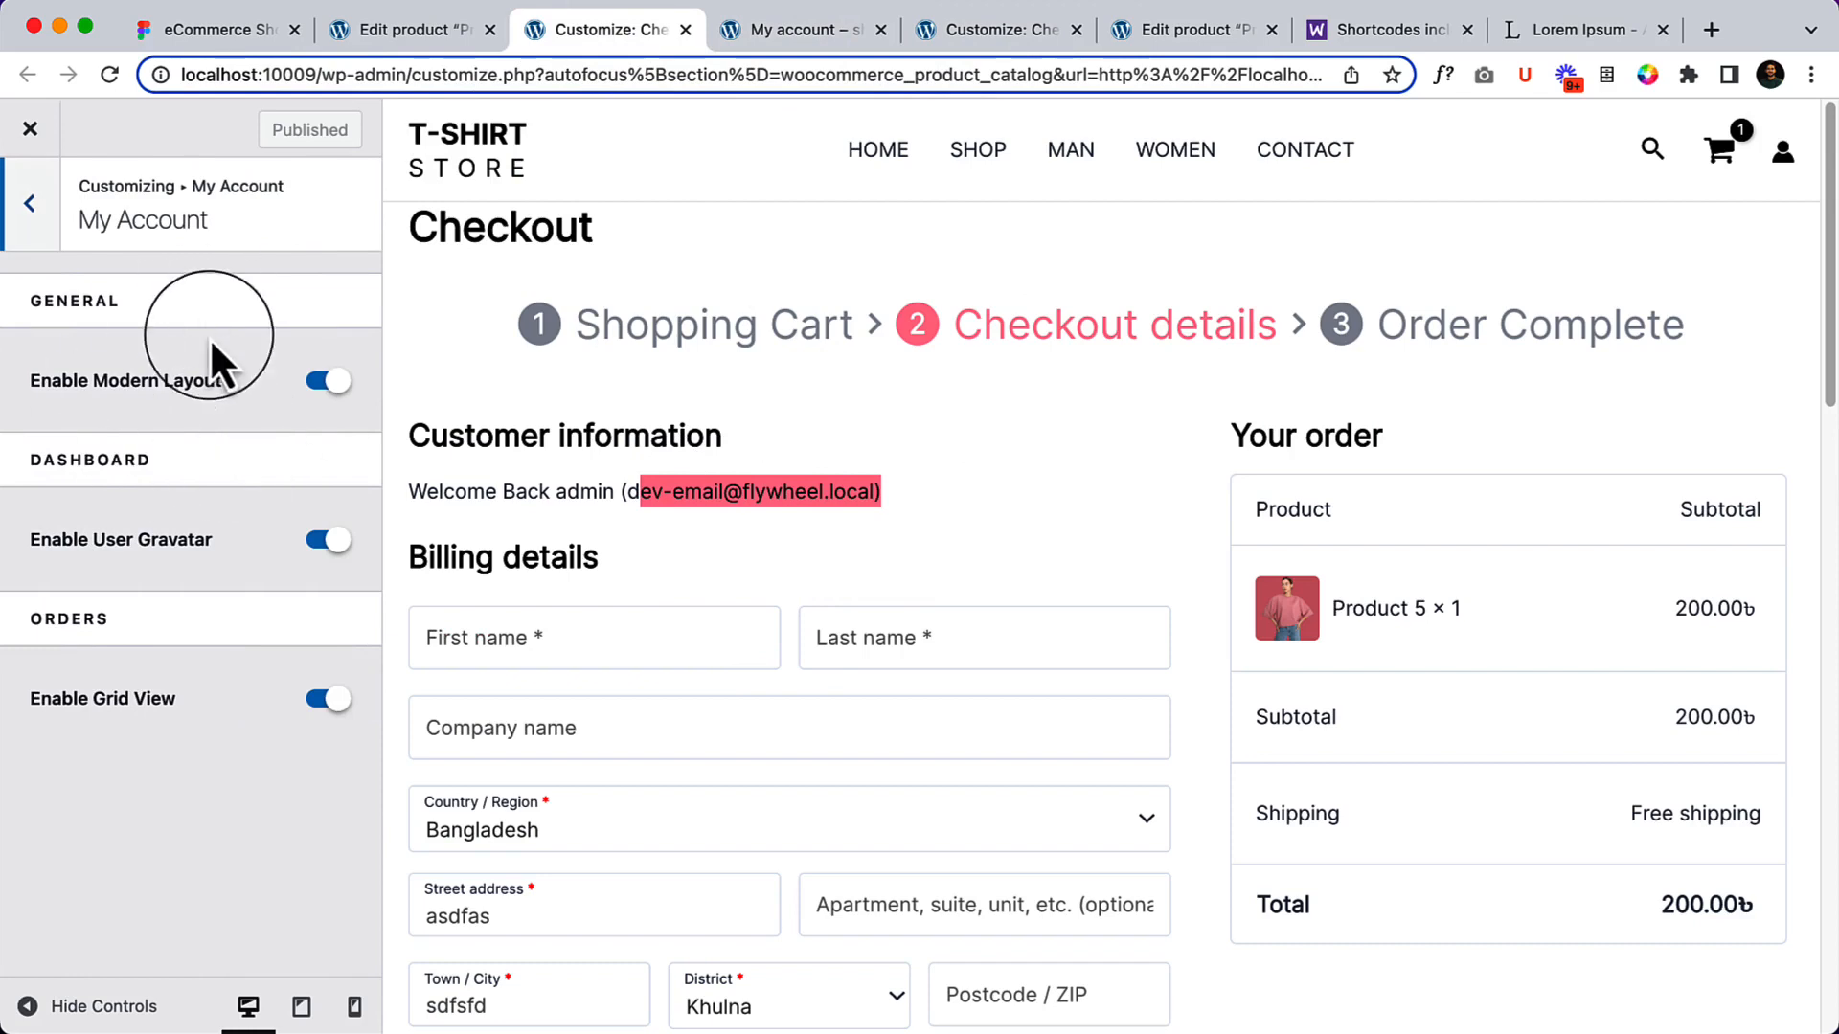
pyautogui.moveTo(33, 364)
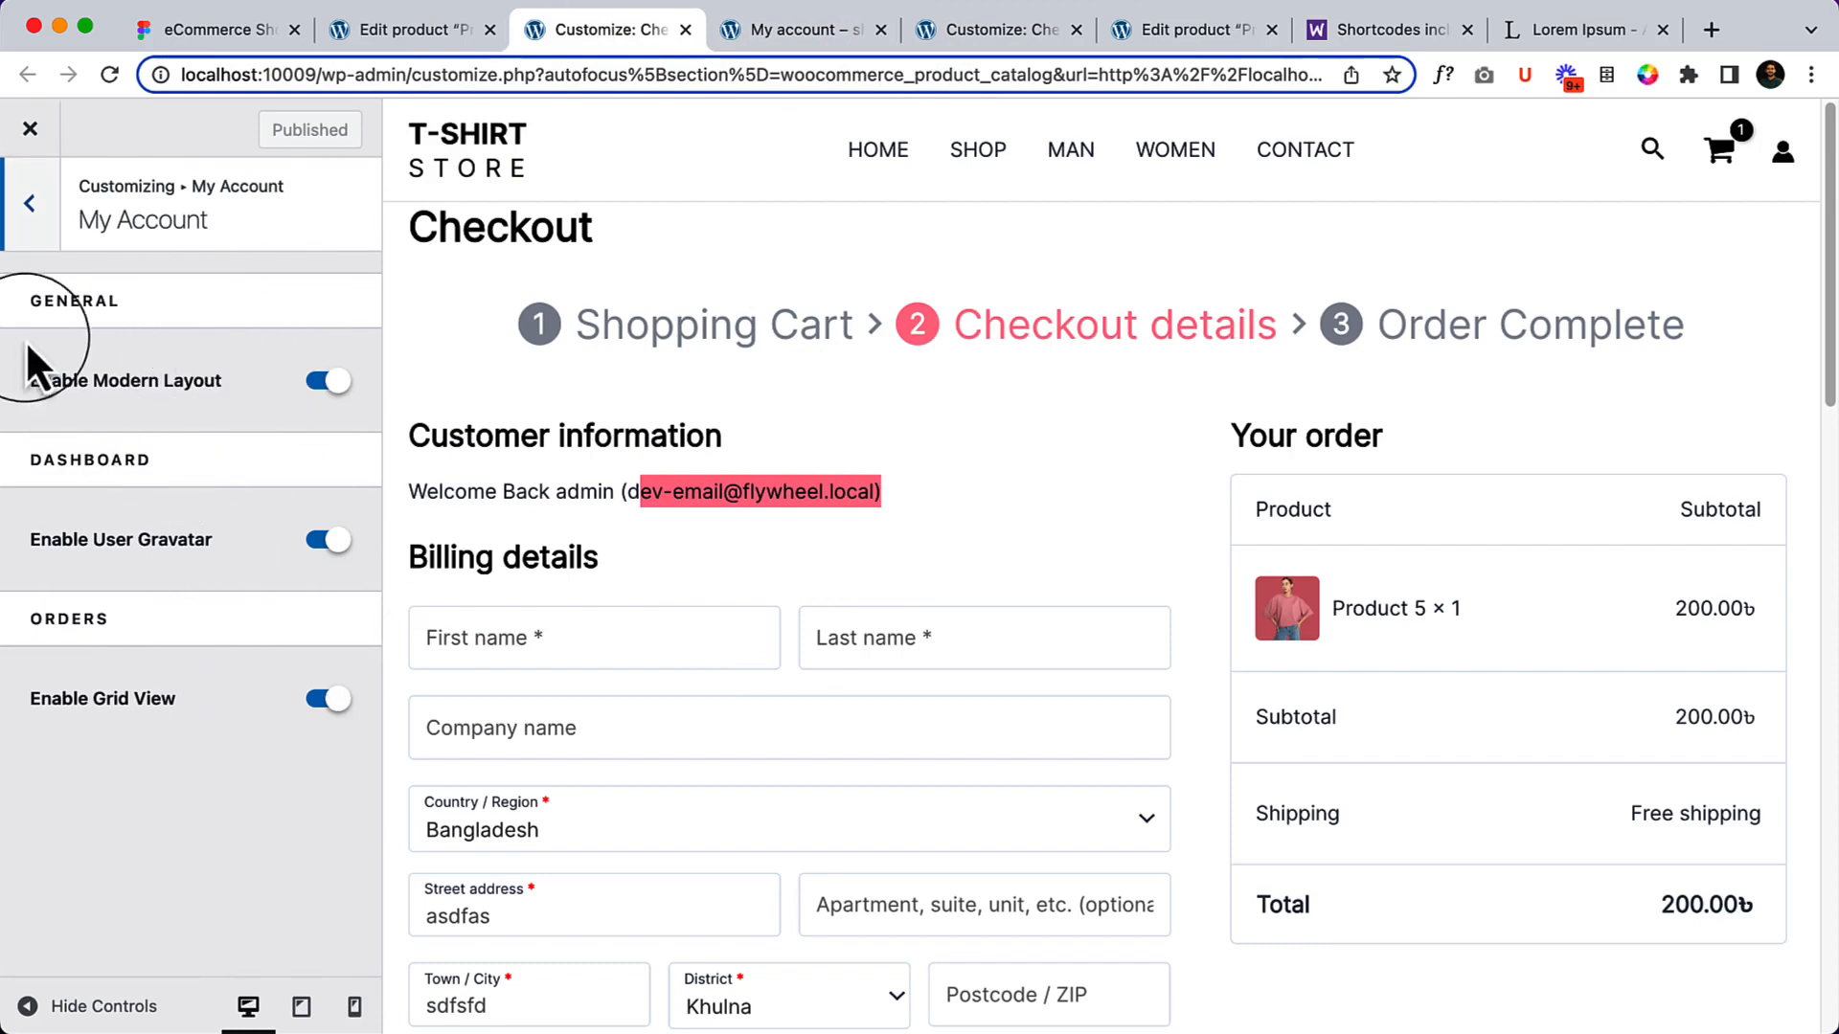
pyautogui.click(28, 203)
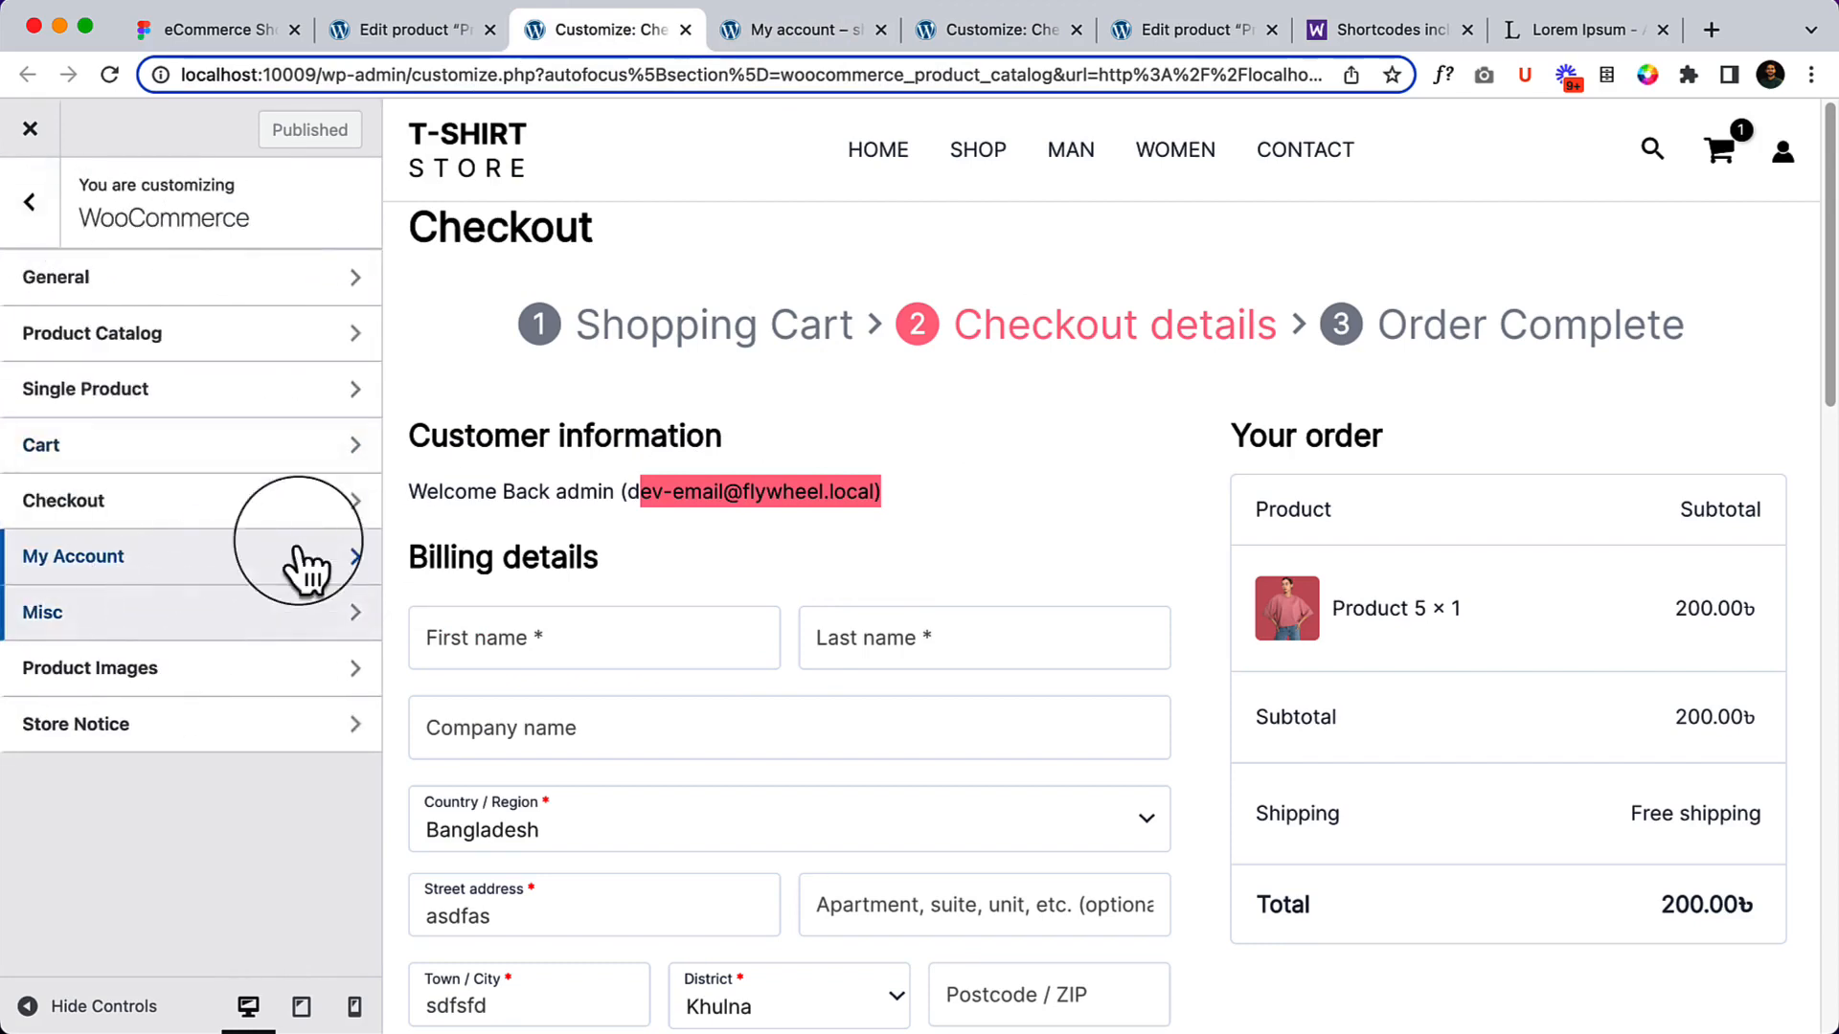
pyautogui.moveTo(105, 751)
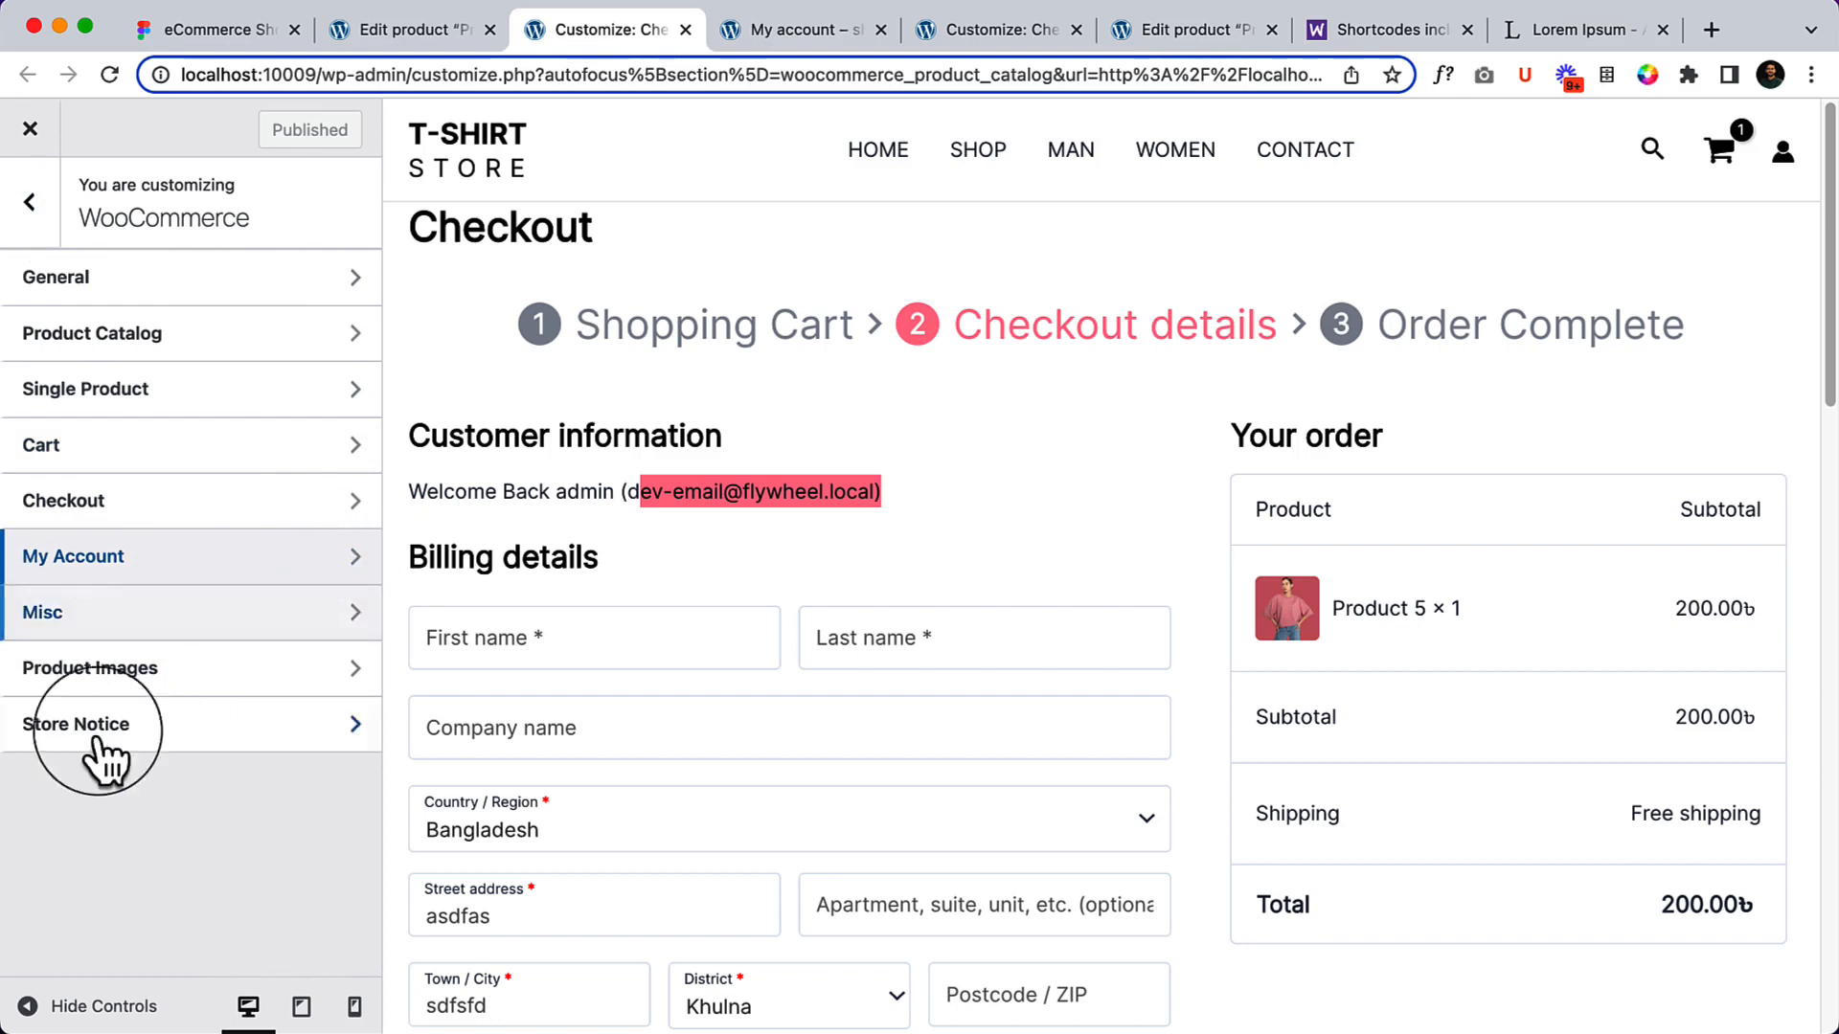
pyautogui.moveTo(509, 736)
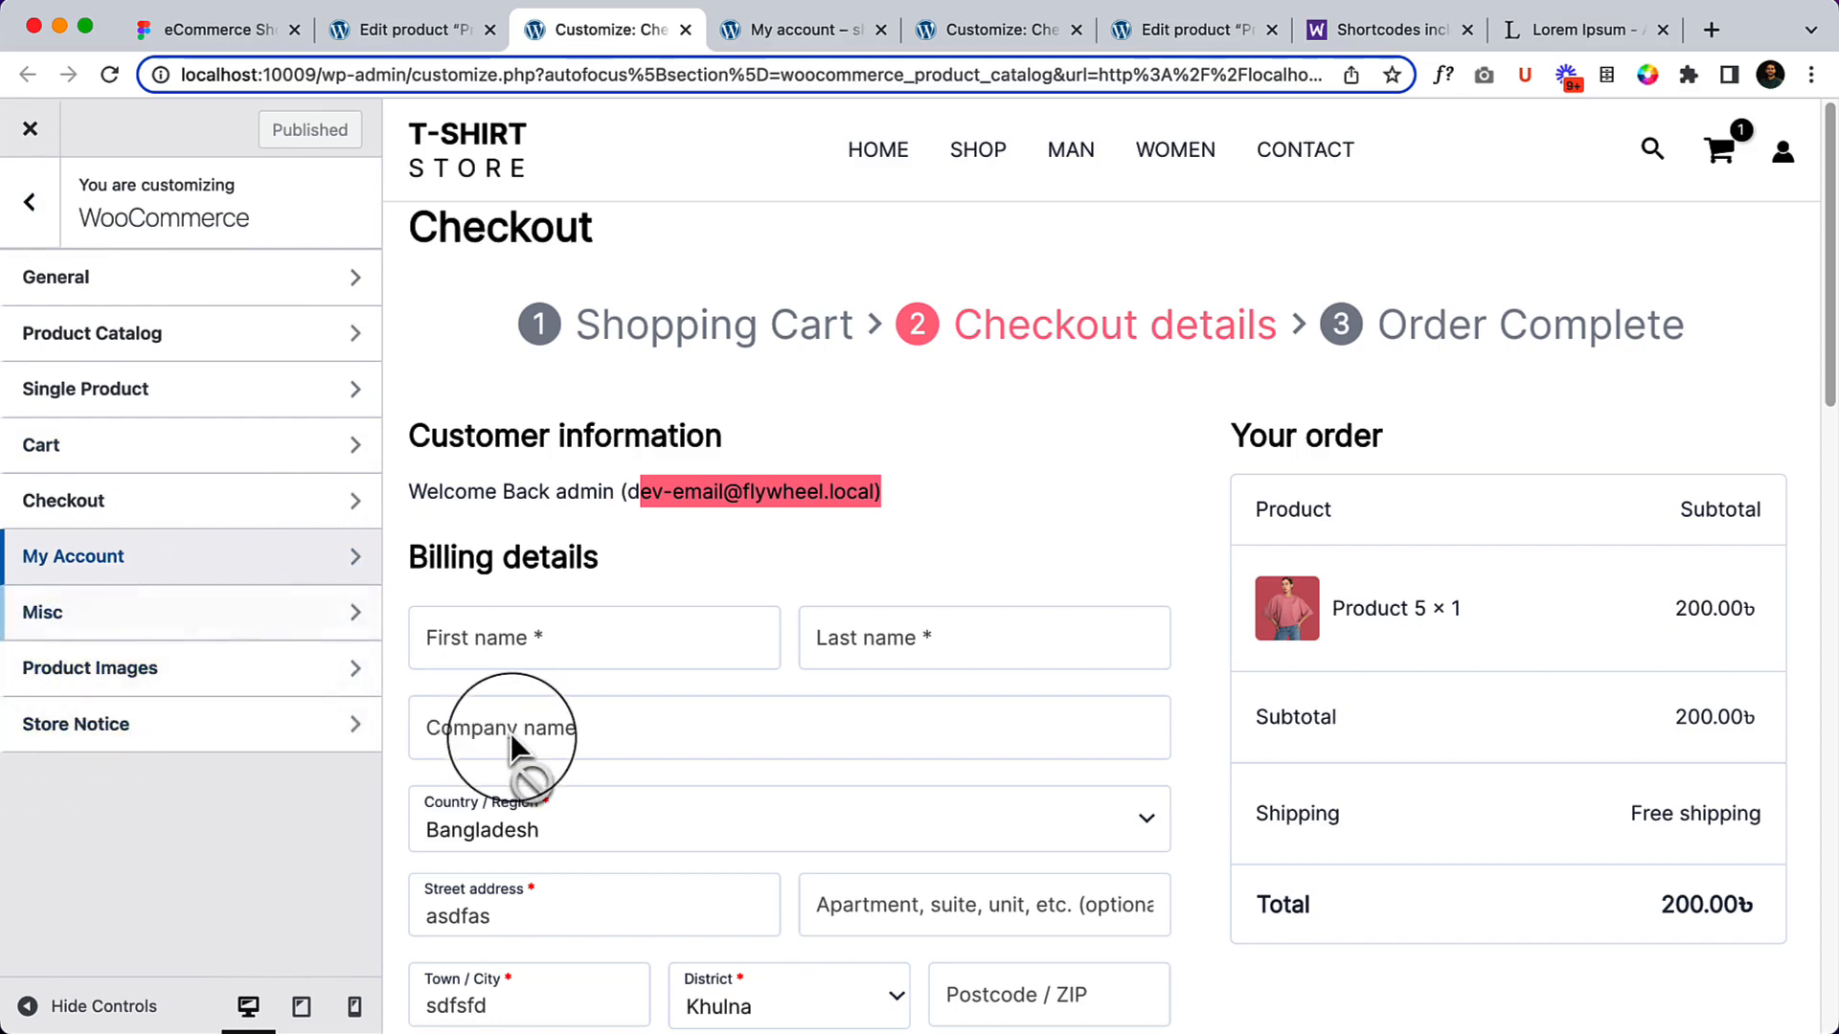